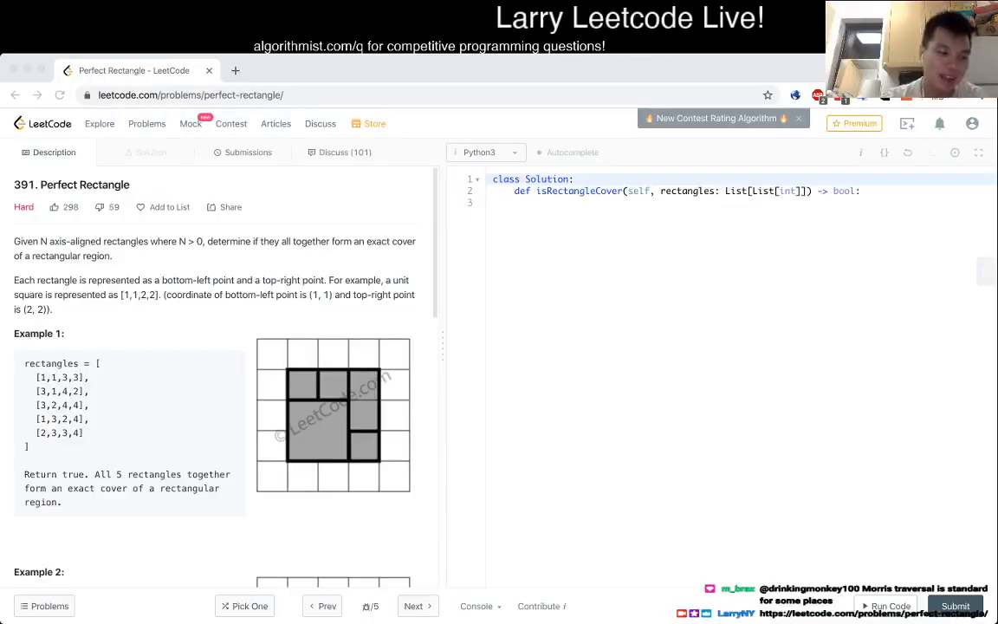
Read through the Perfect Rectangle problem statement and its Example 1 in the description.
click(190, 93)
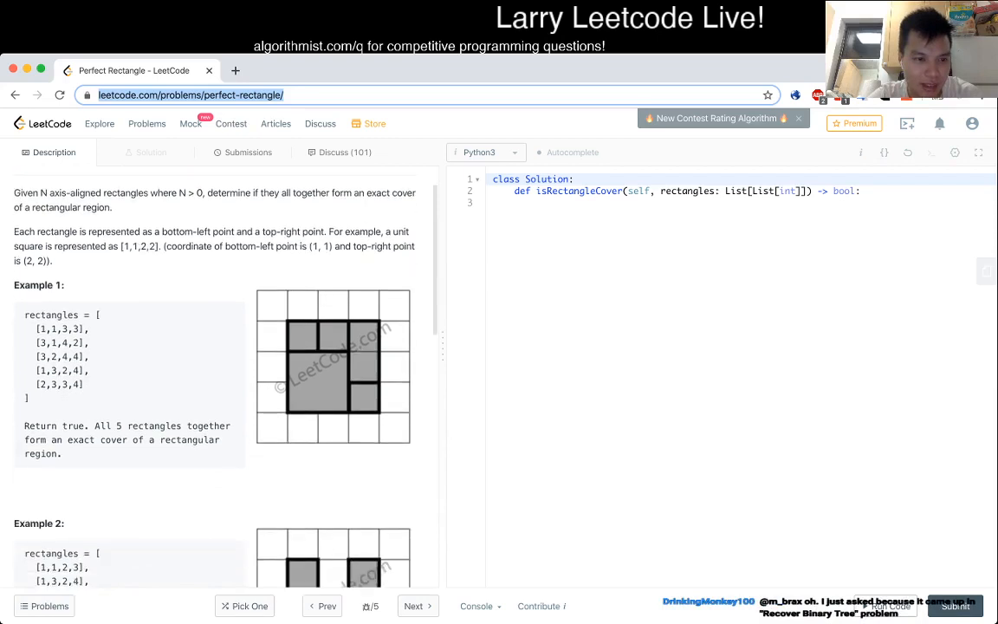
scroll(down, 3)
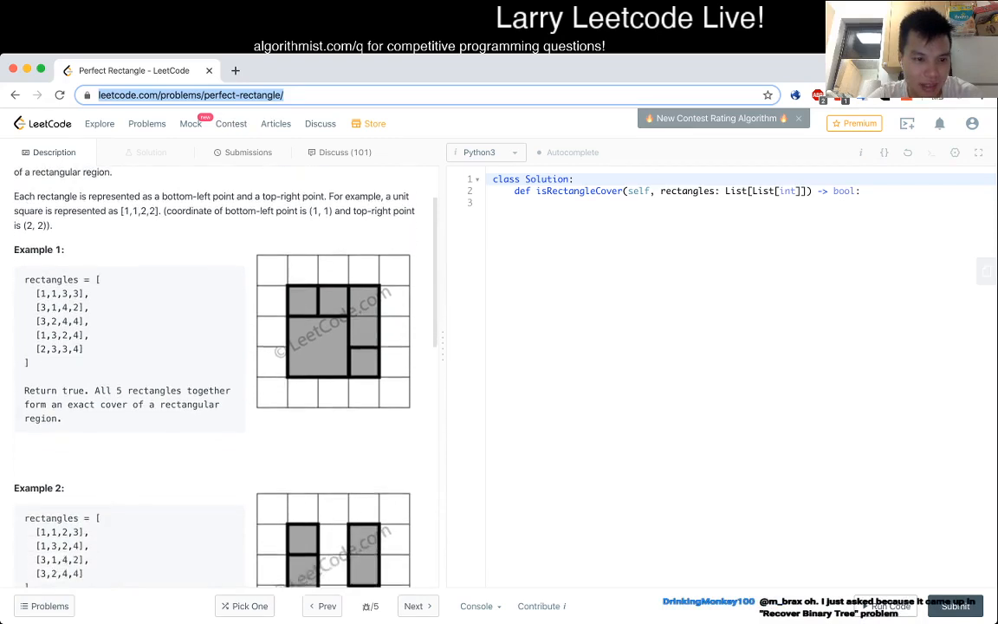
scroll(down, 3)
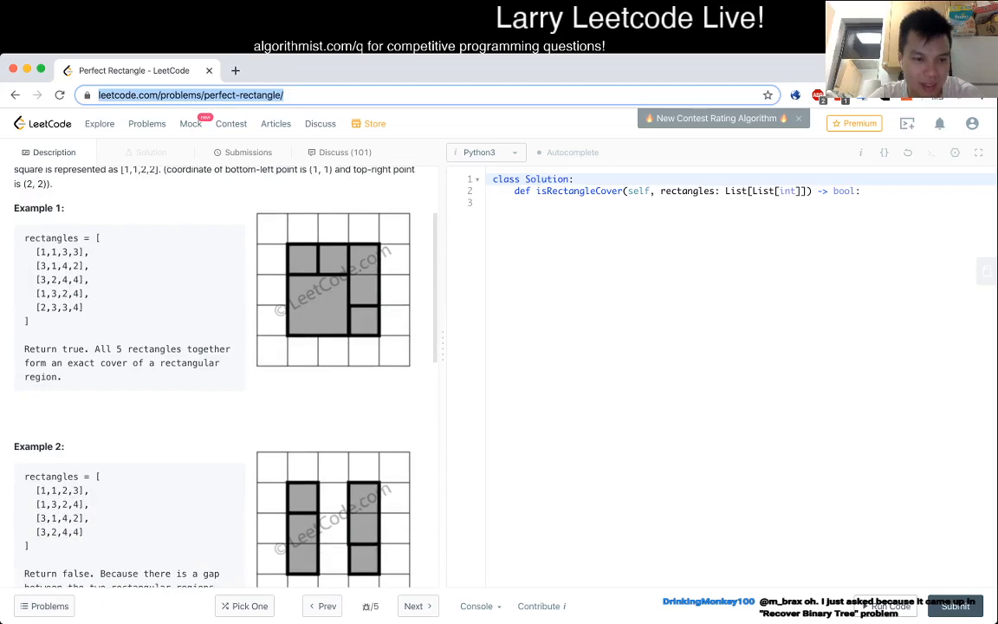
scroll(down, 3)
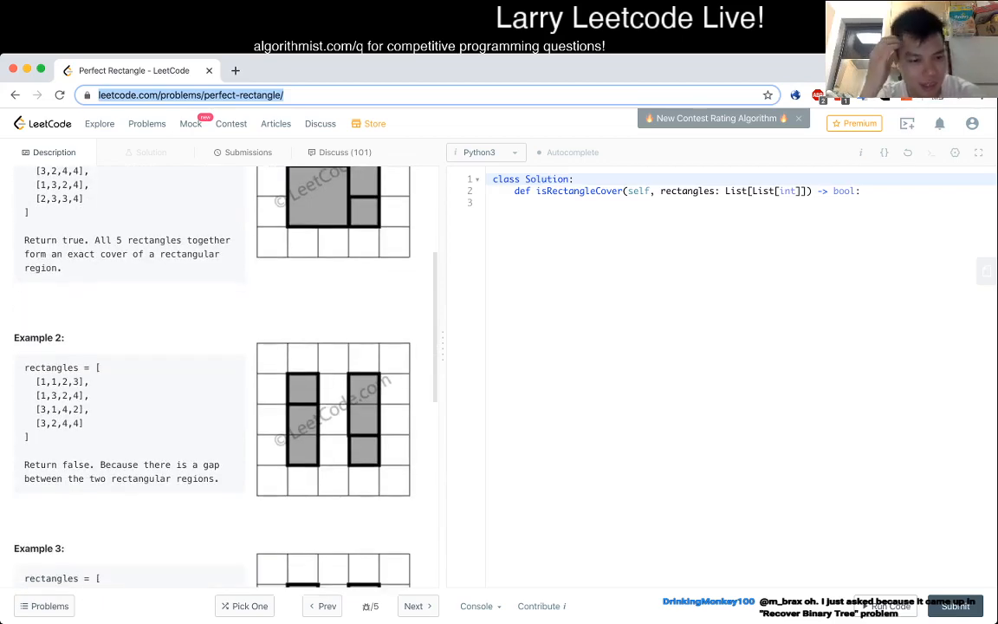
scroll(down, 3)
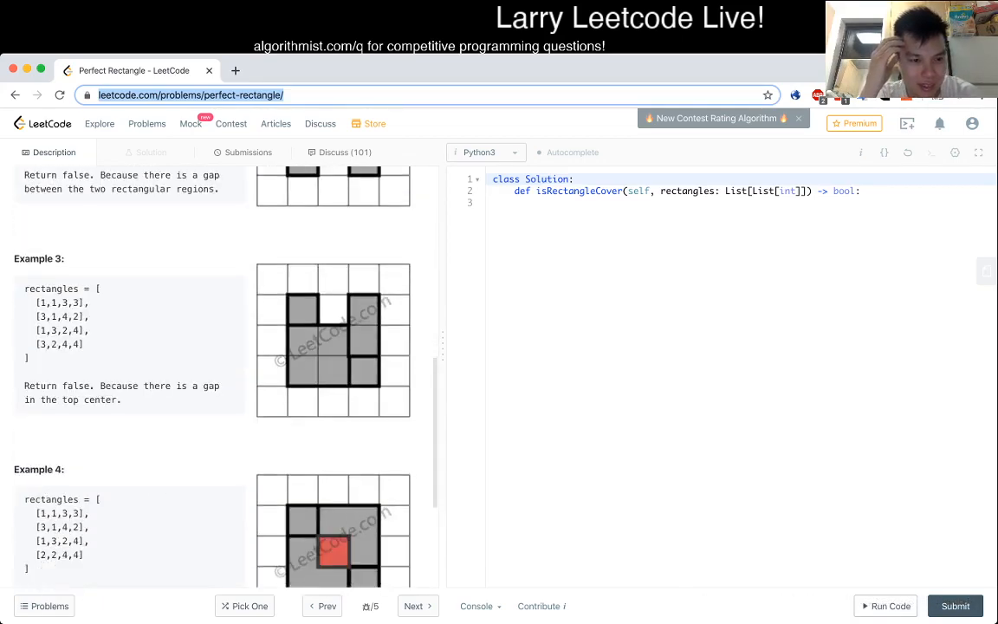
scroll(up, 3)
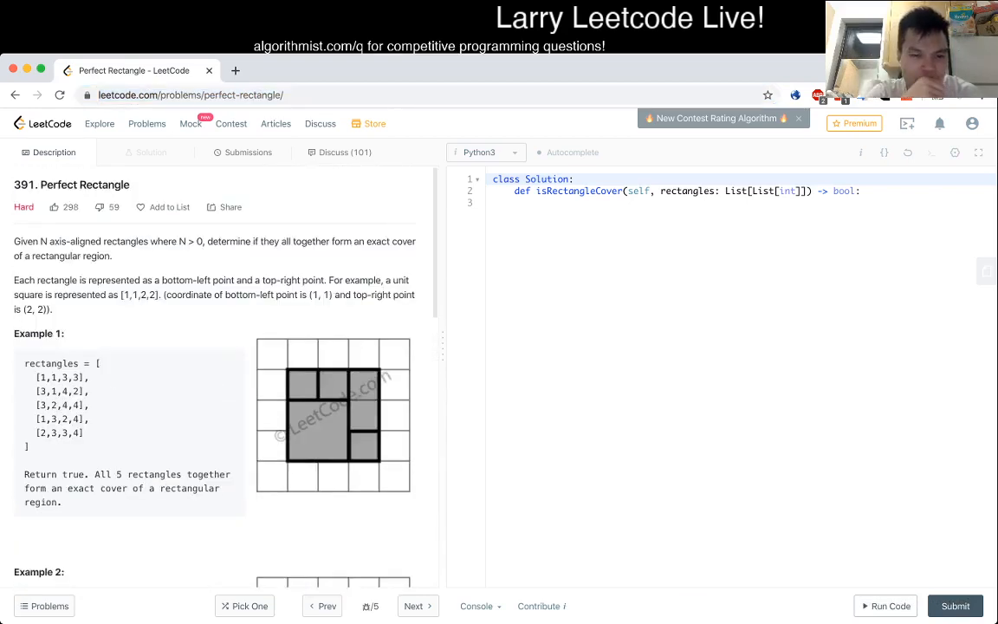
scroll(down, 3)
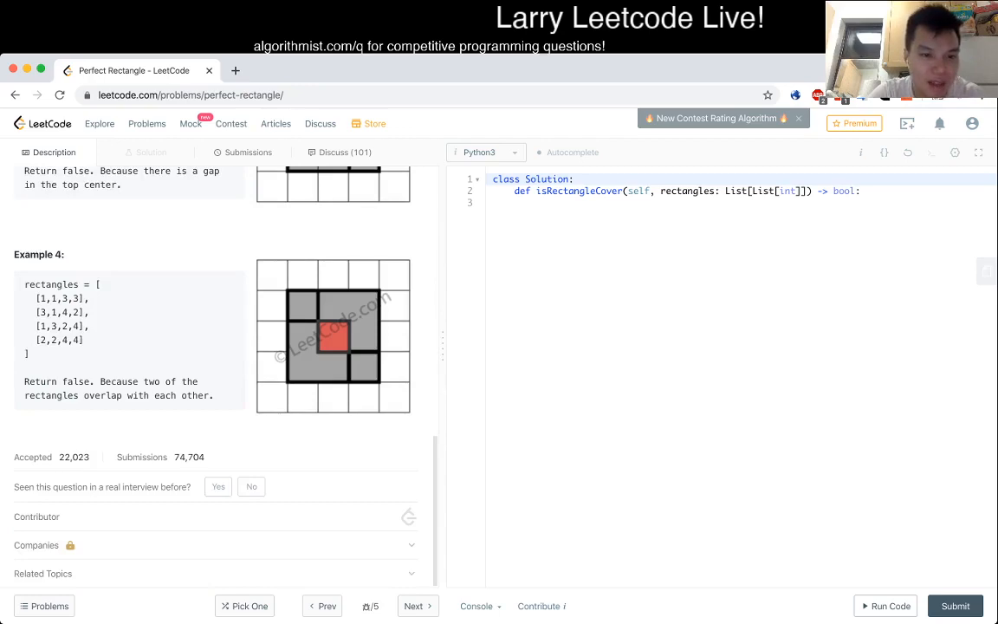
scroll(up, 3)
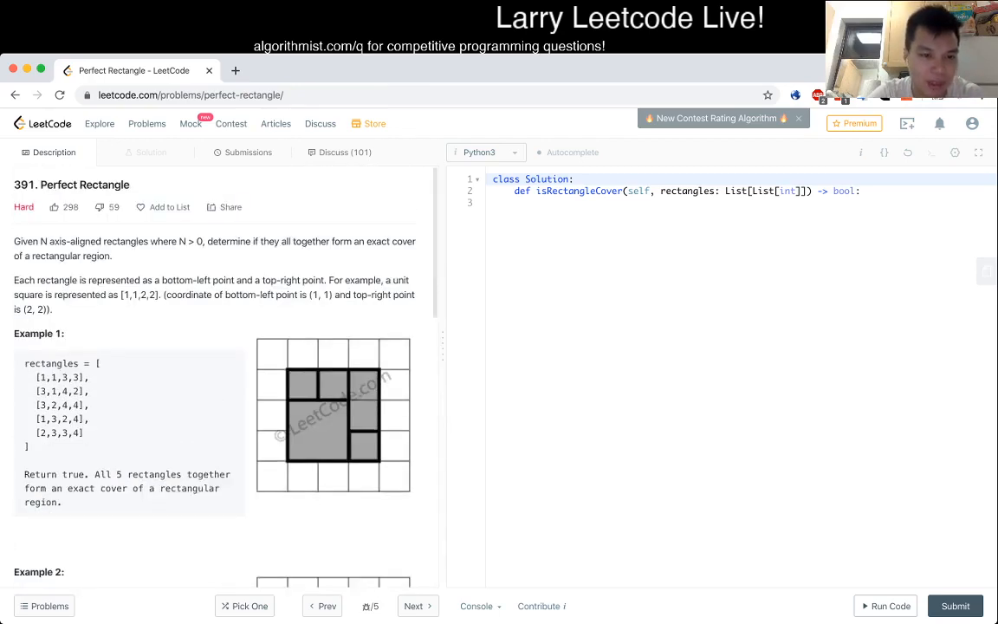
double_click(56, 377)
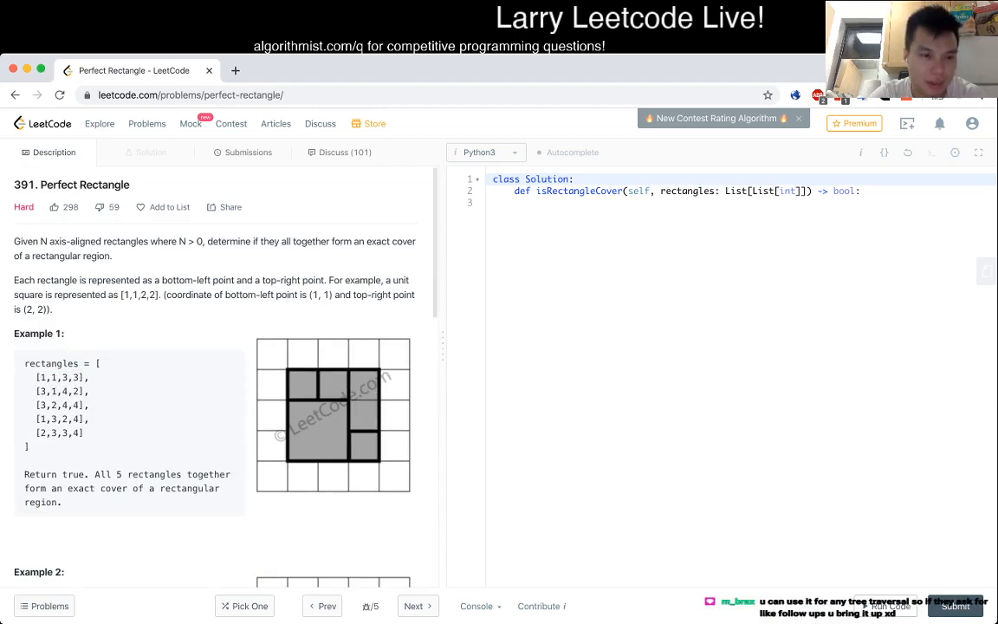
scroll(down, 3)
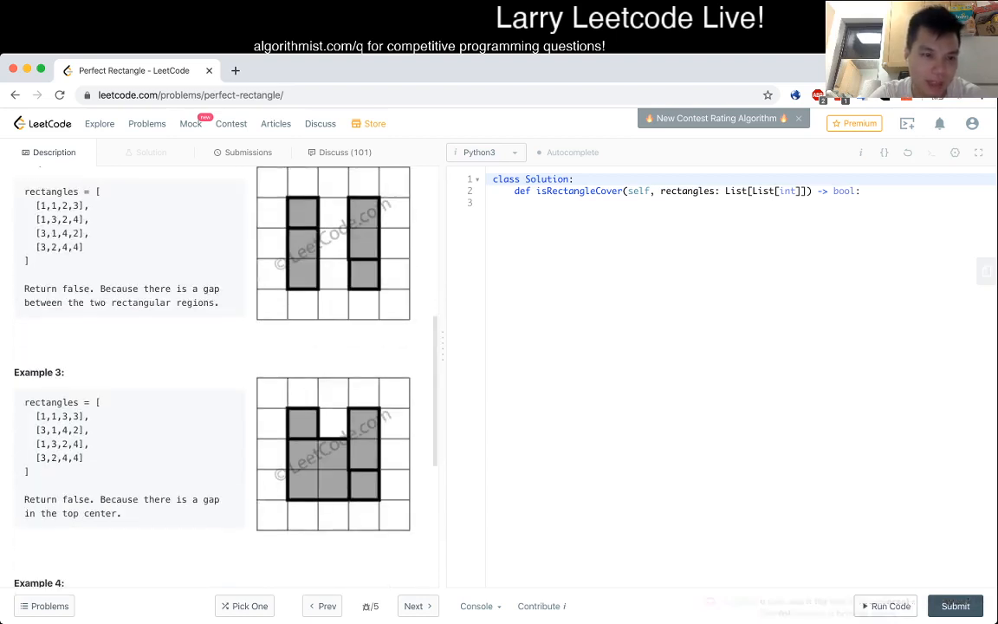
scroll(up, 3)
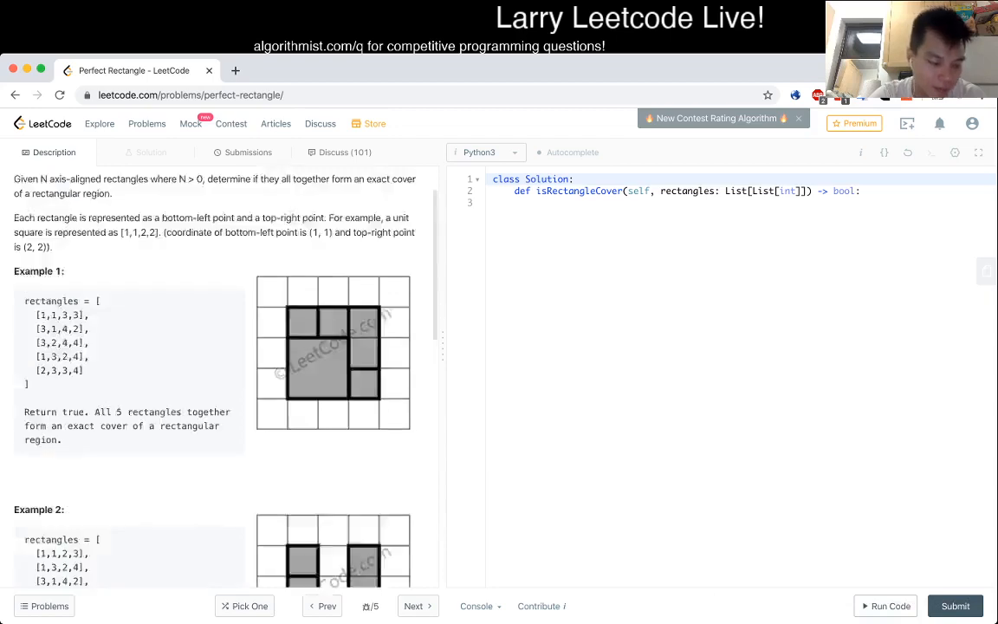
scroll(down, 3)
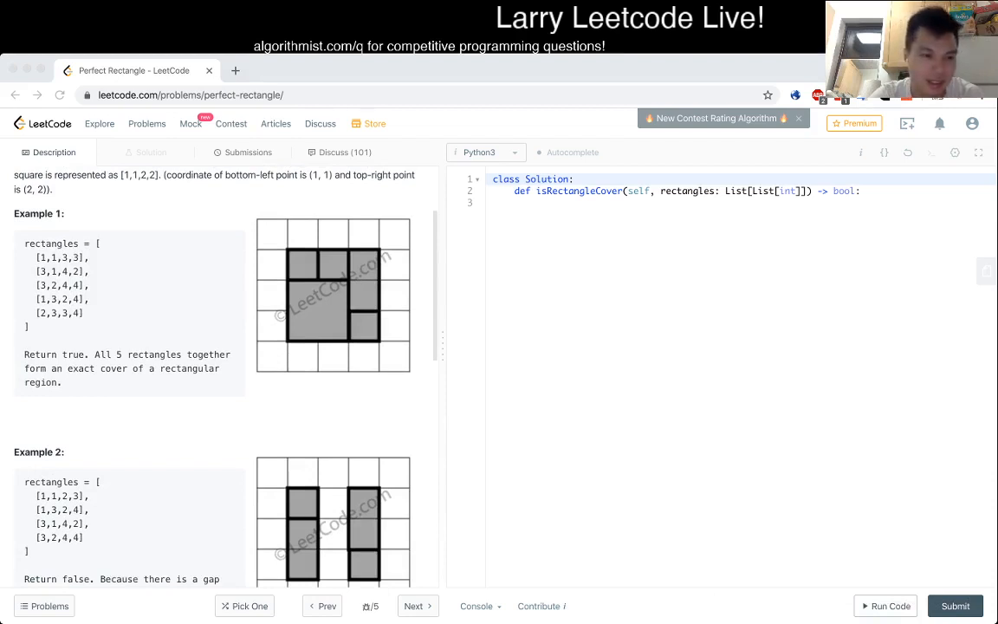
scroll(up, 3)
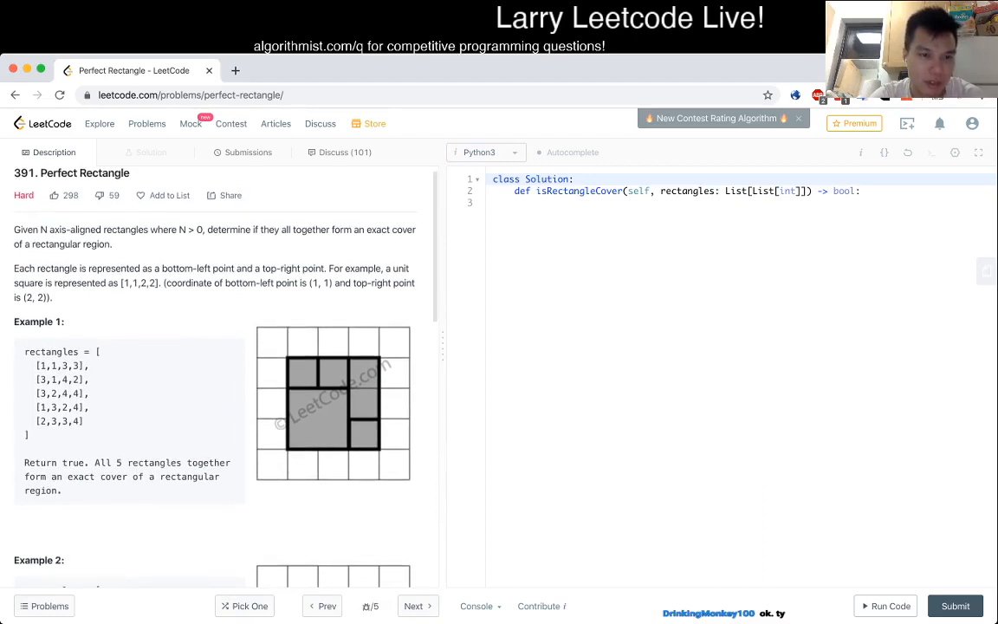
scroll(down, 3)
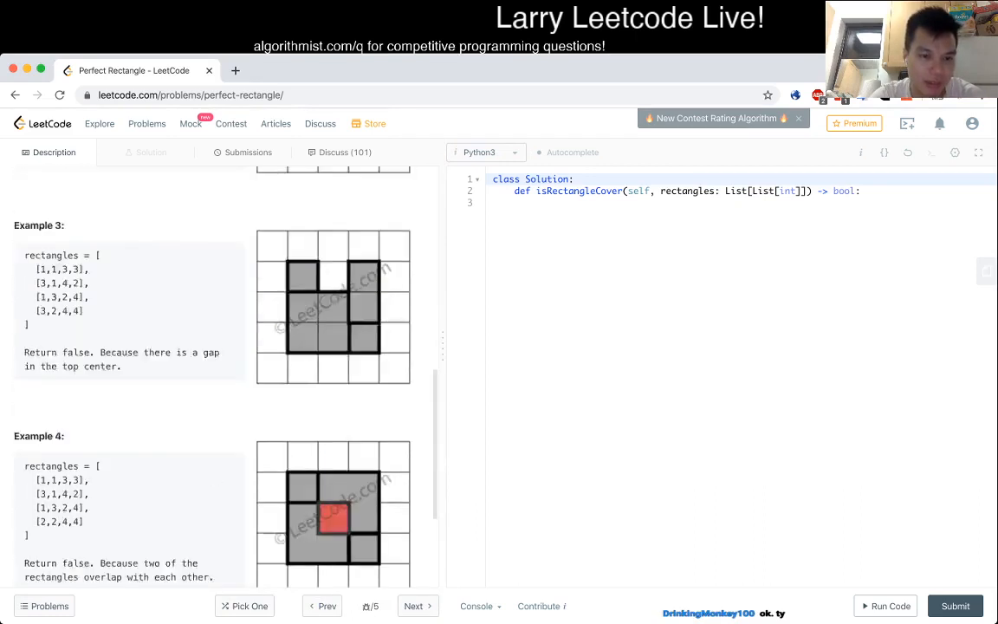
scroll(down, 3)
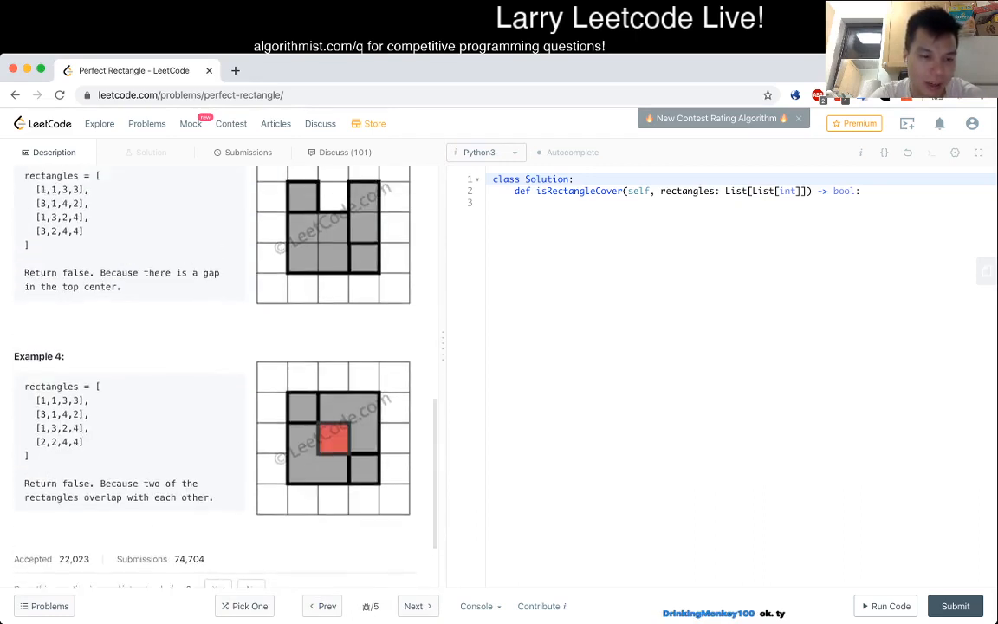
scroll(up, 3)
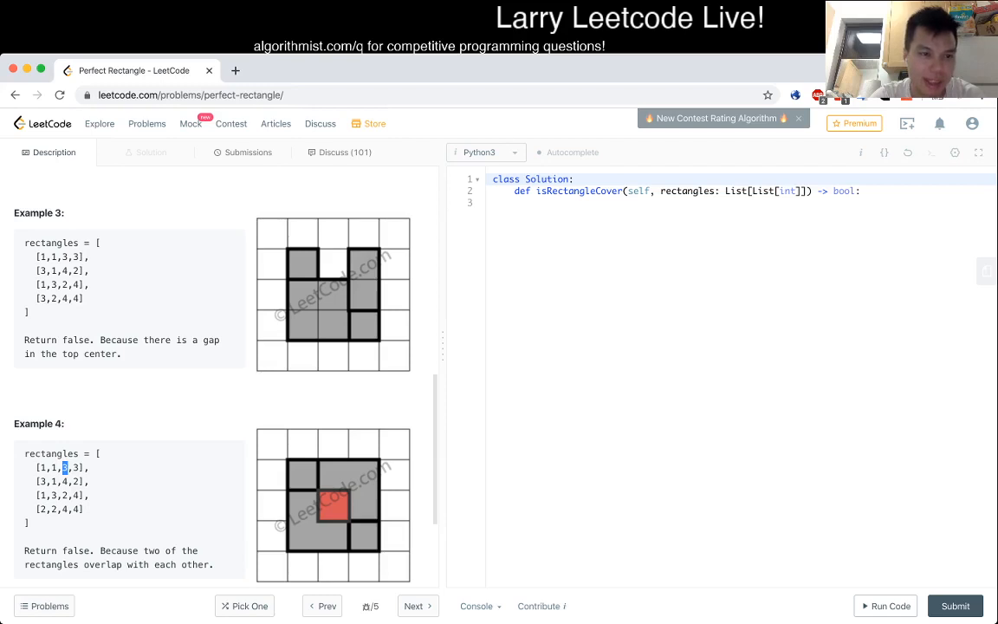
scroll(up, 3)
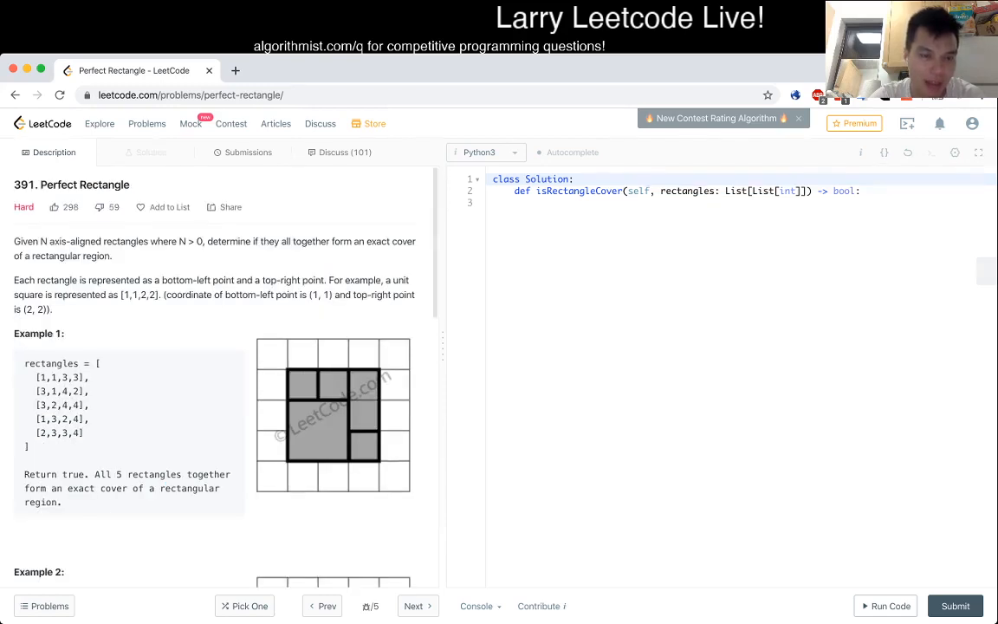
double_click(104, 183)
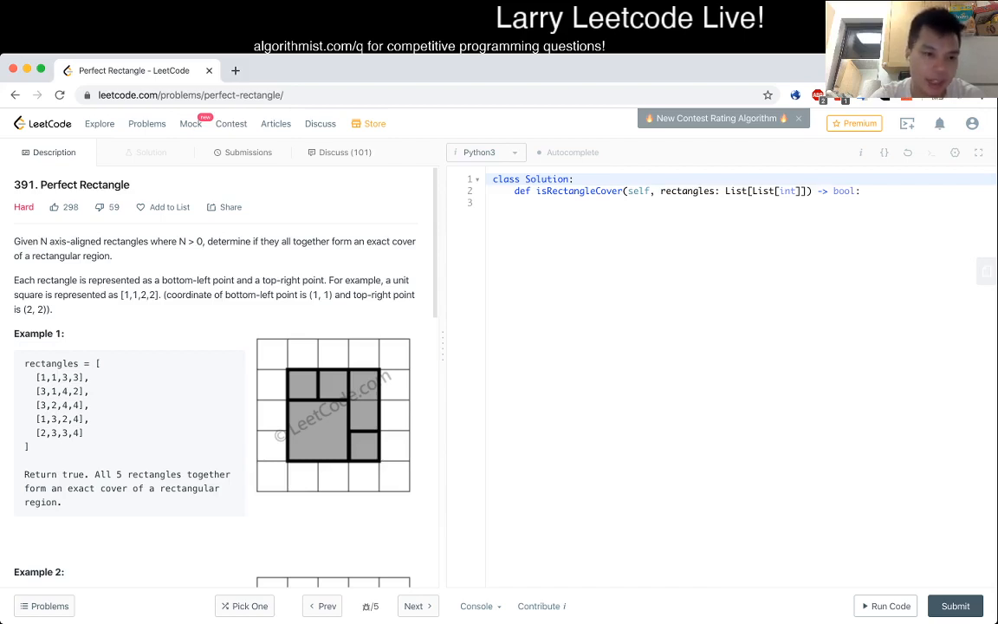
scroll(down, 3)
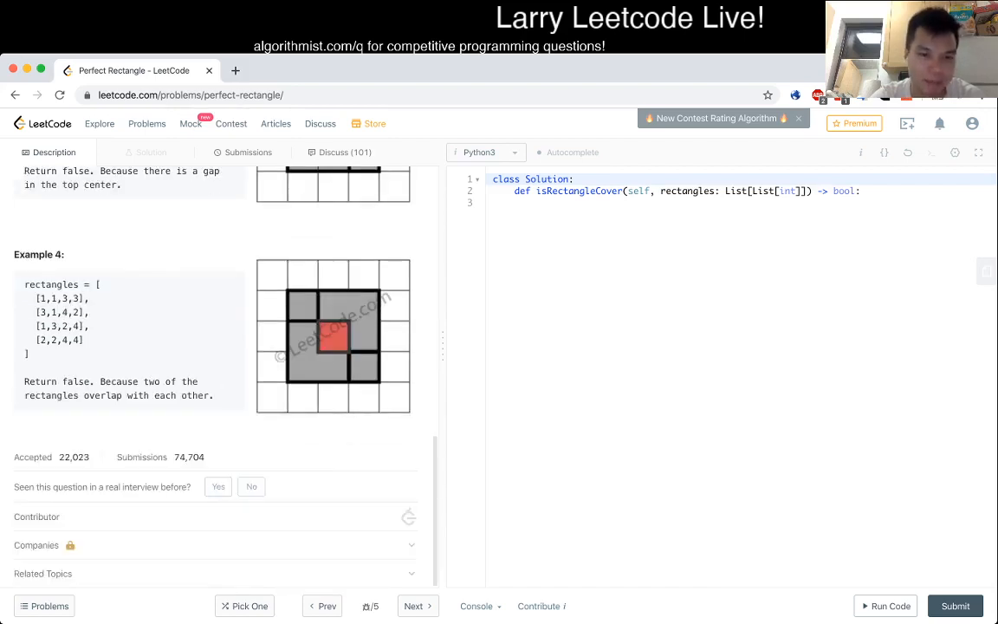
scroll(up, 3)
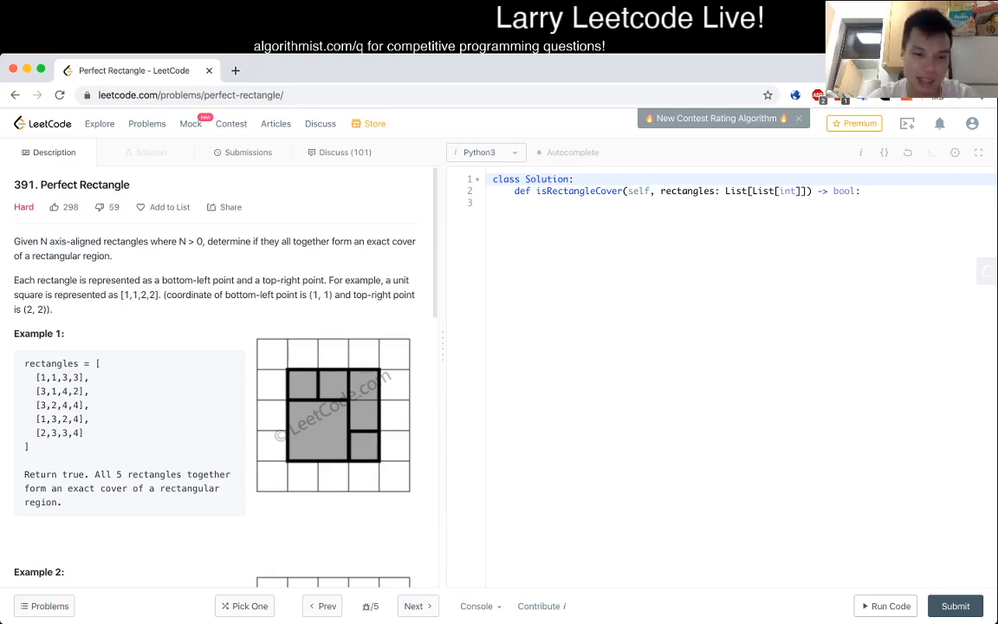
double_click(38, 333)
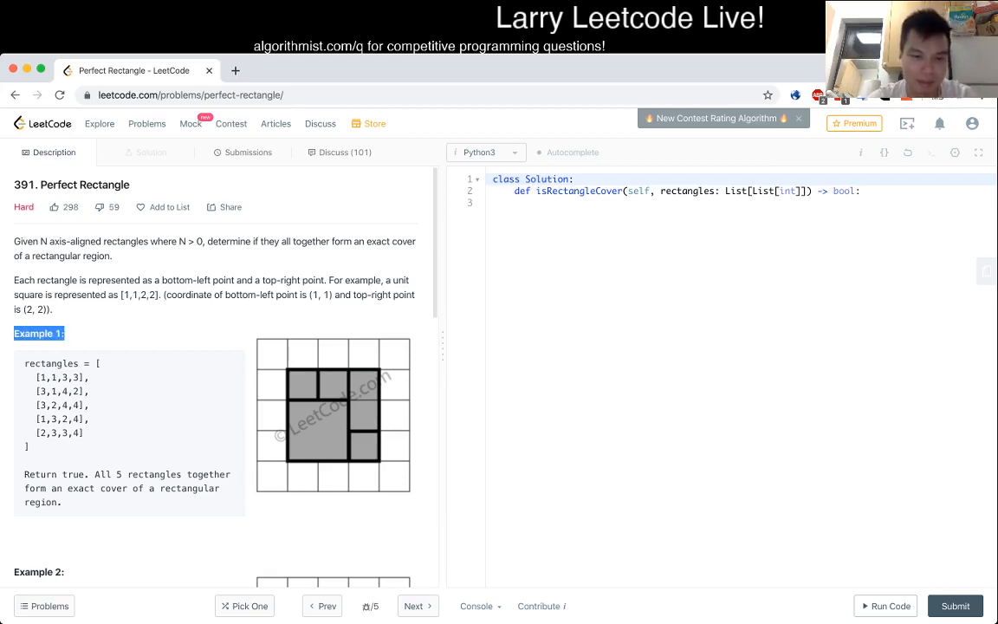
scroll(down, 3)
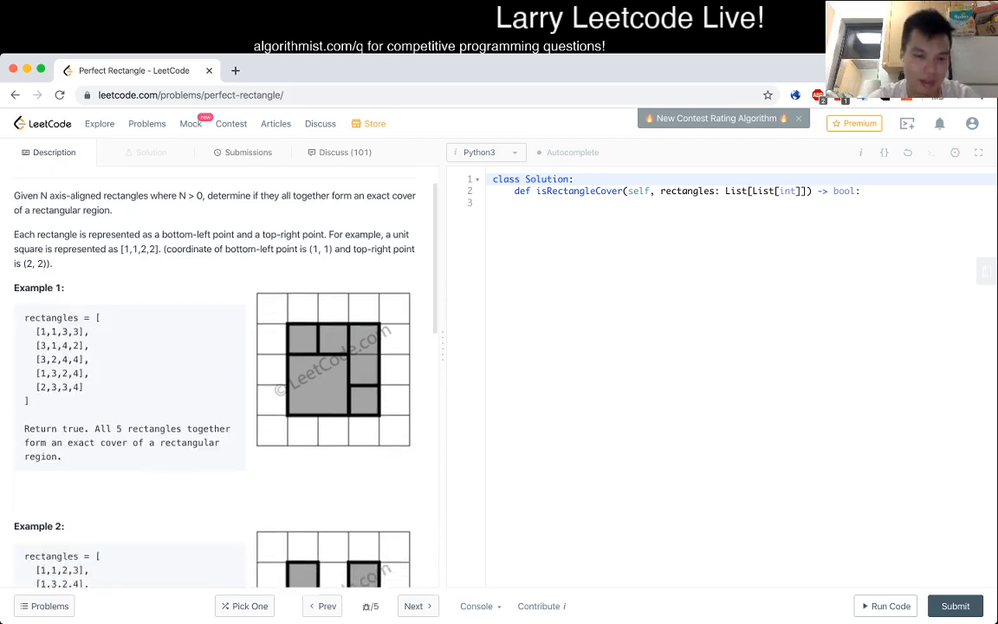
scroll(down, 3)
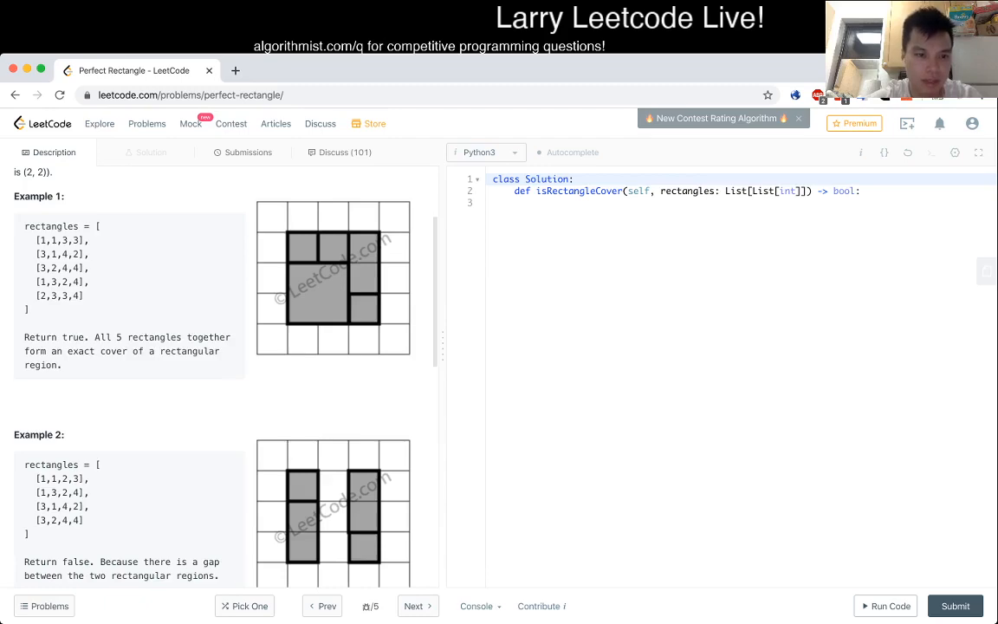
scroll(up, 3)
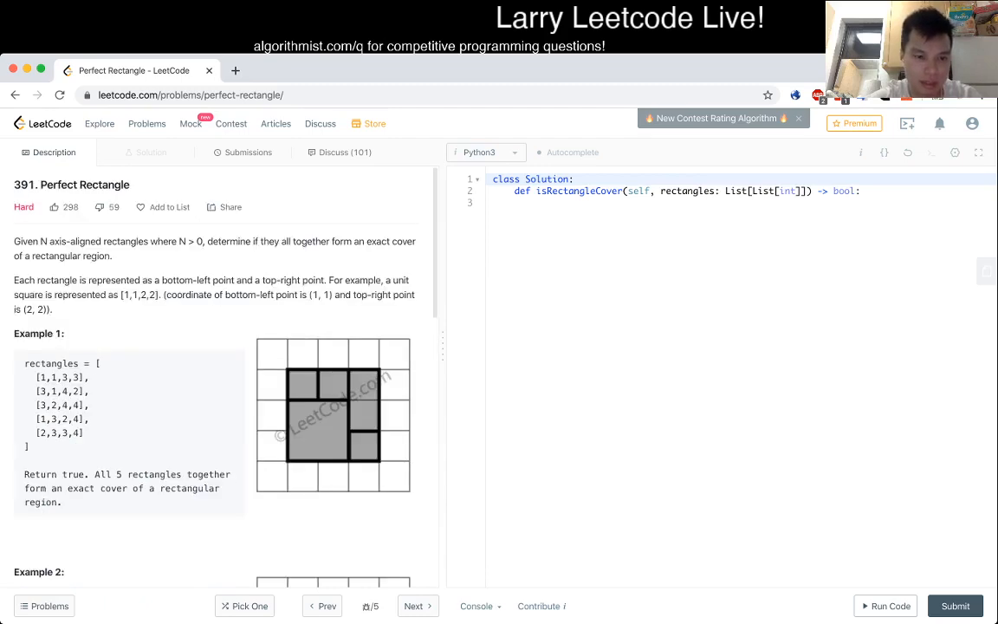
scroll(down, 3)
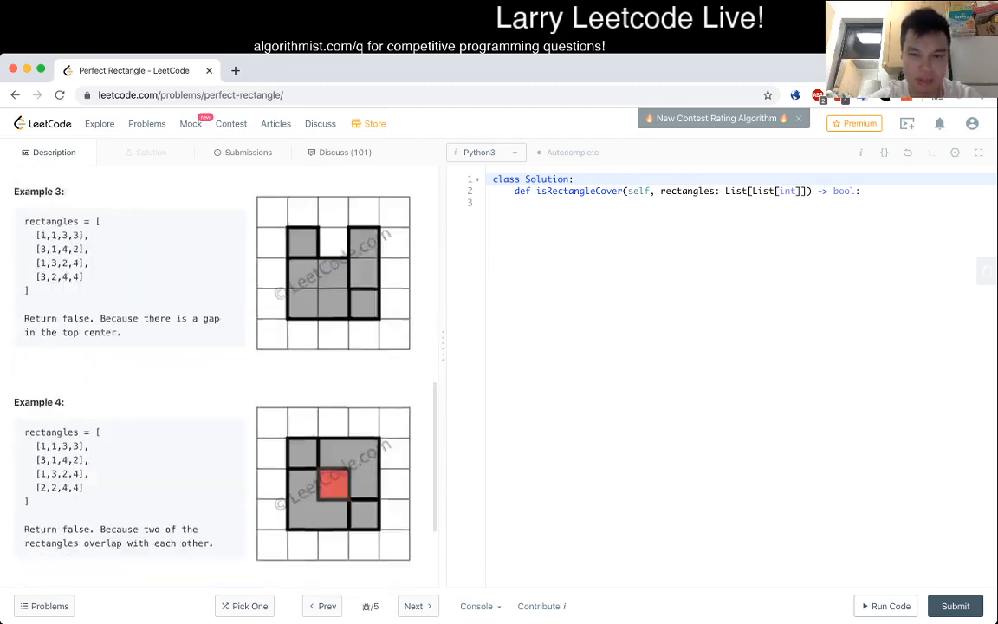
scroll(up, 3)
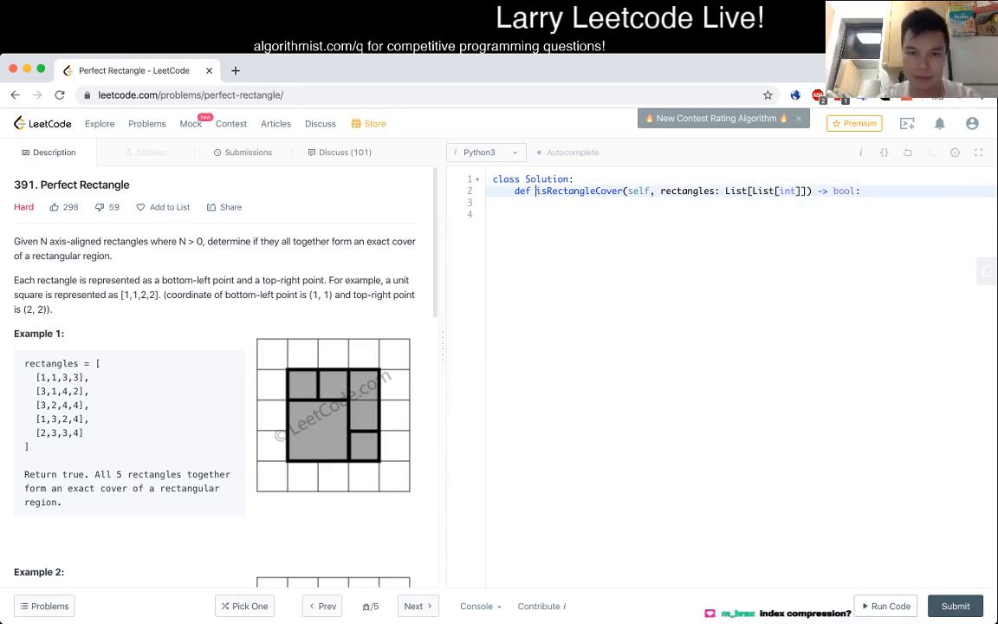
Create xs and ys lists and loop over rectangles appending sx, ex to xs and sy, ey to ys.
text(xs = [])
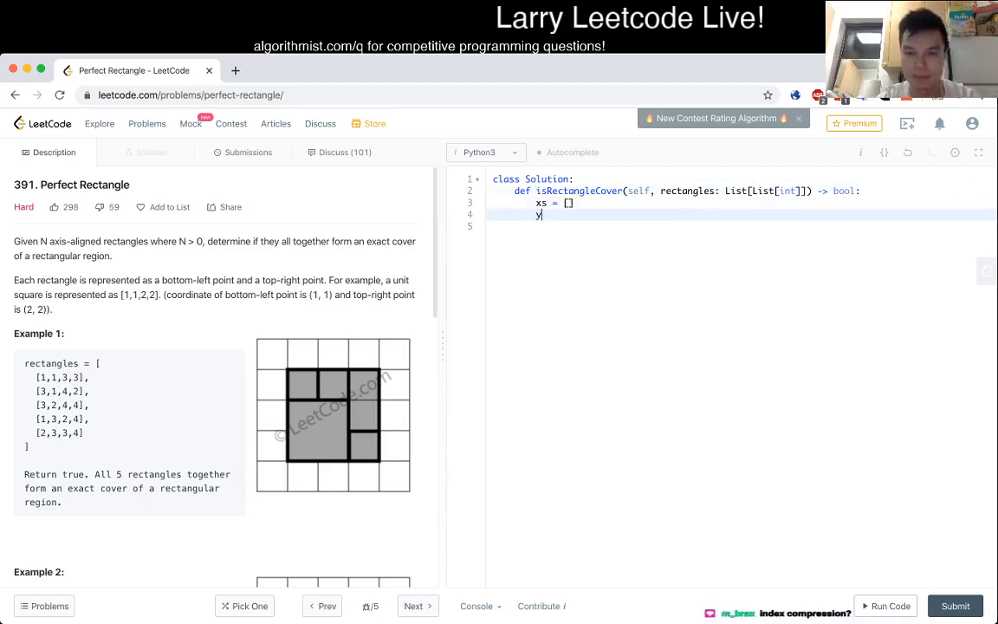
text(ys = [])
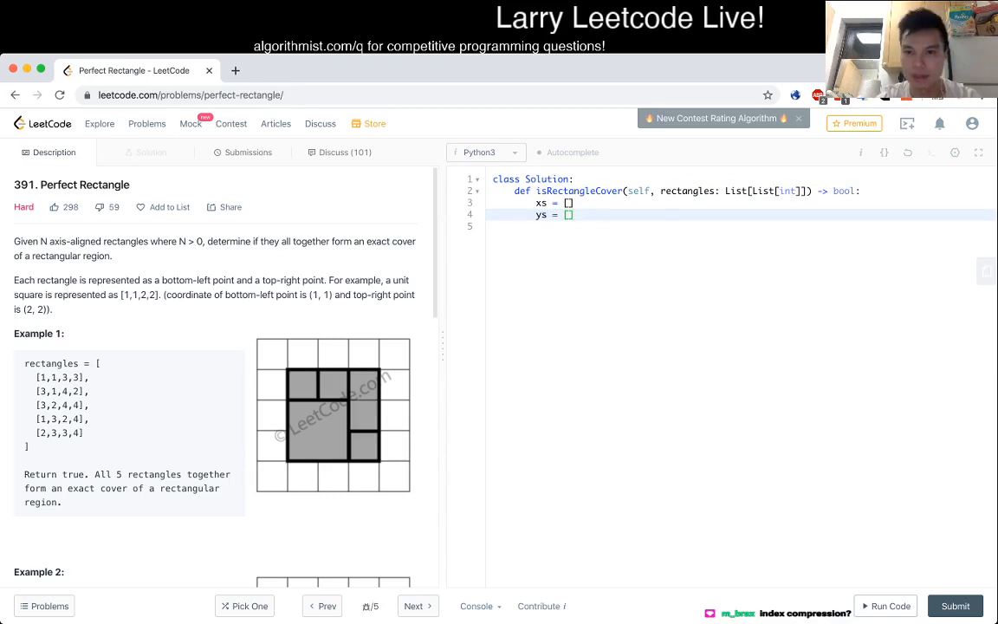
text(f)
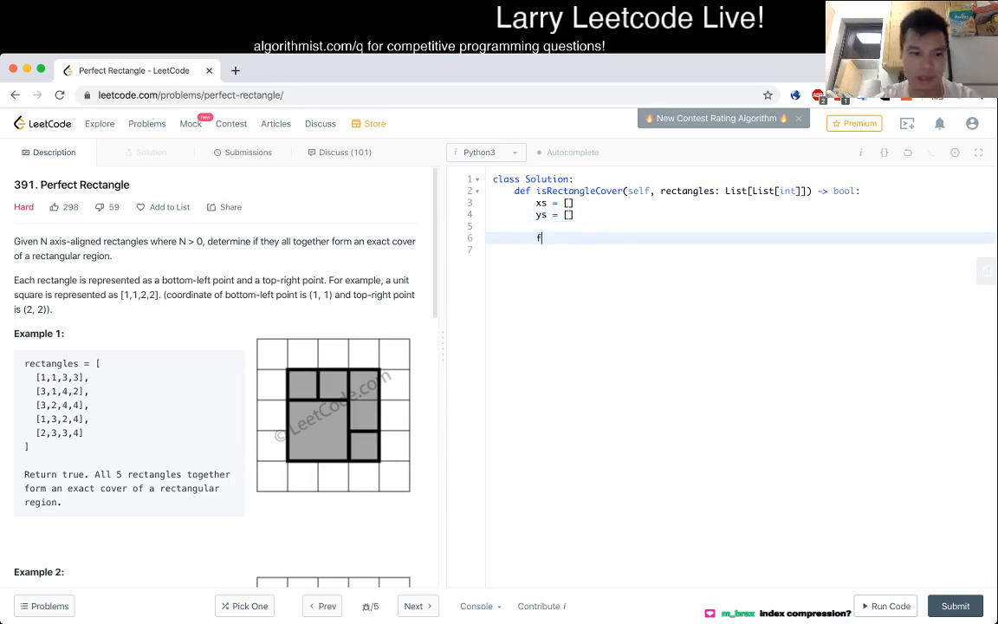
text(or sx)
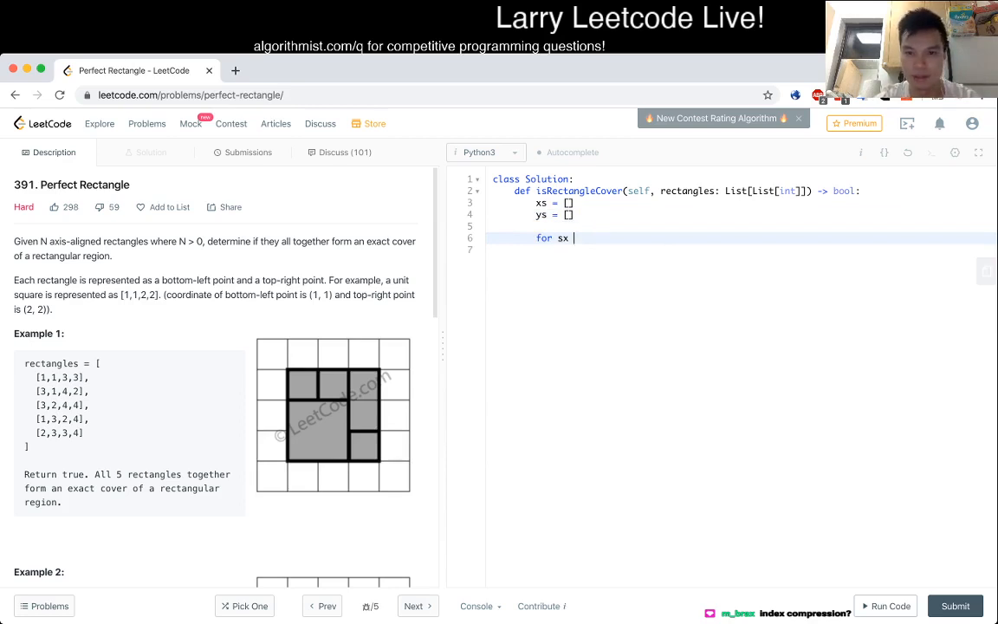
text(, sy, ex, ey in rectangles:)
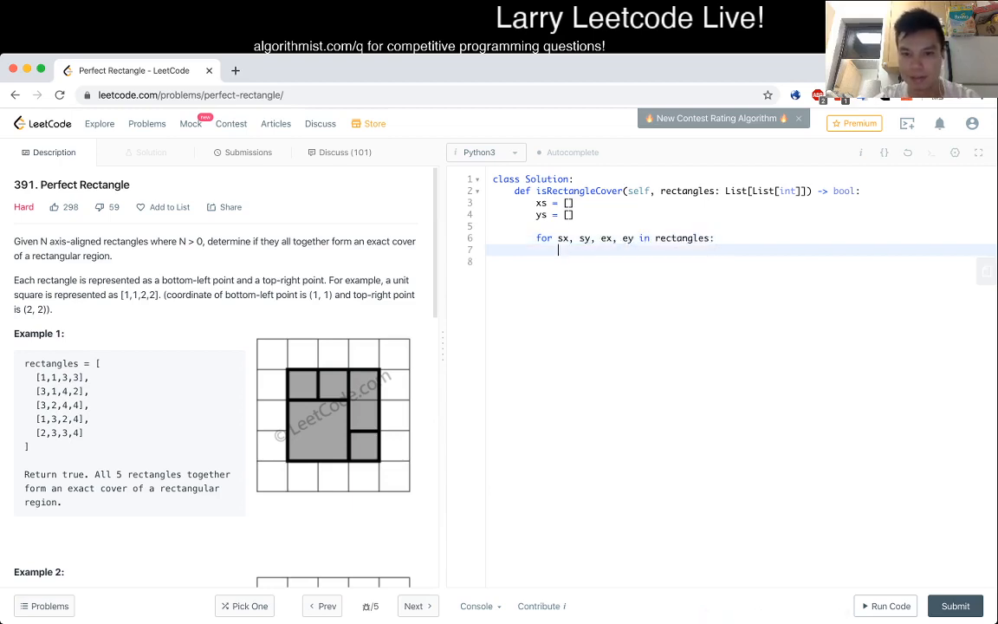
text(xs.appe)
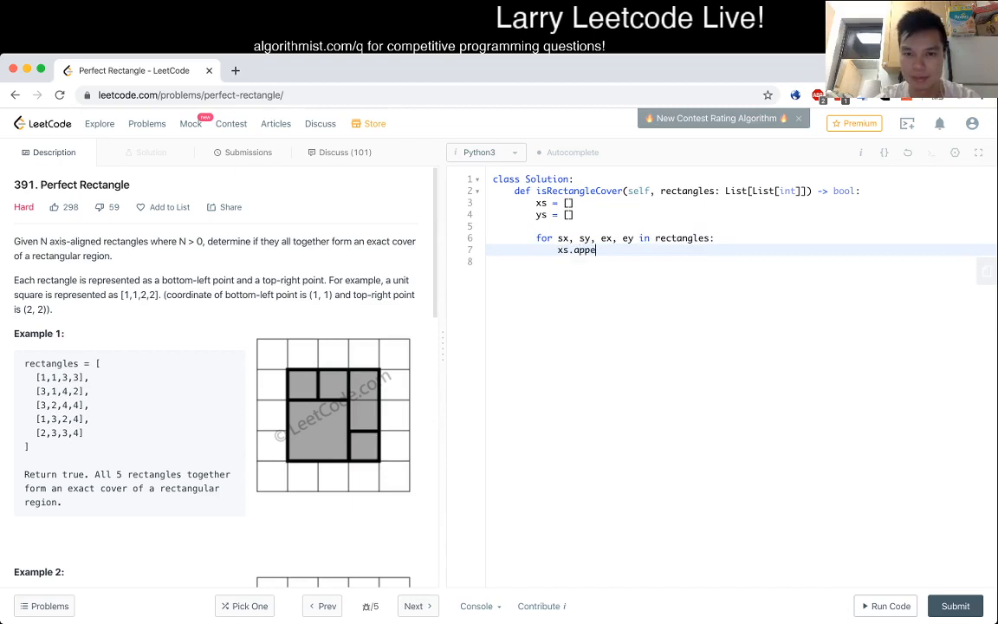
text(nd(sx))
text(ys.)
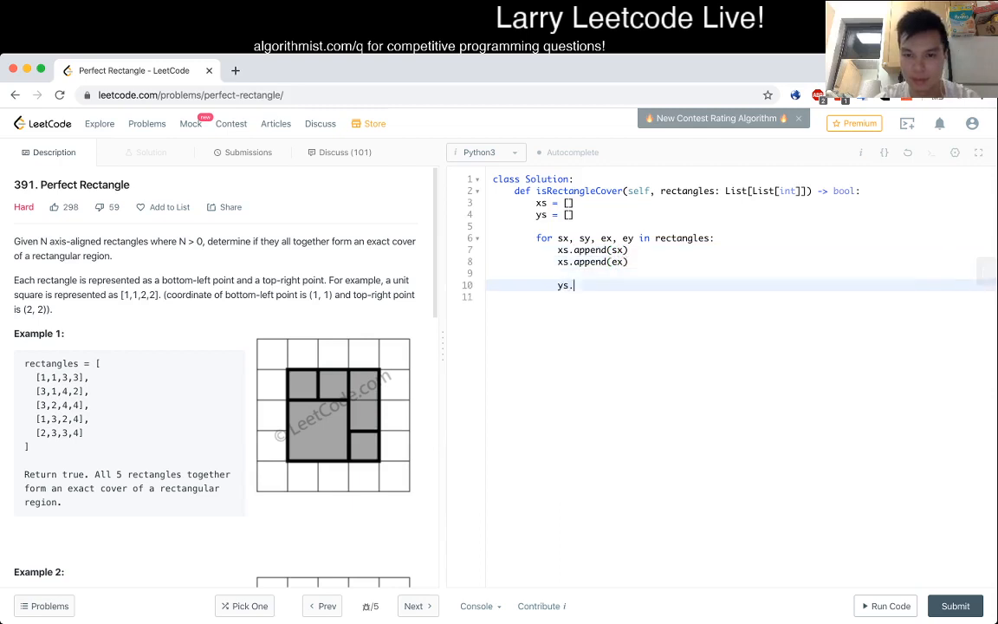
text(append(sy))
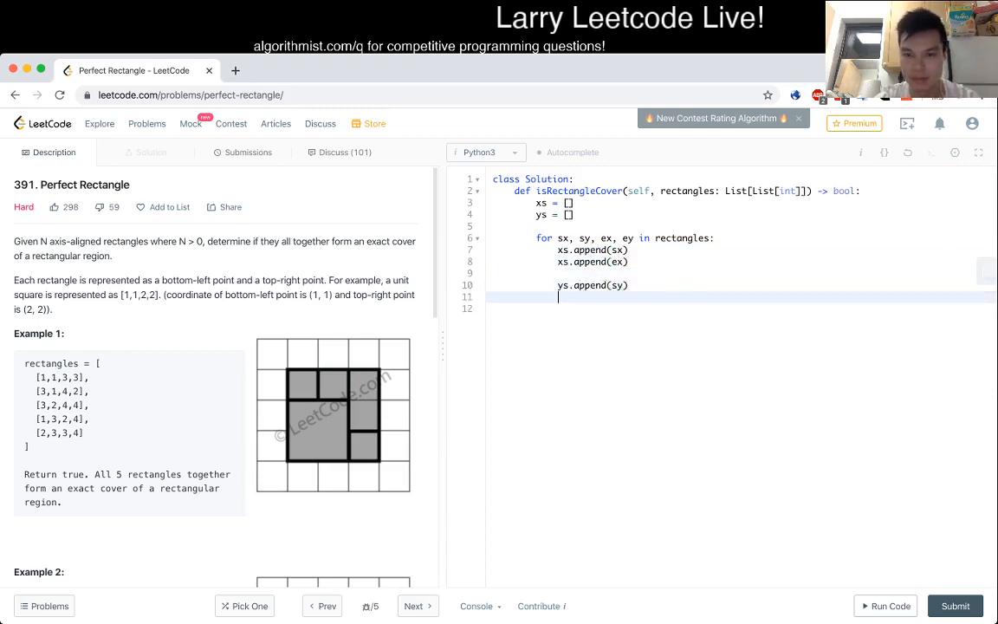
text(ys.append(ey))
text(xs)
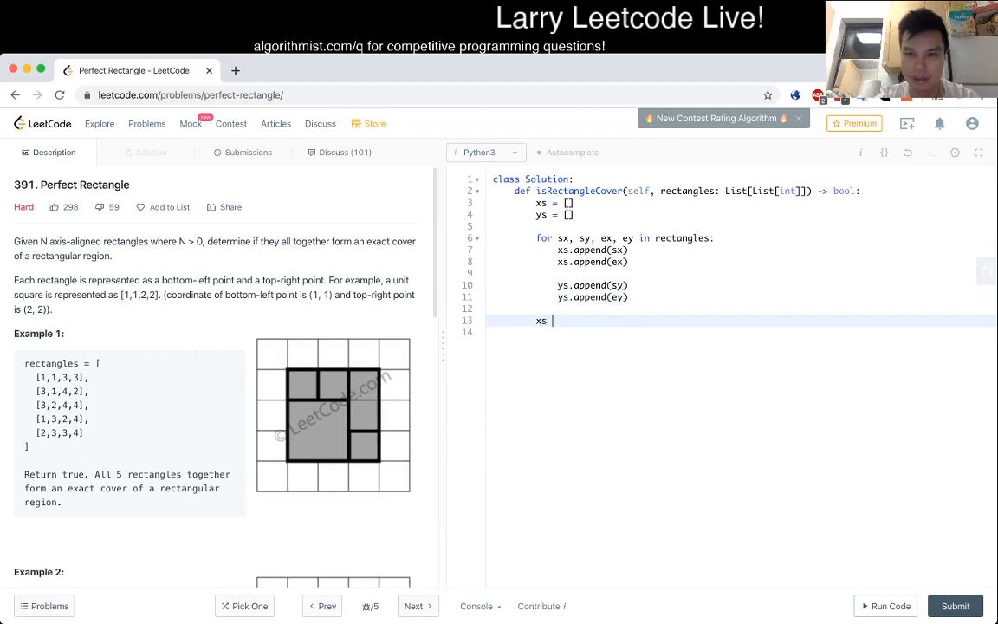
Reassign xs = sorted(set(xs)) to keep only sorted unique x edges.
text(=)
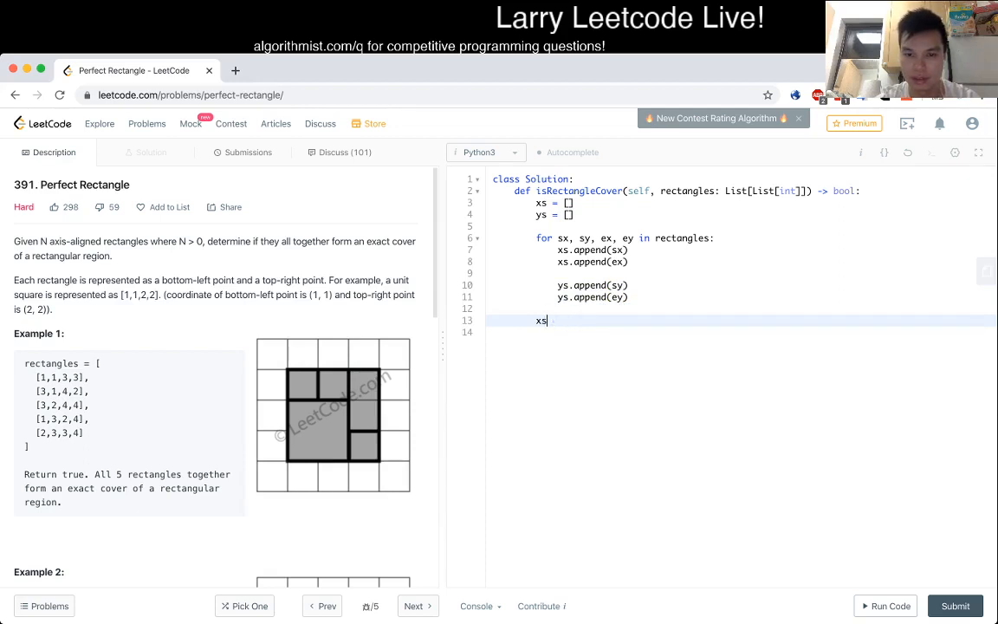
text(= sorte)
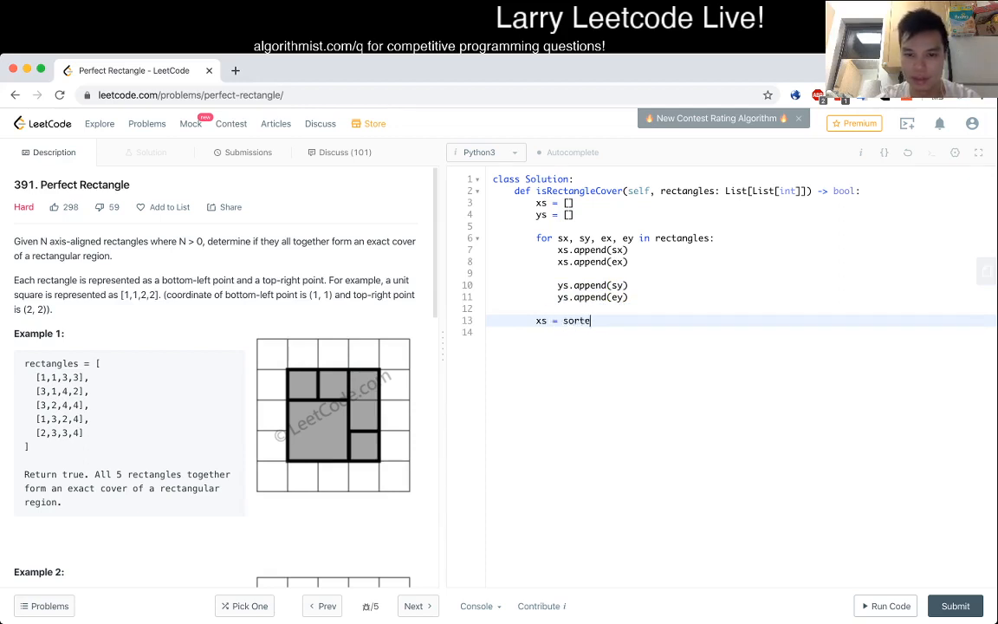
text(d(set(xs)))
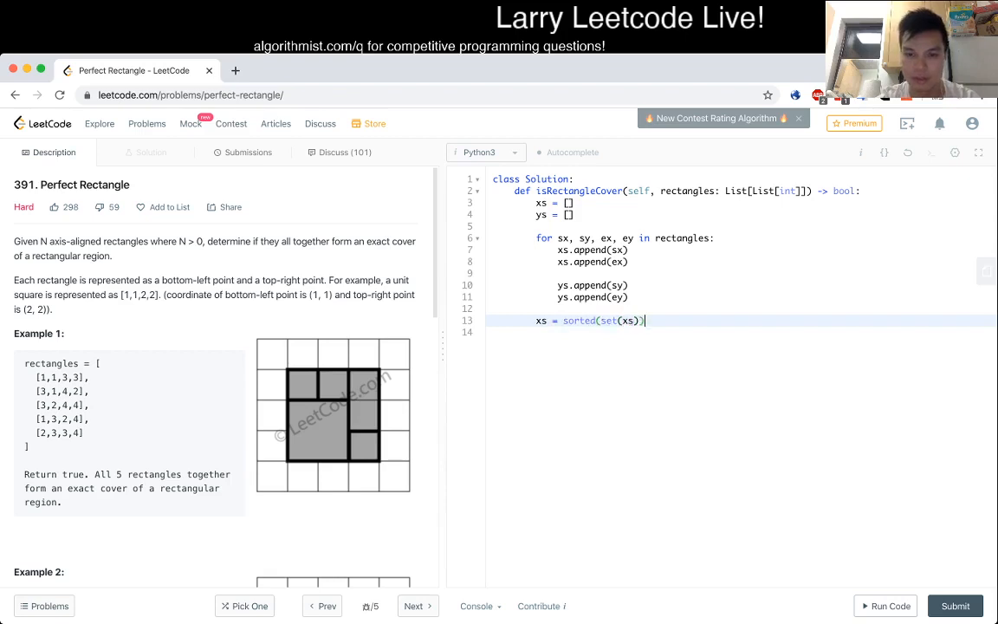
key(Return)
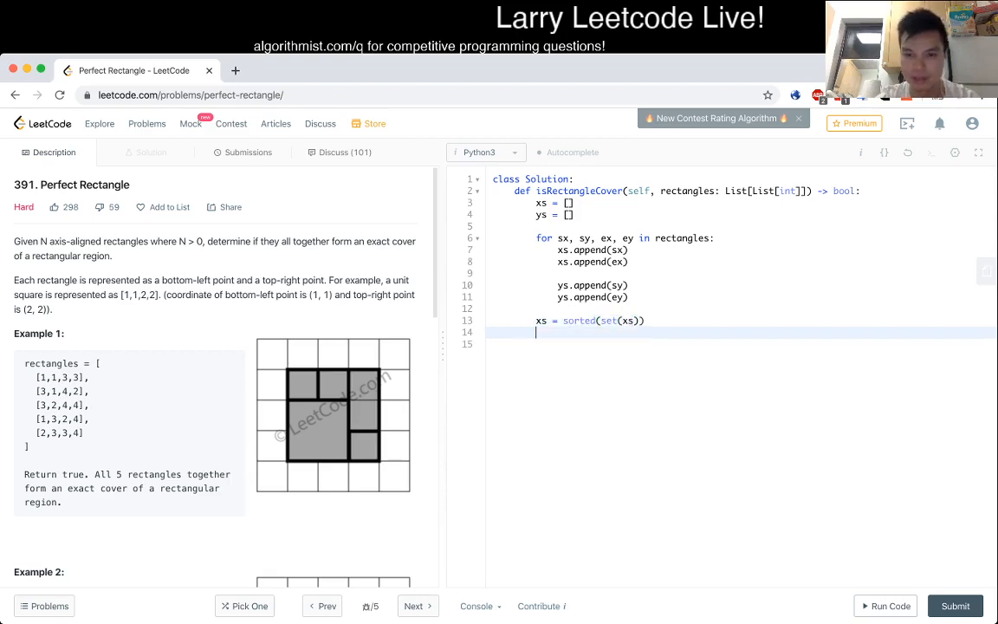
Sort unique ys, then write xlookup = {x: i for i, x in enumerate(sorted(set(xs)))}.
text(ys = sorted(set(ys)
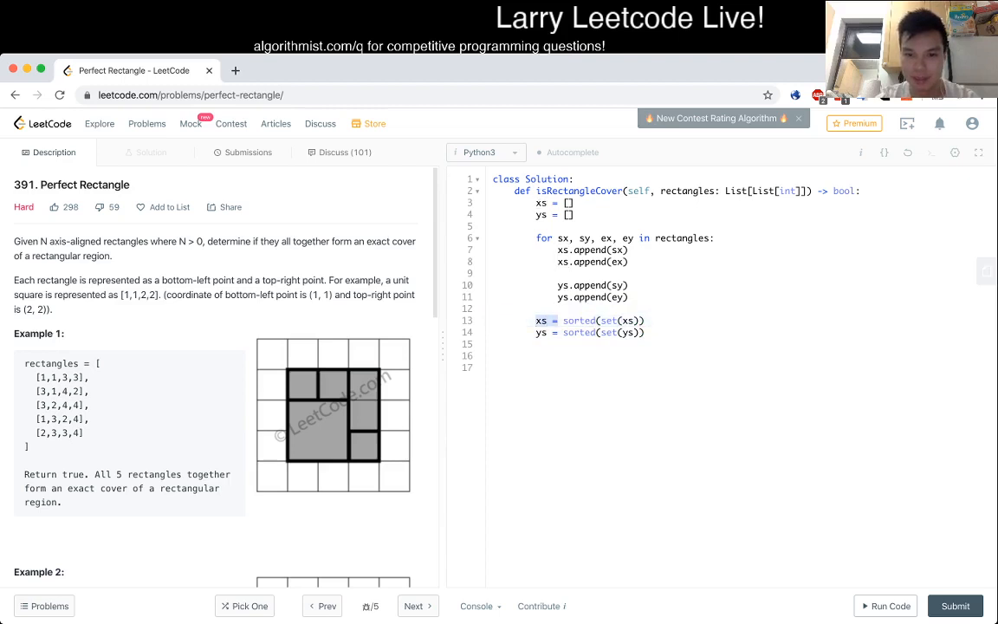
text(xlookup)
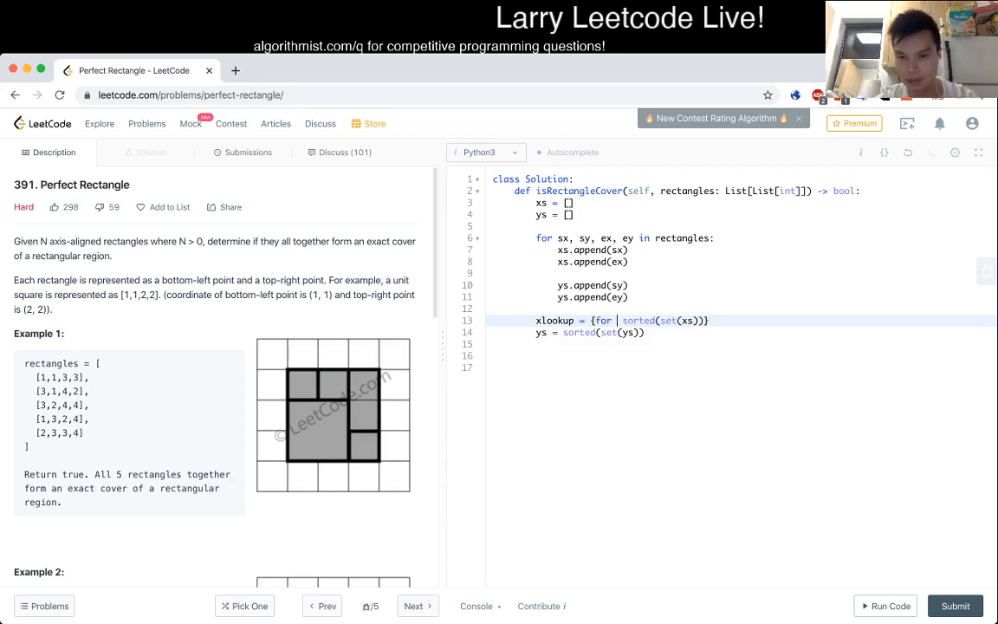
text(enumerate()
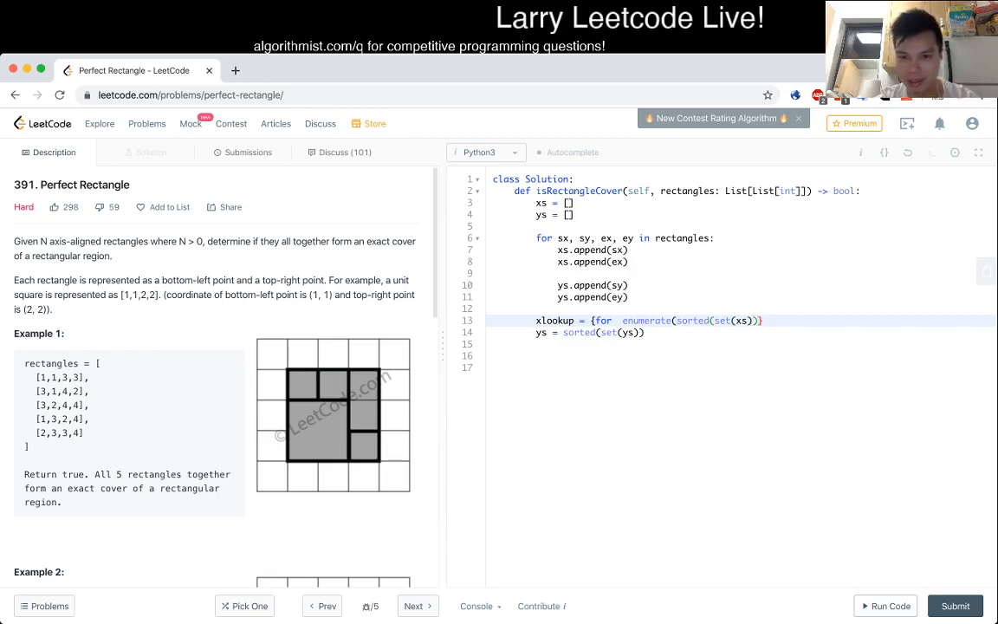
text())
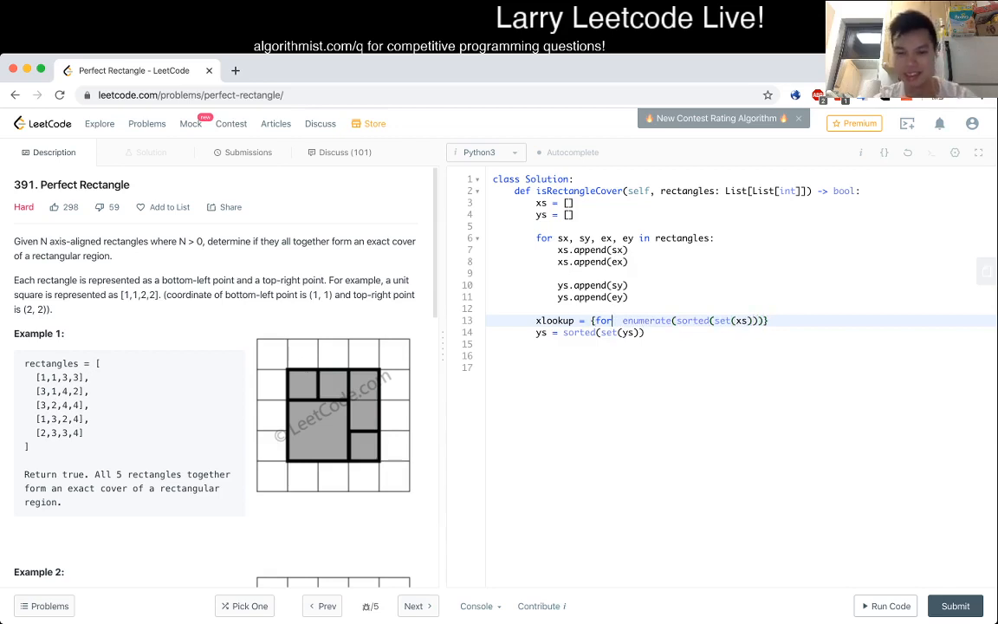
text(i)
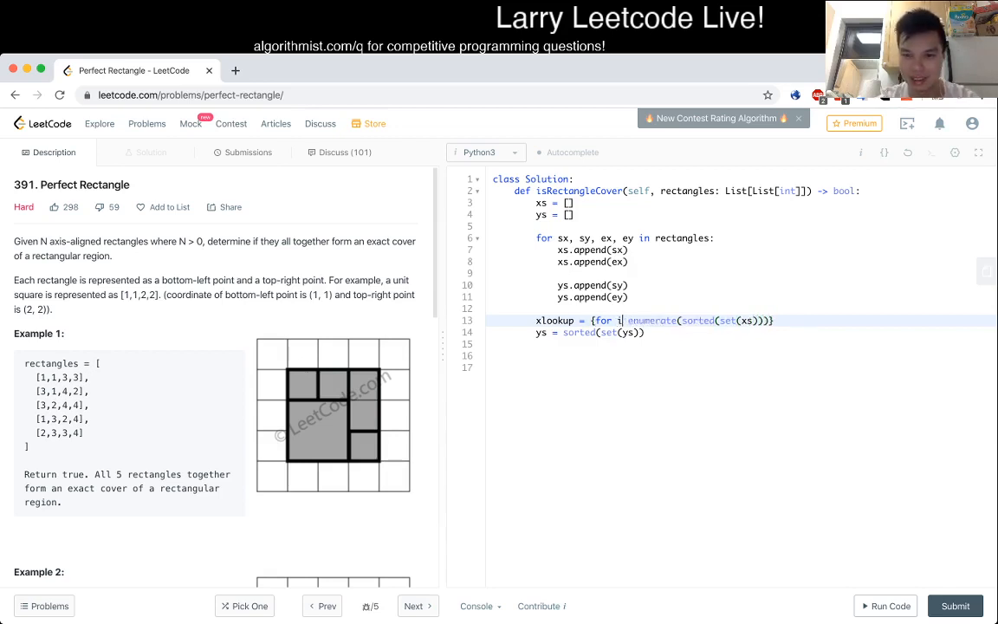
text(, x)
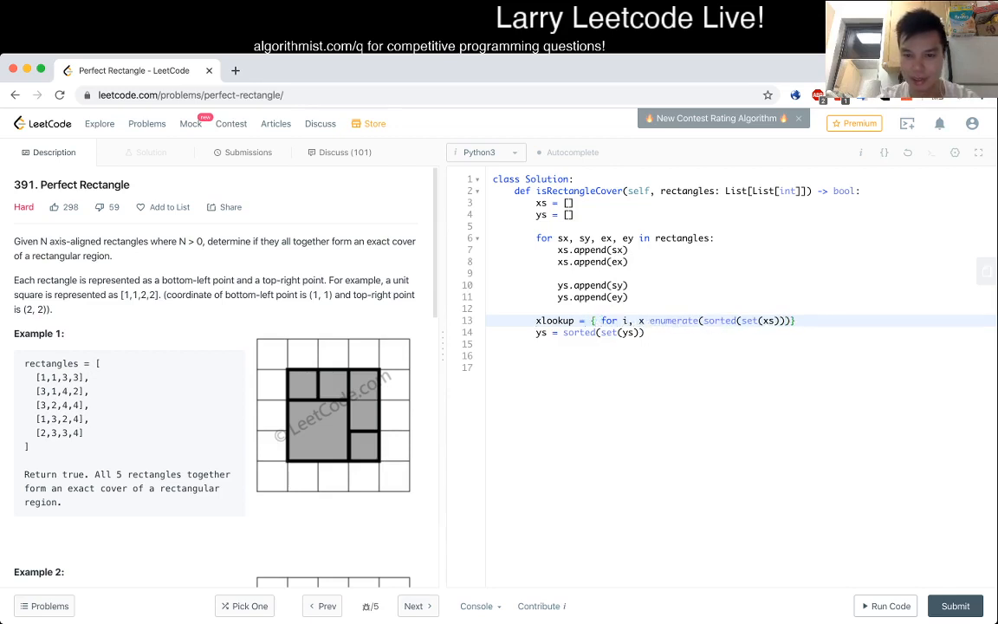
text(x: i)
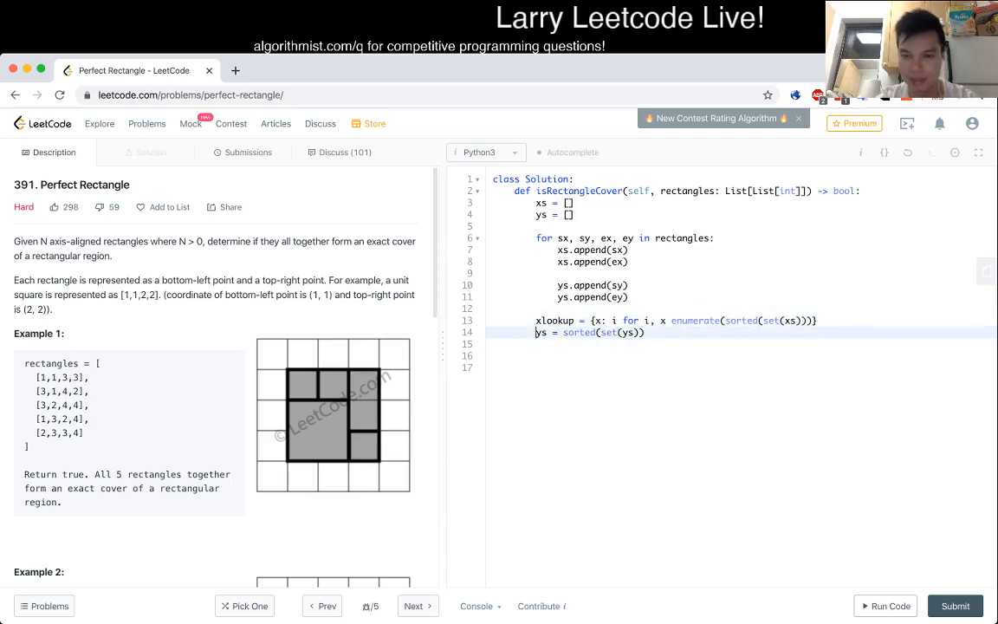
Write the matching ylookup comprehension for ys and begin a for loop over rectangles.
text(ylookup = {y: i for i, y in e)
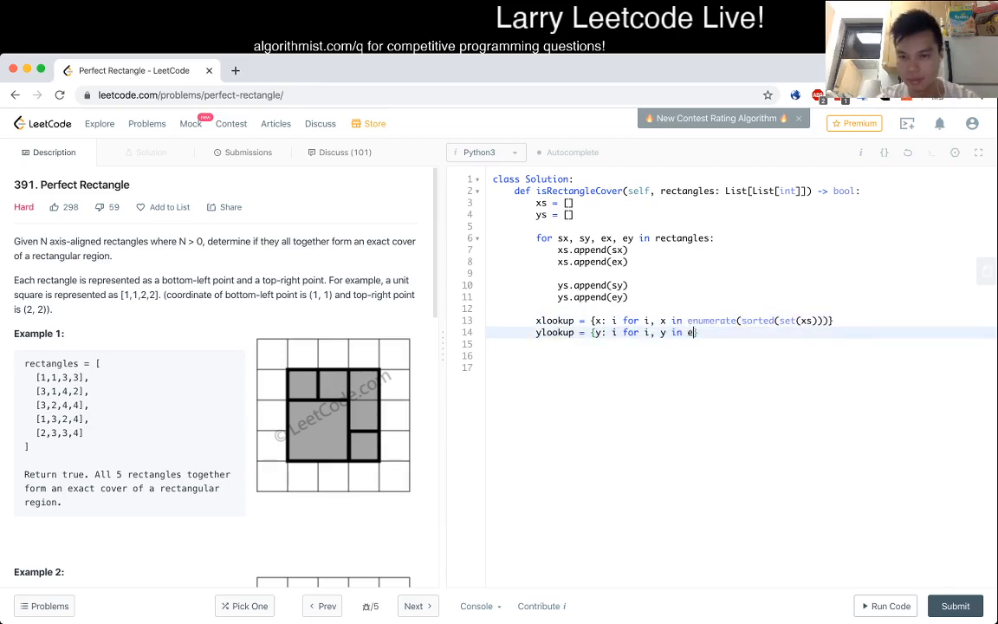
text(numerate(sorted(set(ys)))})
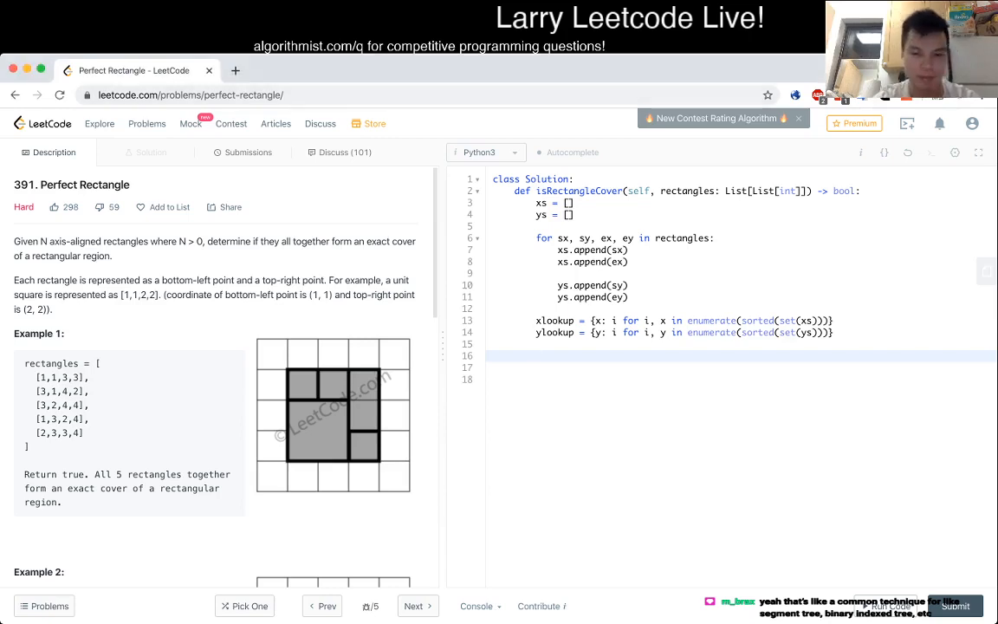
scroll(down, 3)
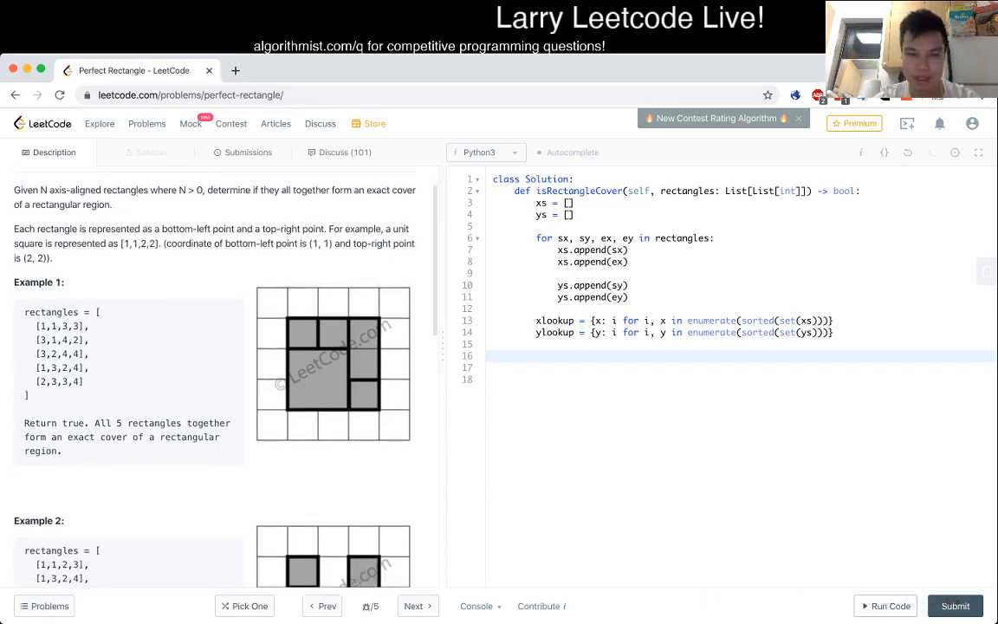
text(f)
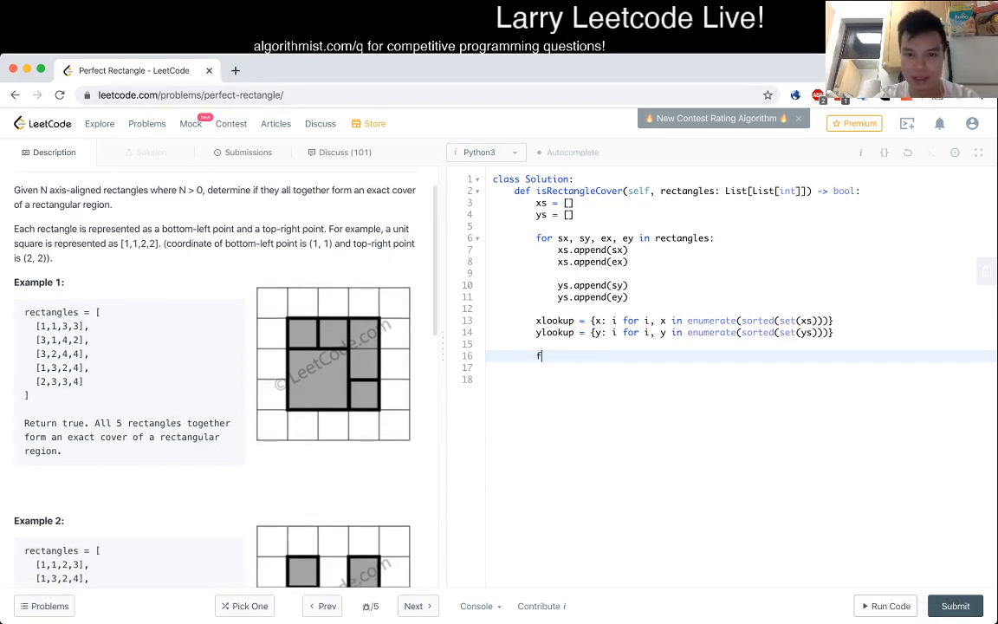
text(or)
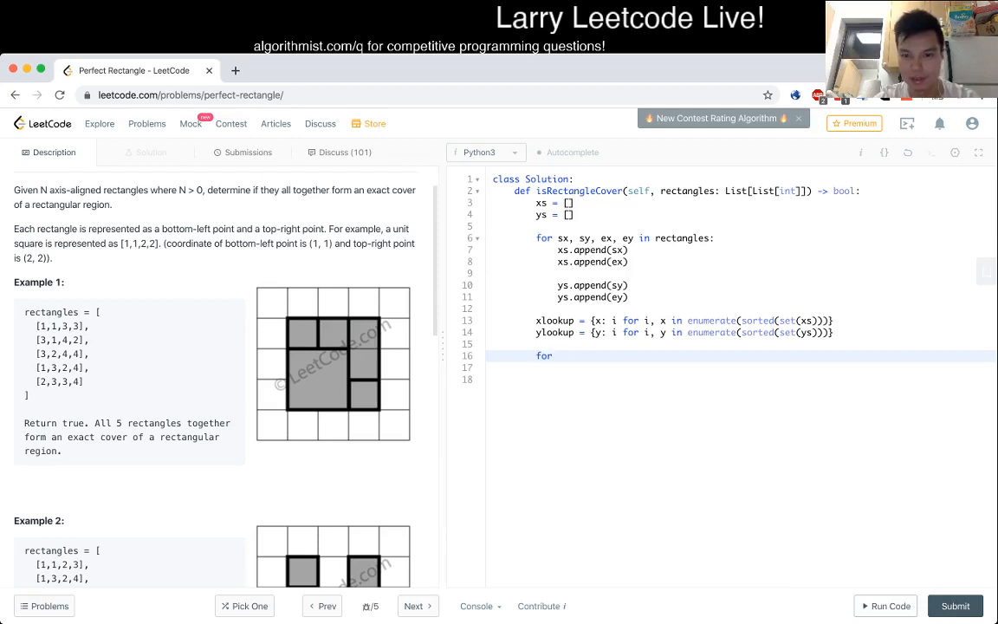
text(index in rectangles)
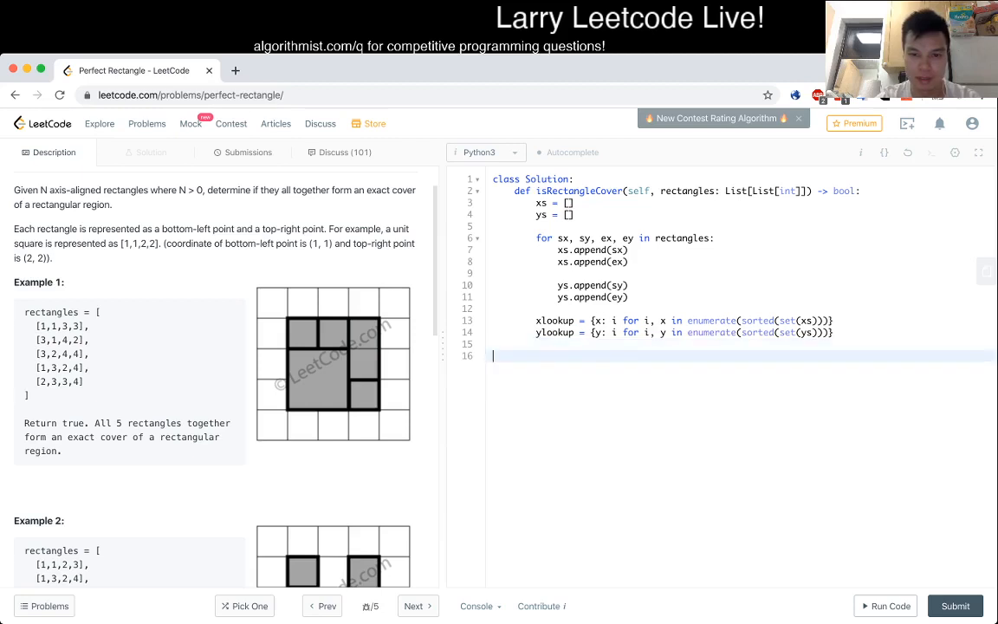
Set N = len(xlookup), M = len(ylookup) and build grid as N rows of zeros.
text(N = l)
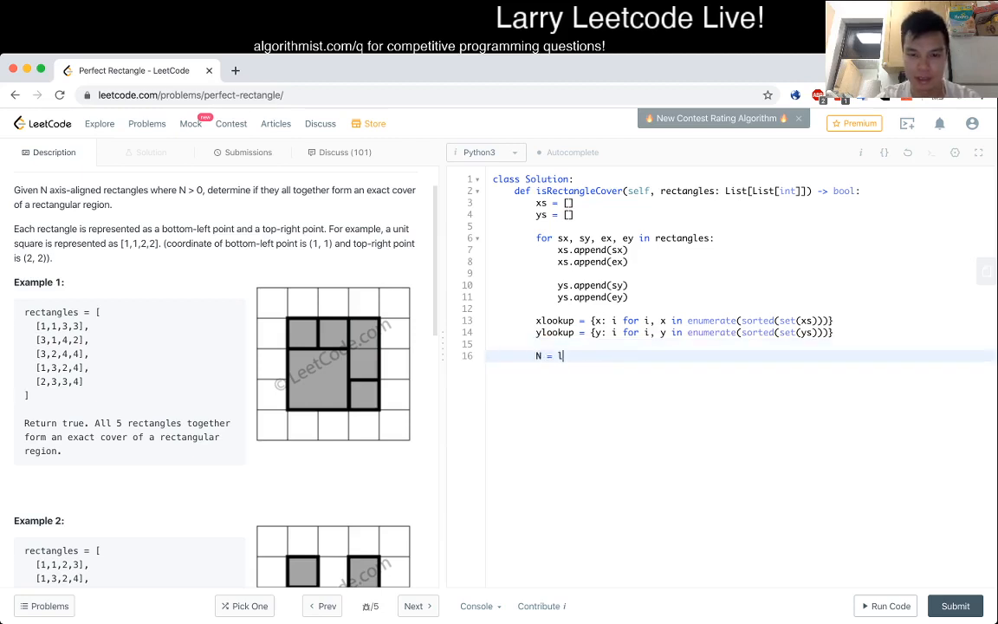
text(en(xlookuP)
text(M =)
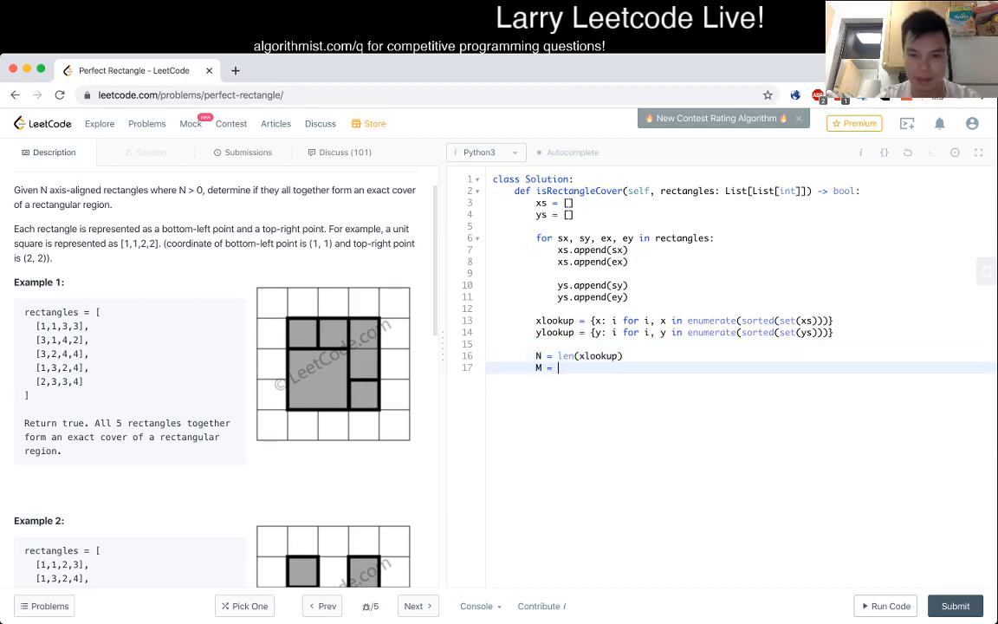
text(len(ylookup))
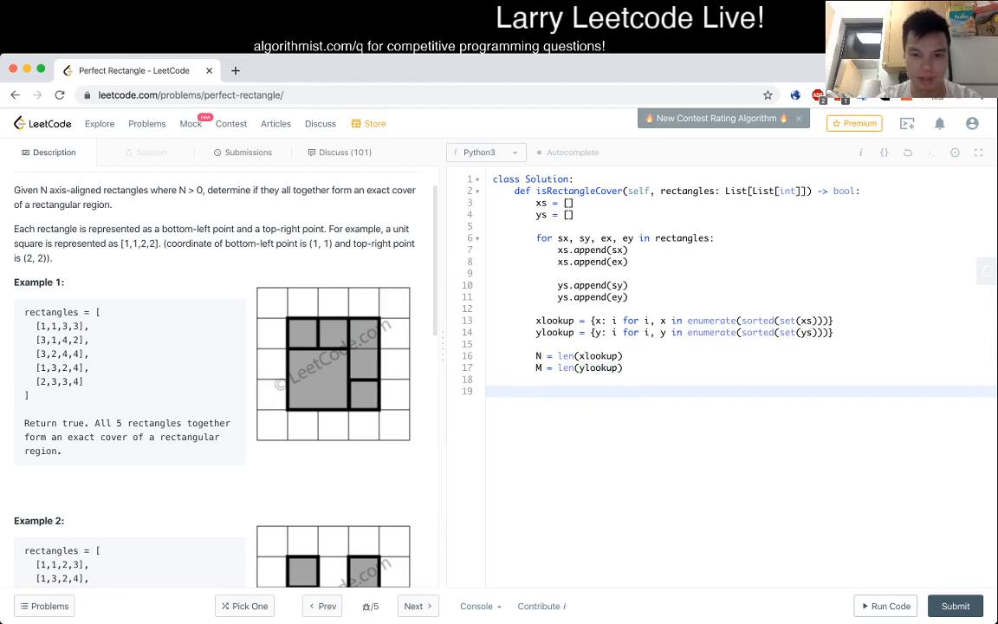
text(grid)
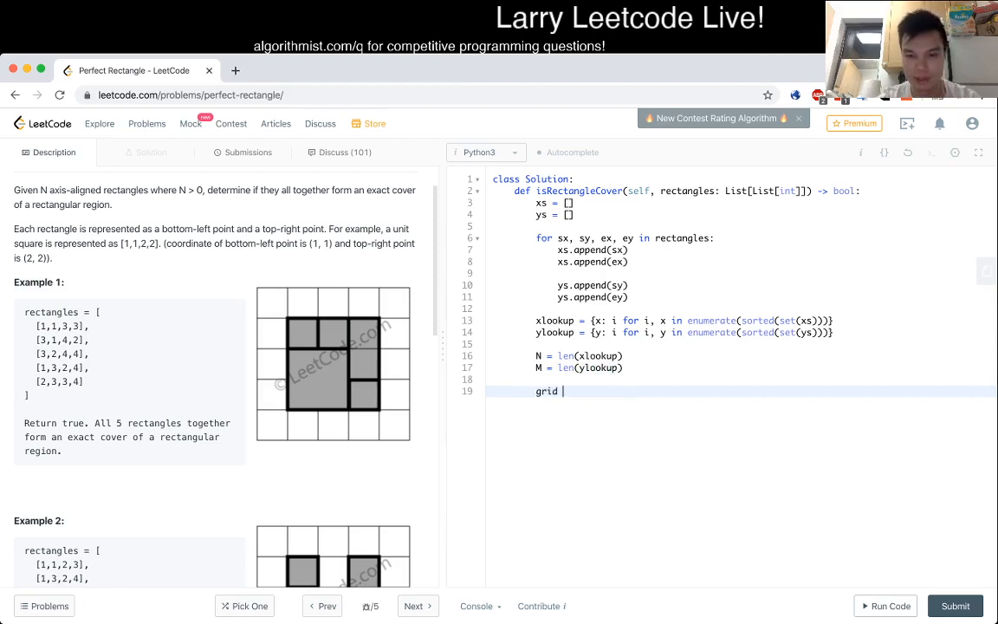
text(= [[]])
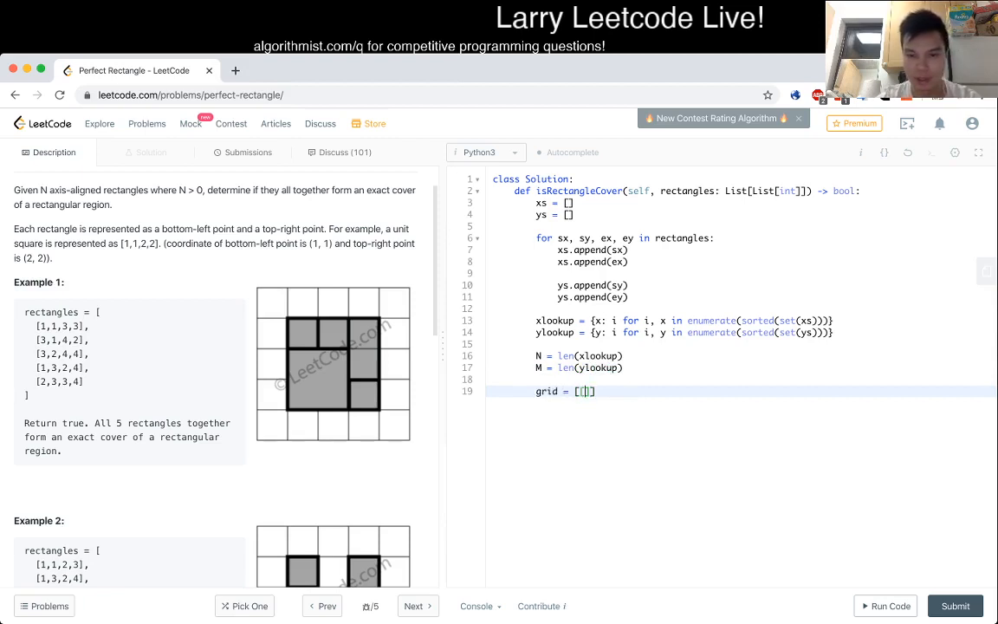
text(0] * N)
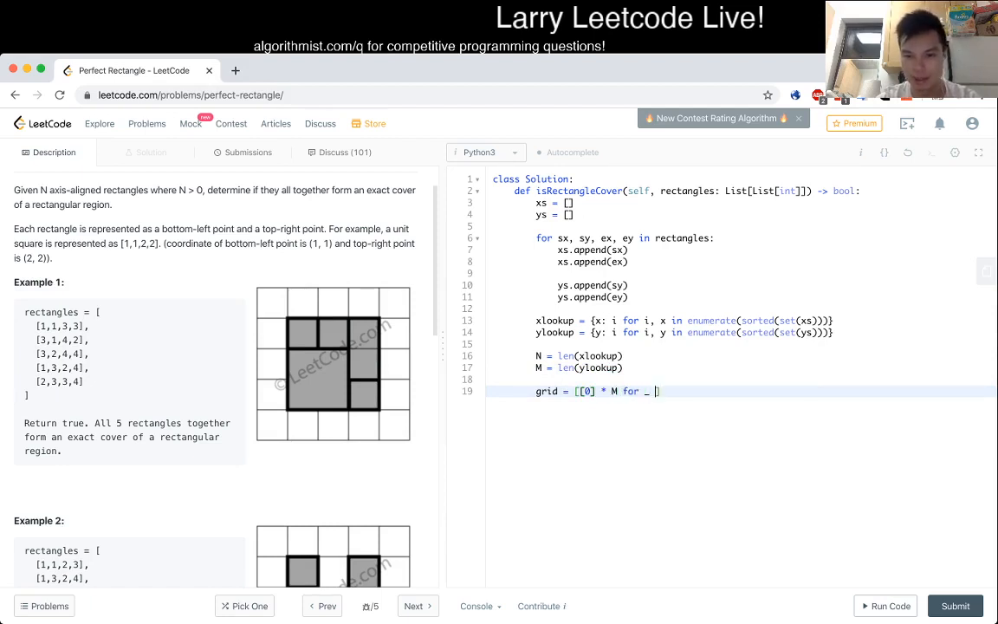
text(in range(N)])
text(for)
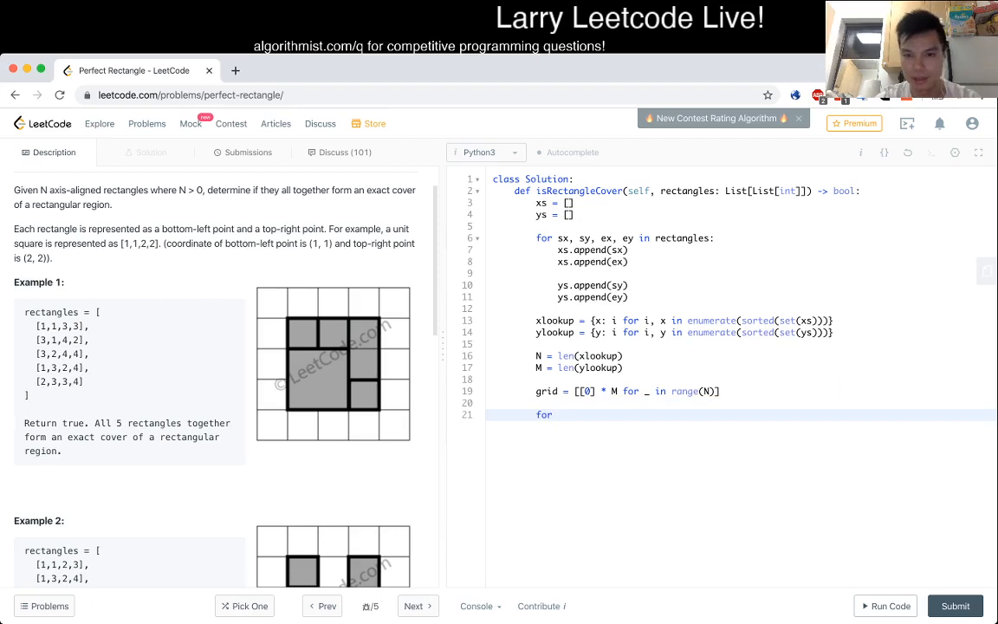
Start the loop 'for sx, sy, ex, ey in rectangles:' over every rectangle's corners.
text(sx, sy, ex ,ey)
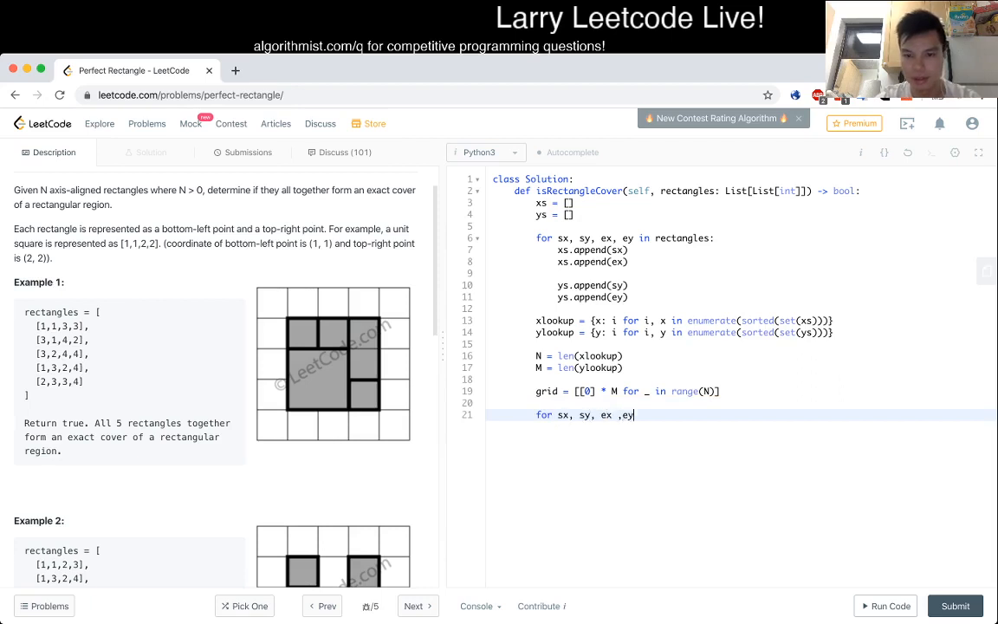
text(in rectangles:)
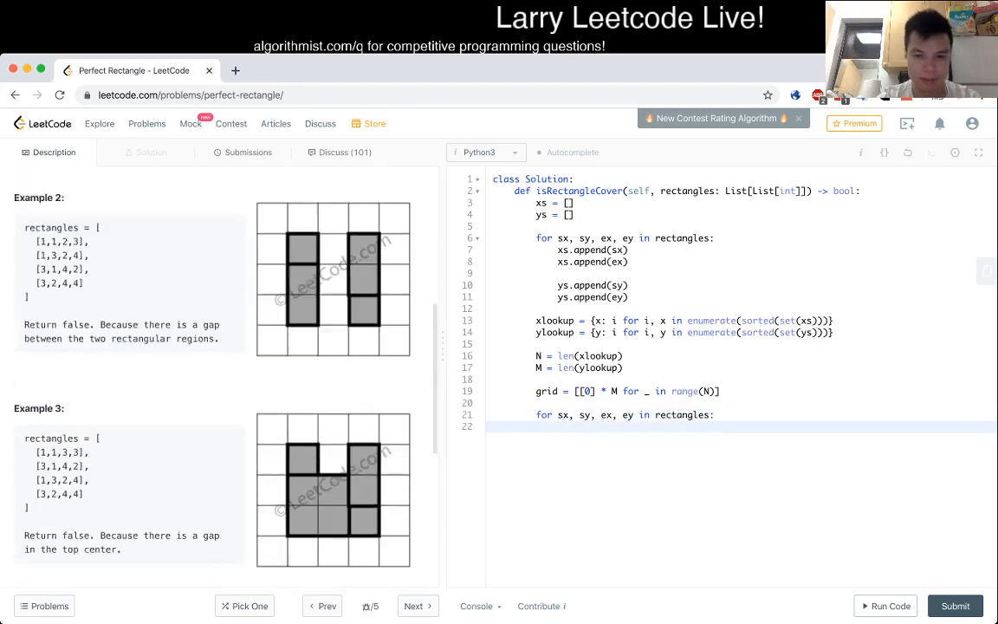
scroll(down, 3)
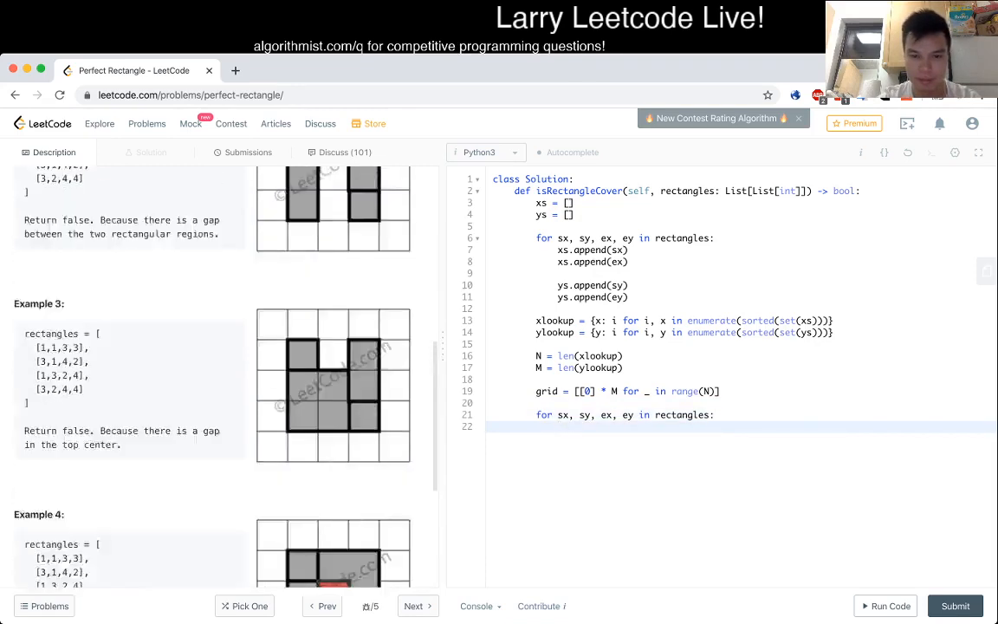
scroll(down, 3)
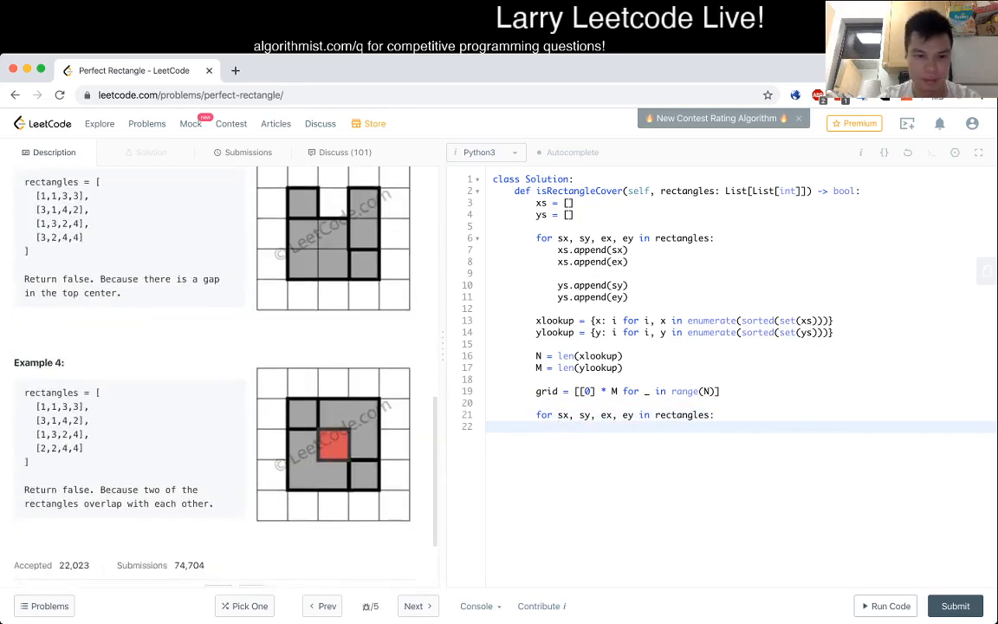
scroll(down, 3)
text(f)
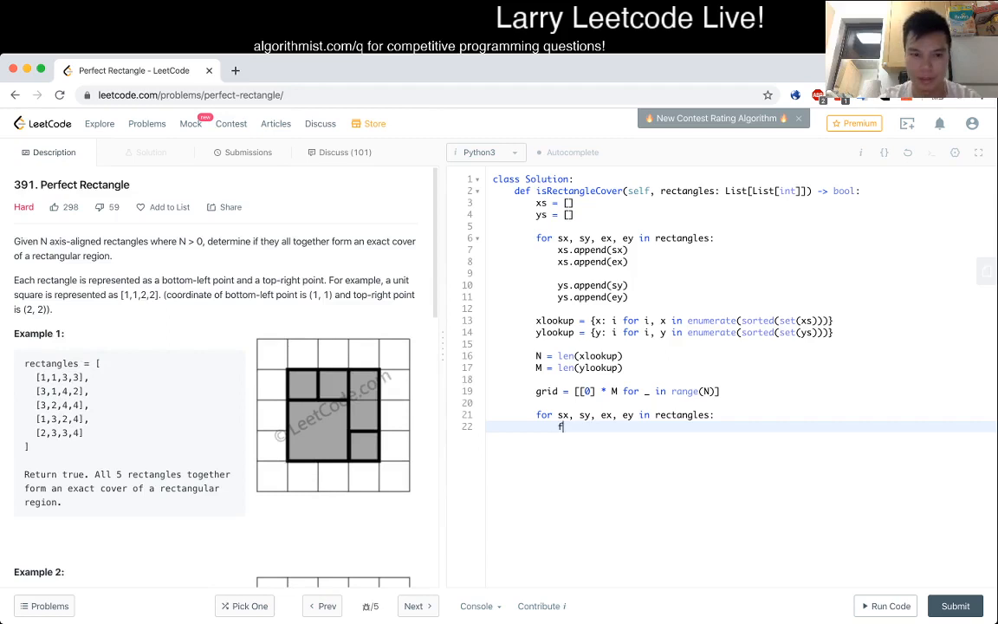
Loop cx over range(xlookup[sx], xlookup[ex]+1) for each rectangle's x span.
text(or)
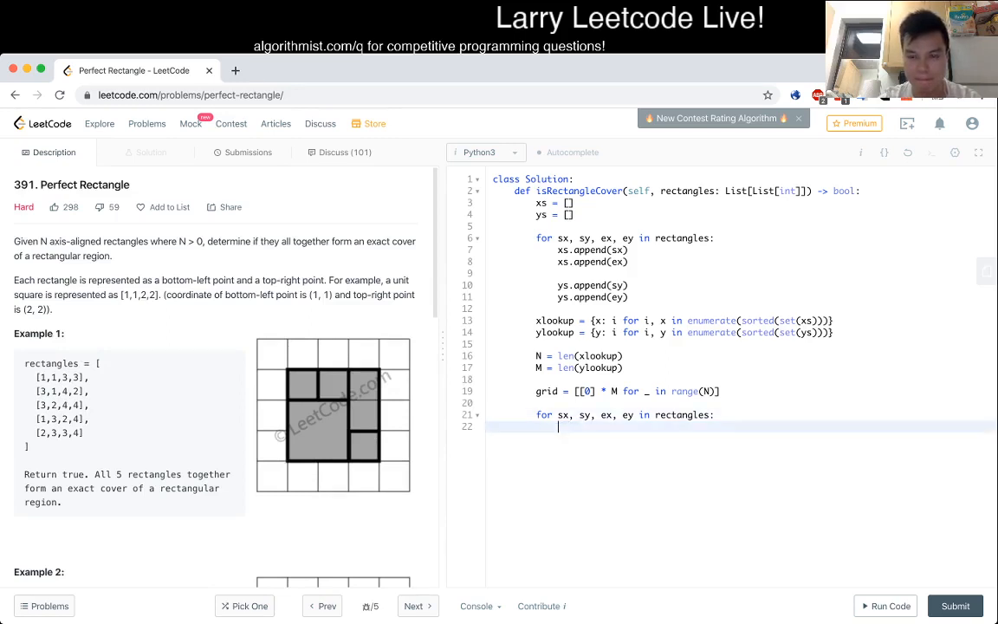
text(for)
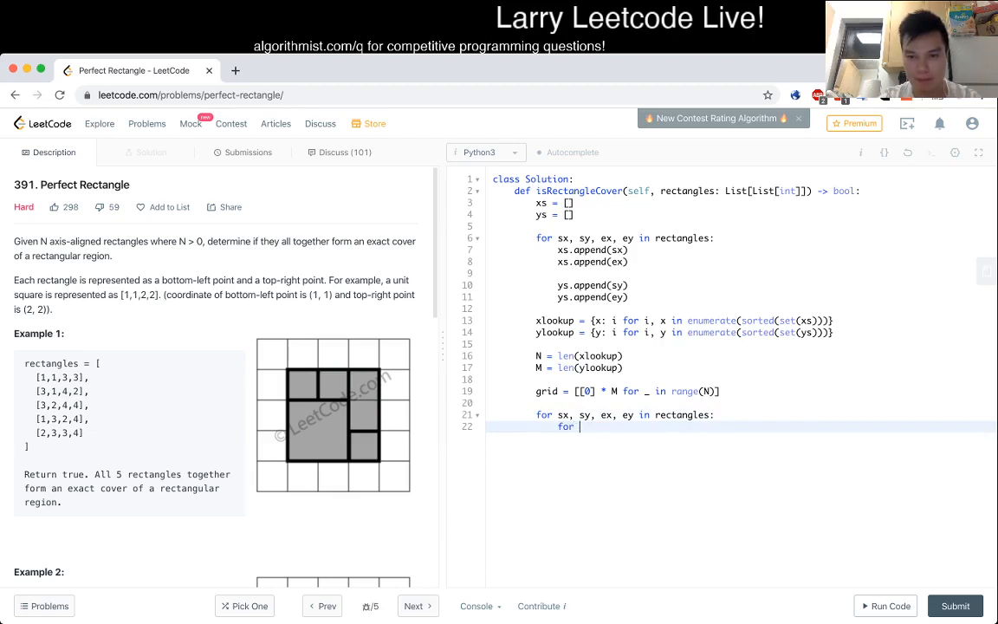
text(c)
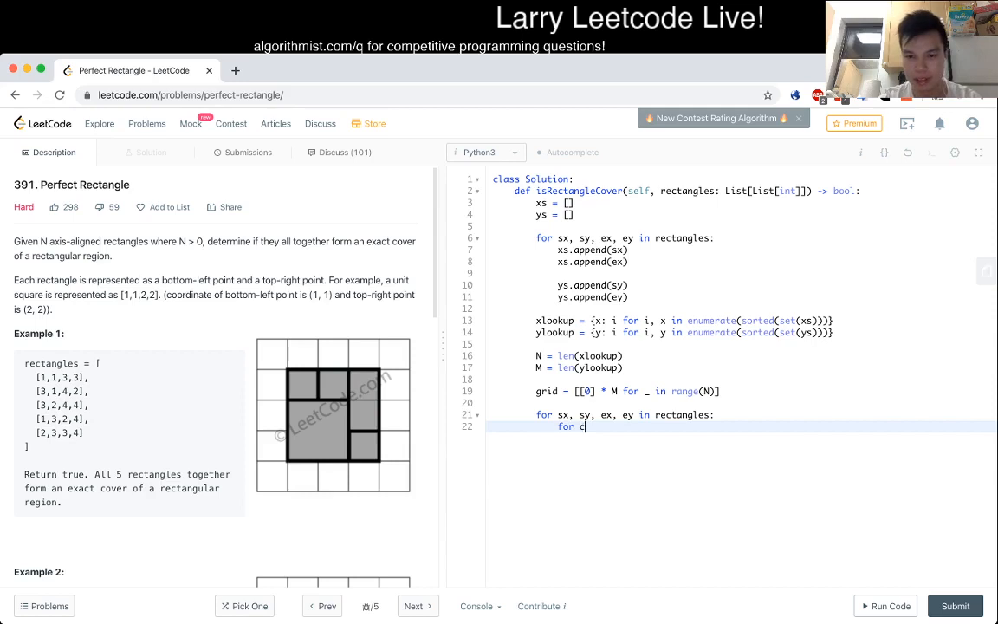
text(x)
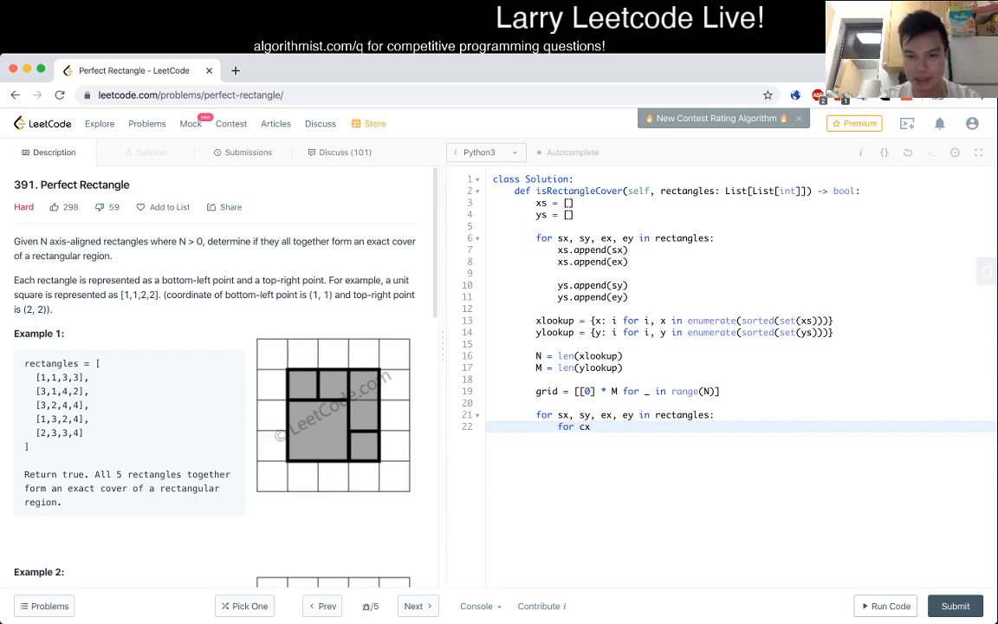
text(in range())
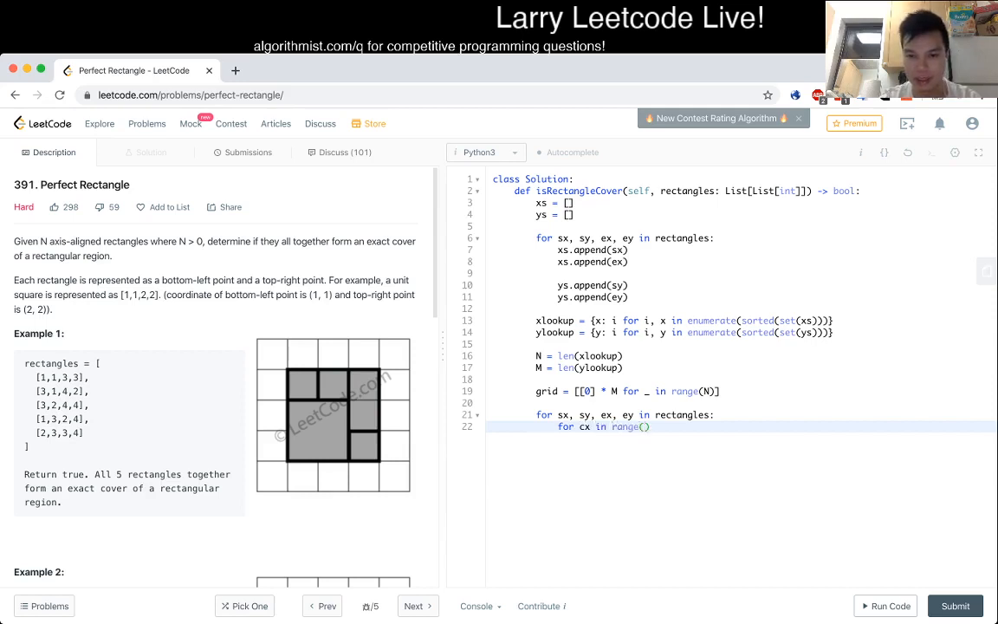
text(sx,)
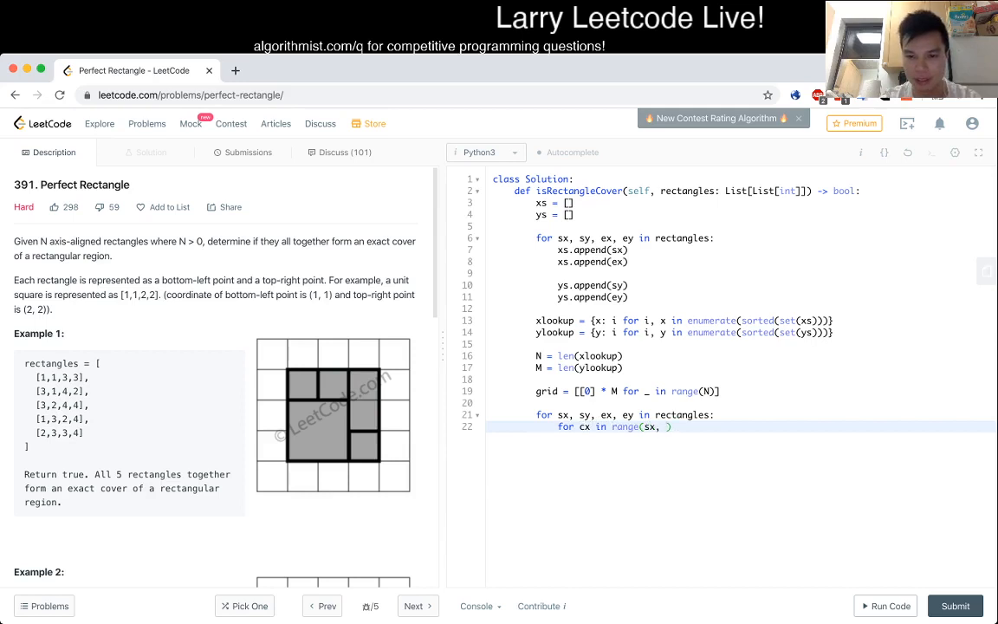
text(ex+1)
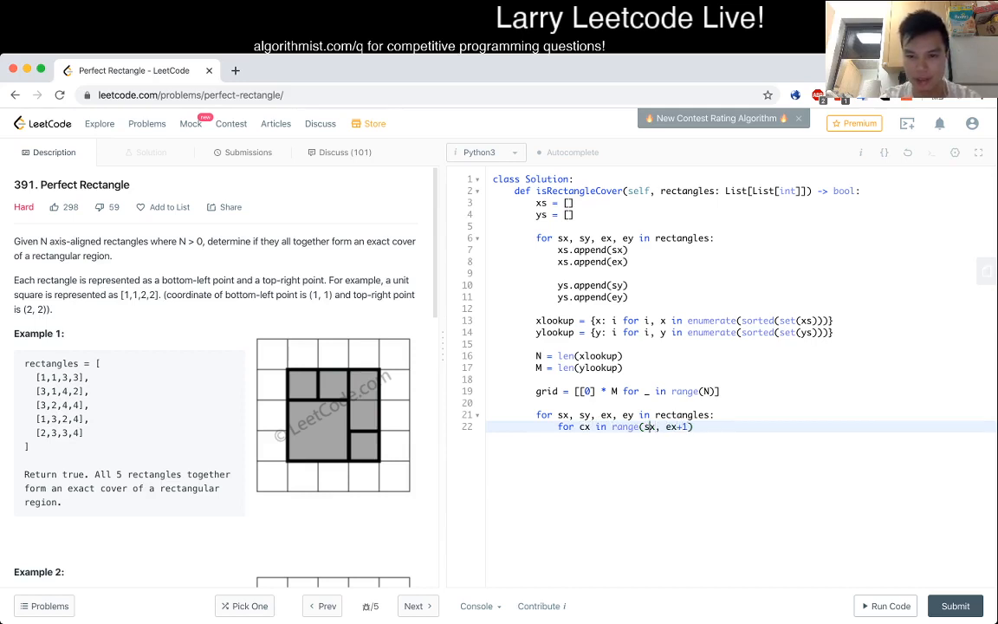
text(xlookup[)
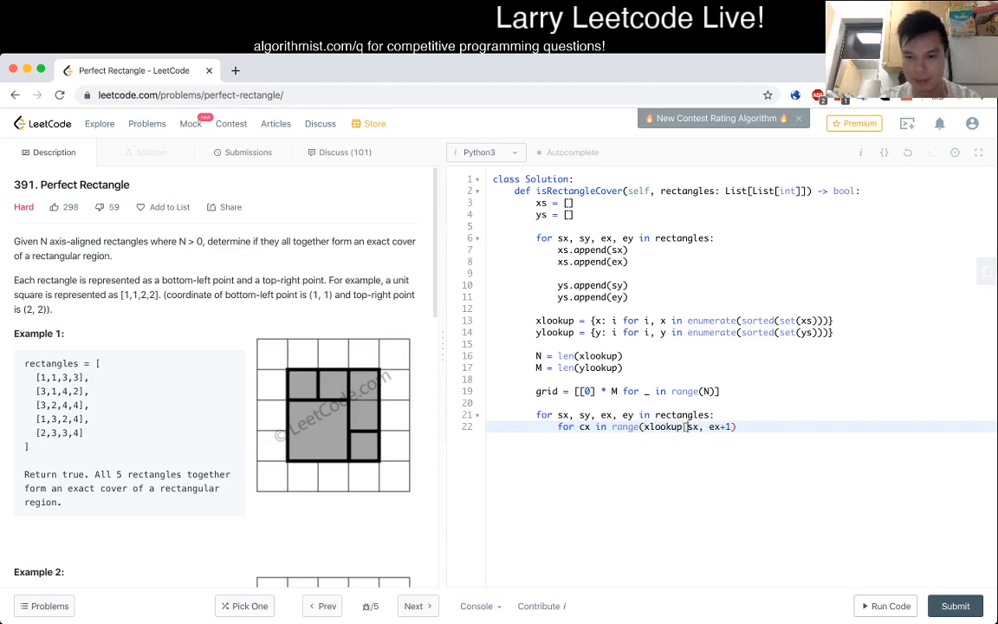
text(])
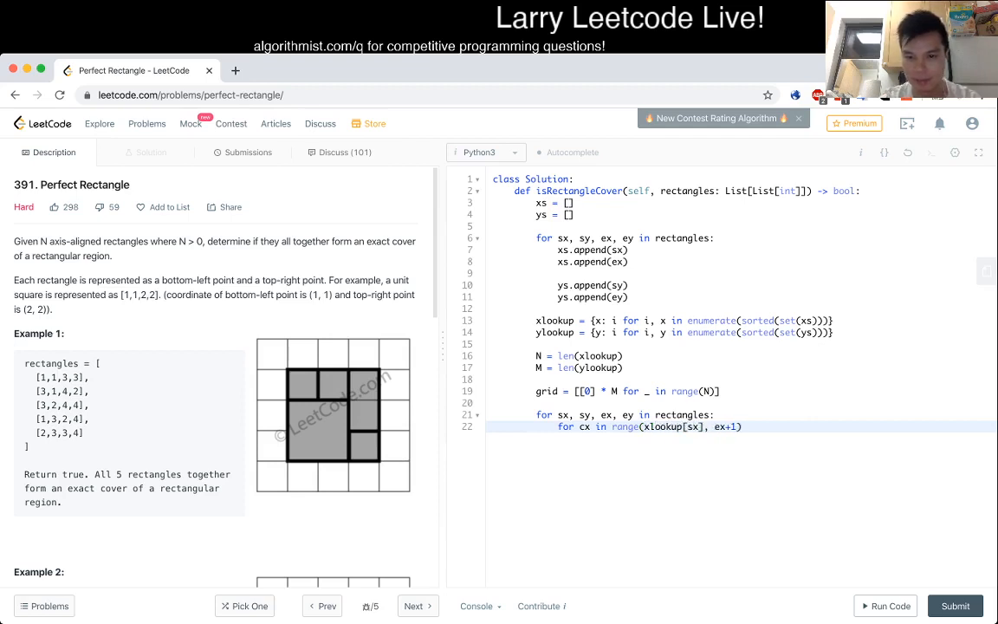
text(xlookup[ex)
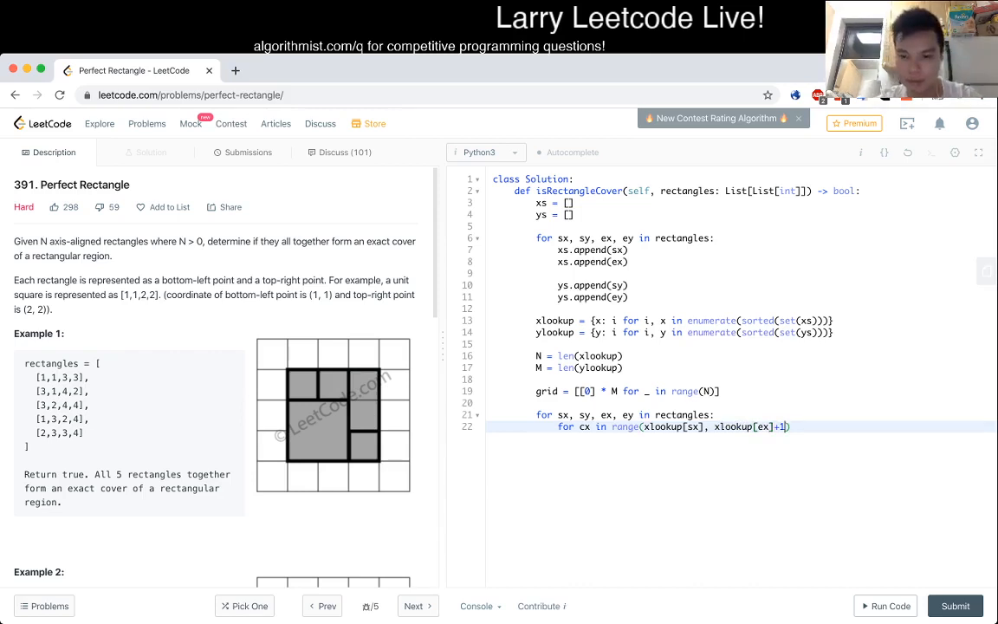
text(:)
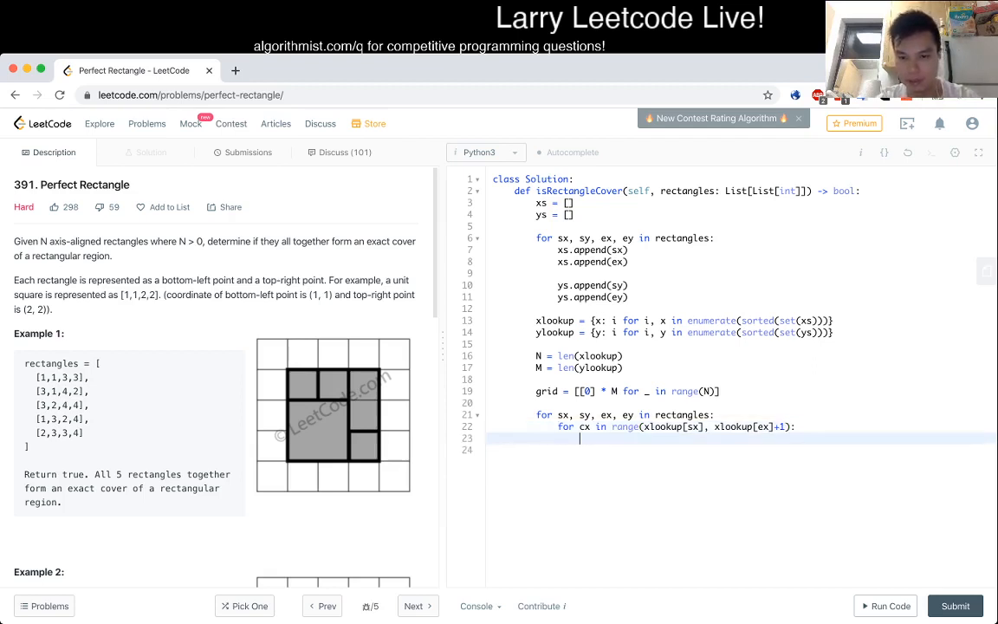
Nest cy over range(ylookup[sy], ylookup[ey]+1) and increment grid[cx][cy] by 1.
text(for cy in range()
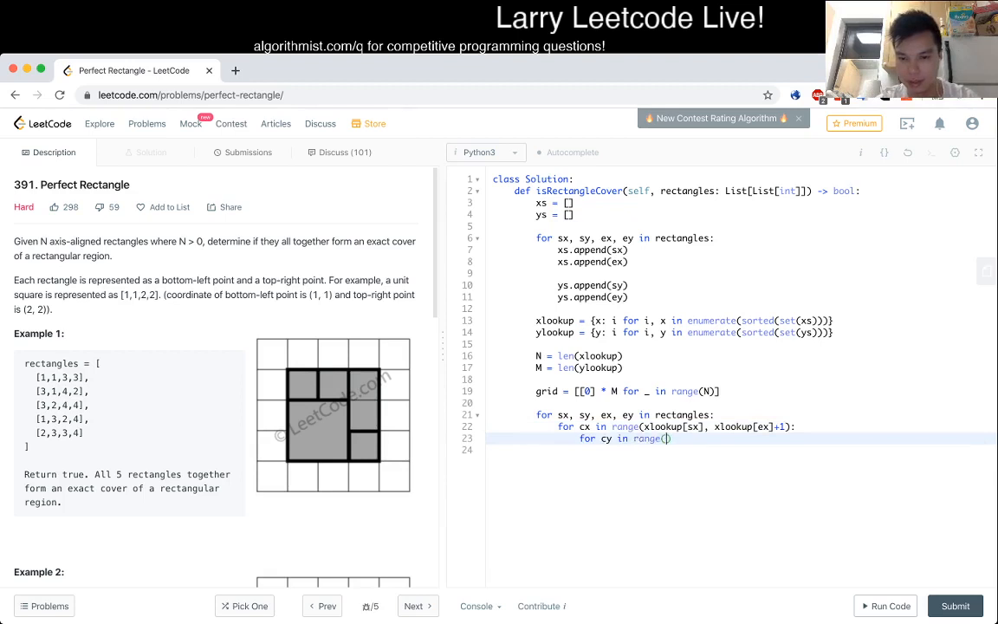
text(ylookup[sy], ylookup)
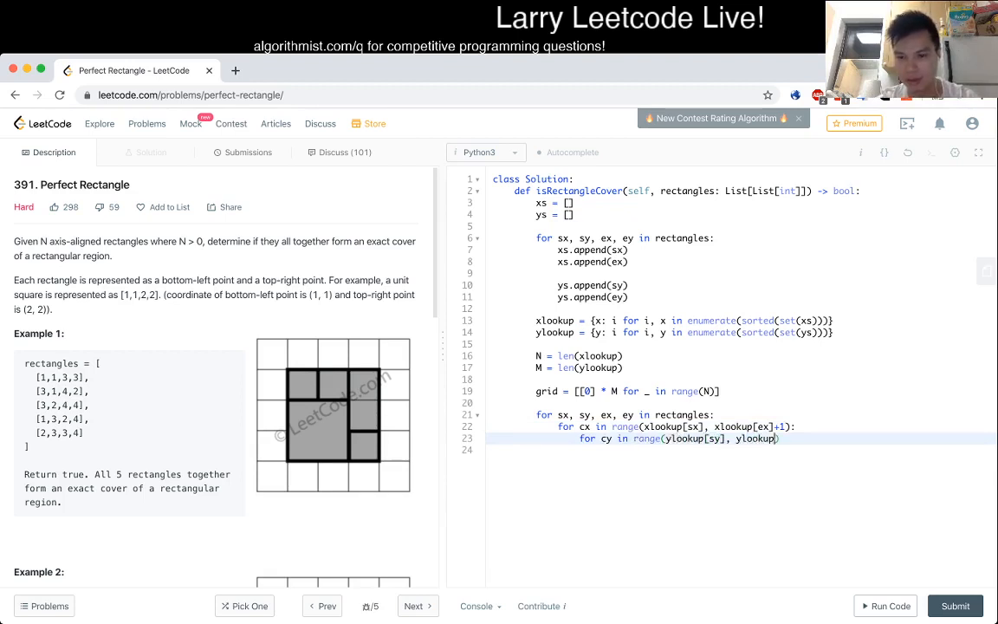
text([ey])
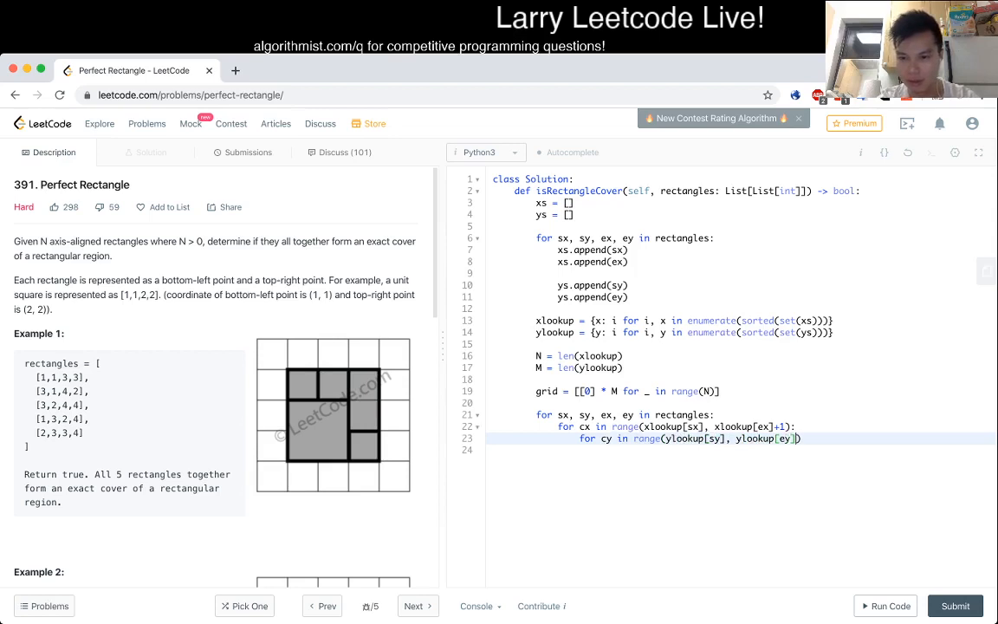
text(+1)
click(740, 448)
text(grid)
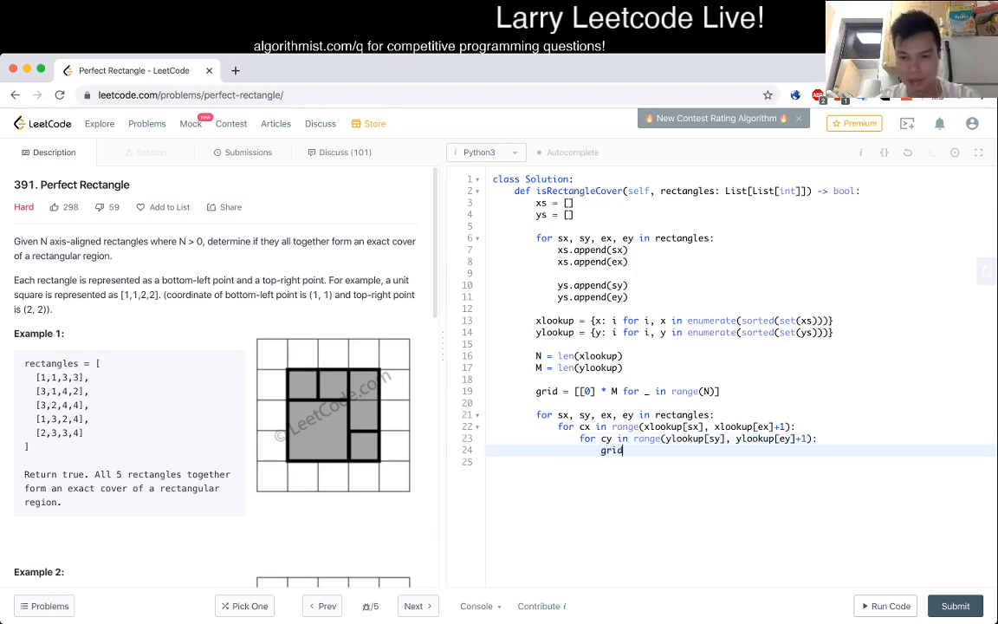
text([cx][cy] += 1)
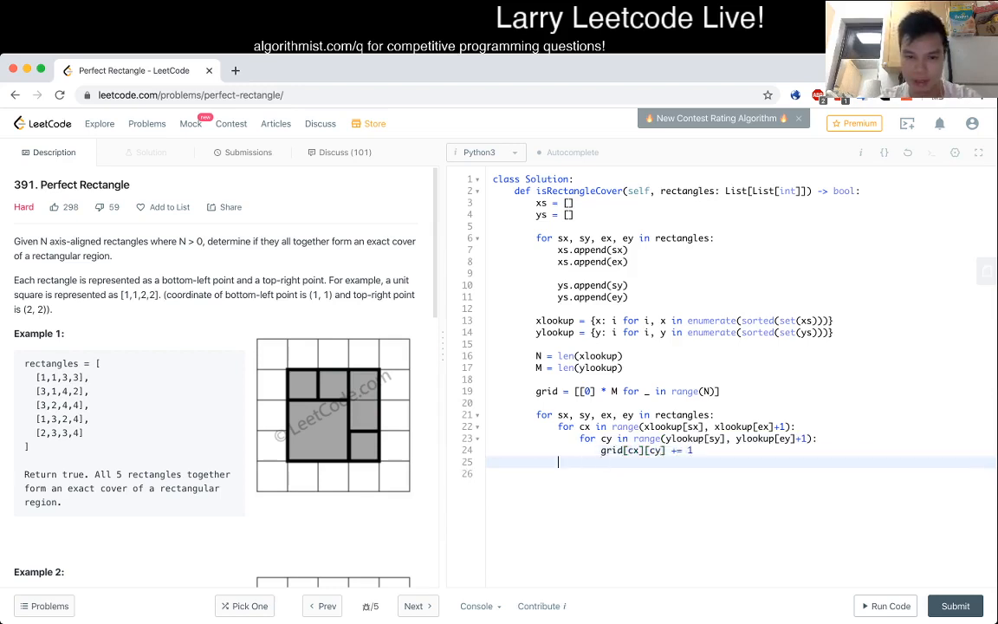
key(enter)
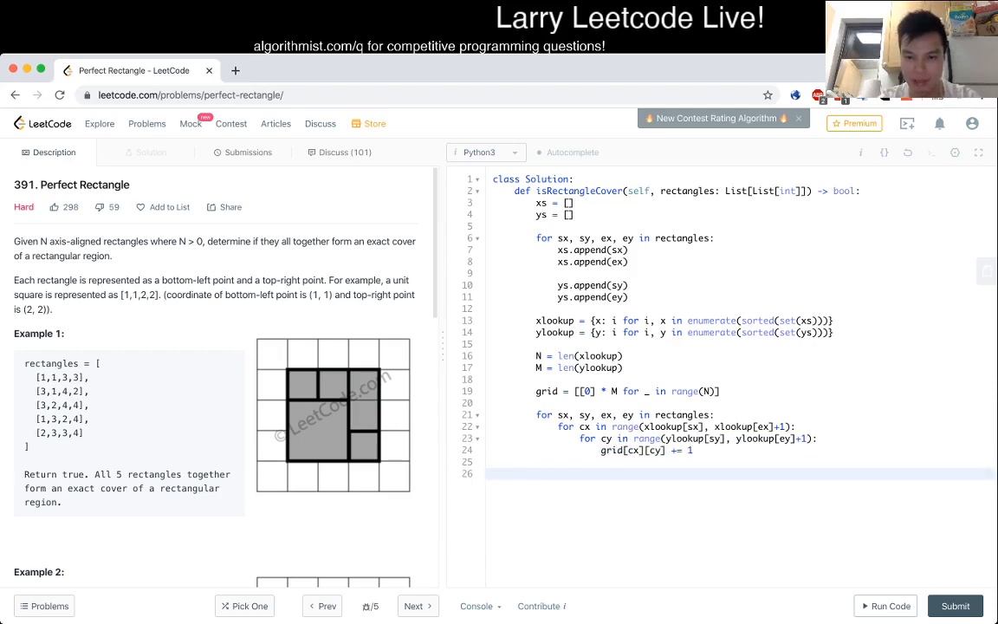
text(for)
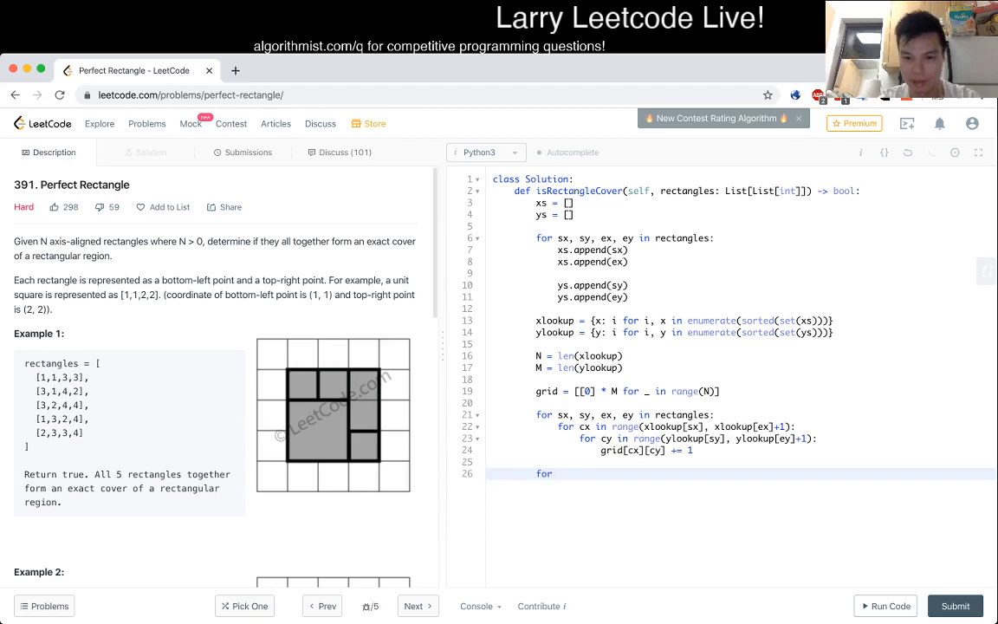
Loop over every row in grid returning False if a cell isn't 1, else True, and run the example test.
text(row in grid:)
text(if cell !=)
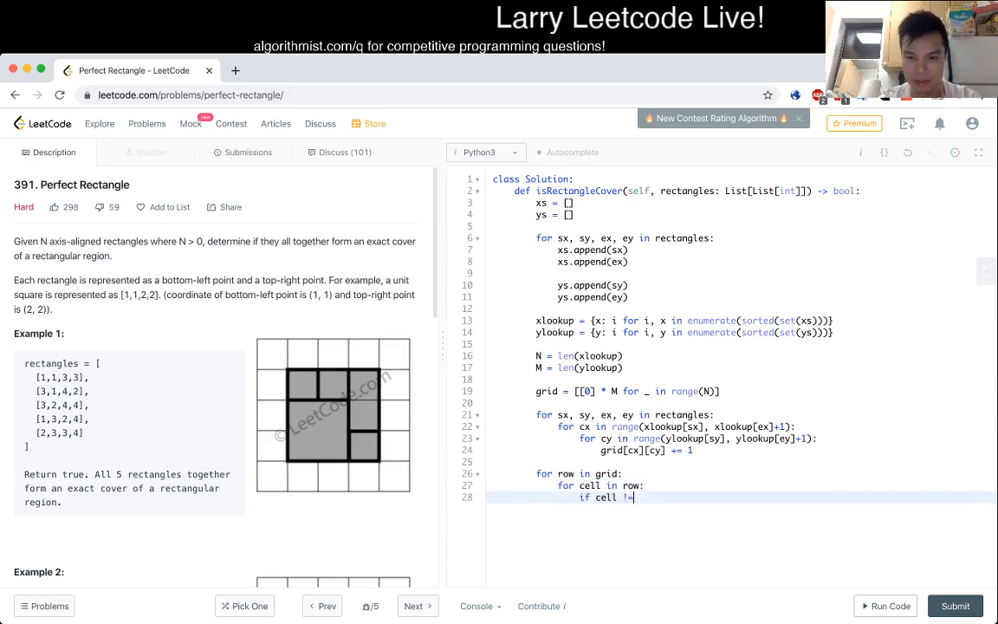
text(1:)
text(return True)
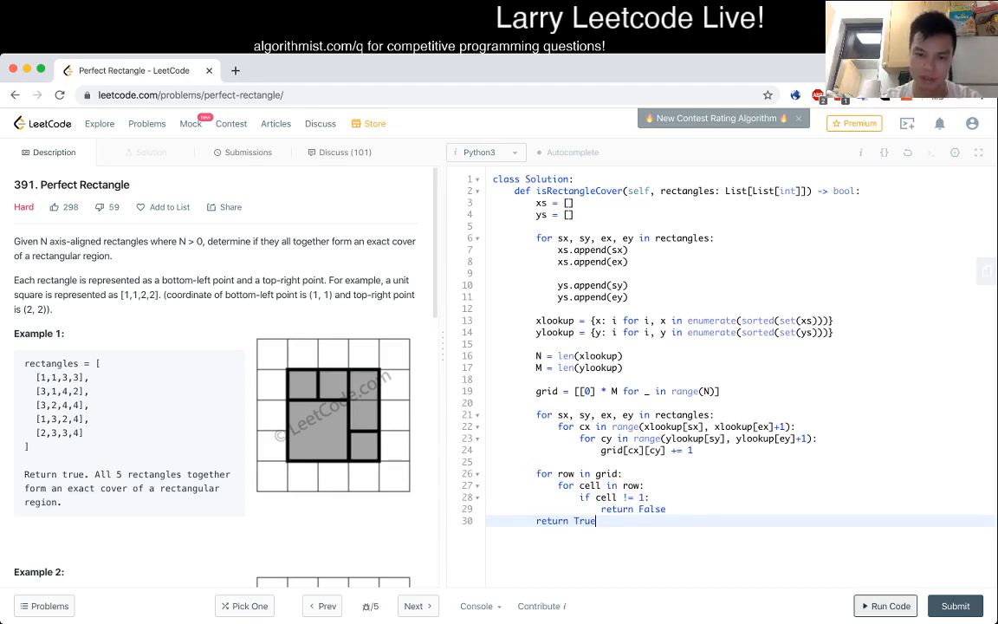
click(883, 606)
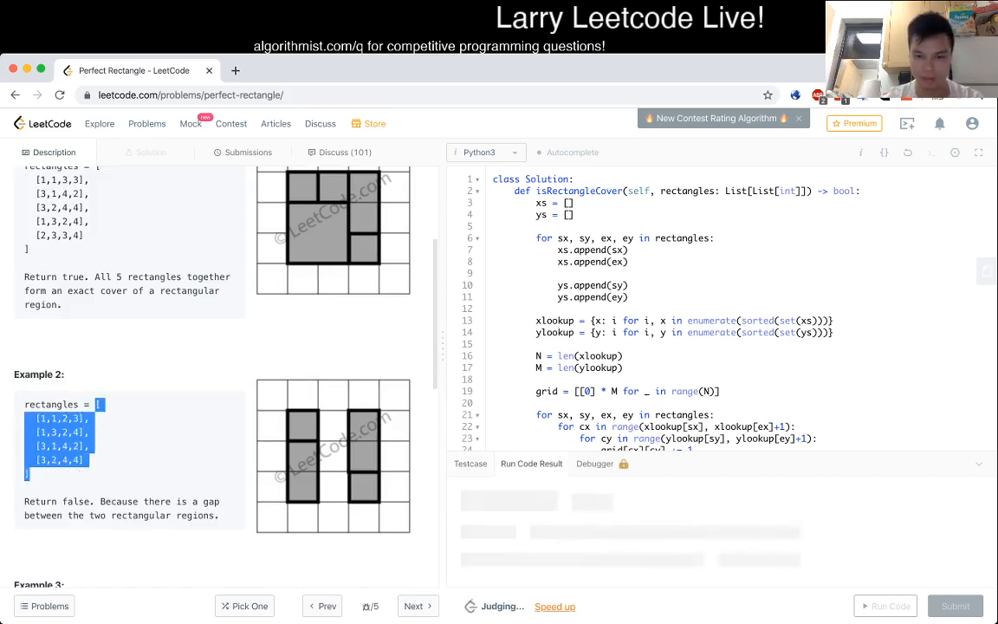
Add the rectangle lists from Examples 2, 3 and 4 to the custom test case input.
click(471, 464)
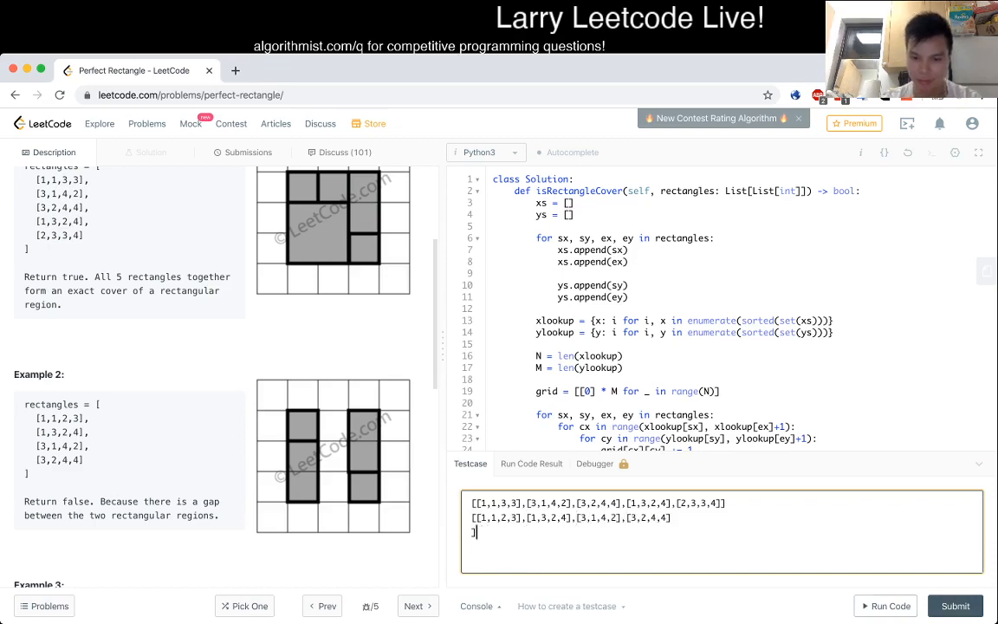
scroll(down, 3)
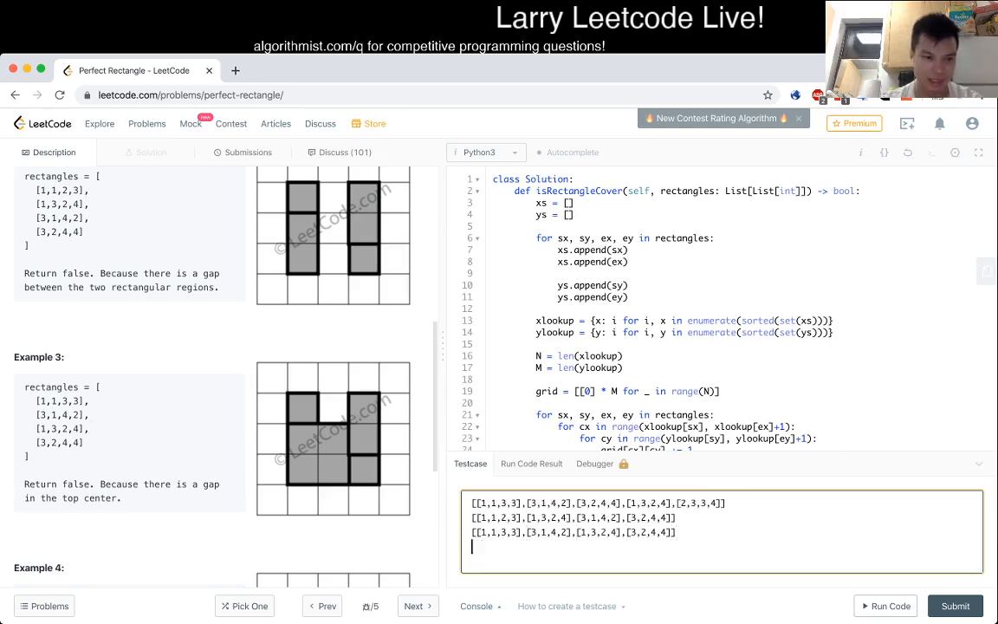
scroll(down, 3)
text([1,1,3,3],[3,1,4,2],[1,3,2,4],[2,2,4,4]])
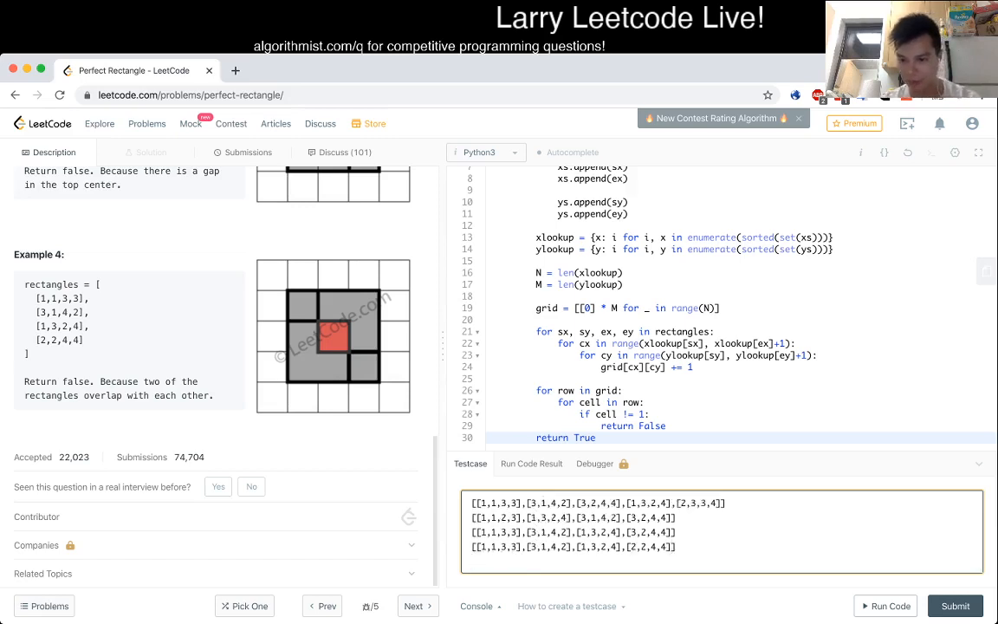
Run the four examples, add print(grid), rerun to inspect the Wrong Answer, and fix the off-by-one ranges and N, M.
click(890, 607)
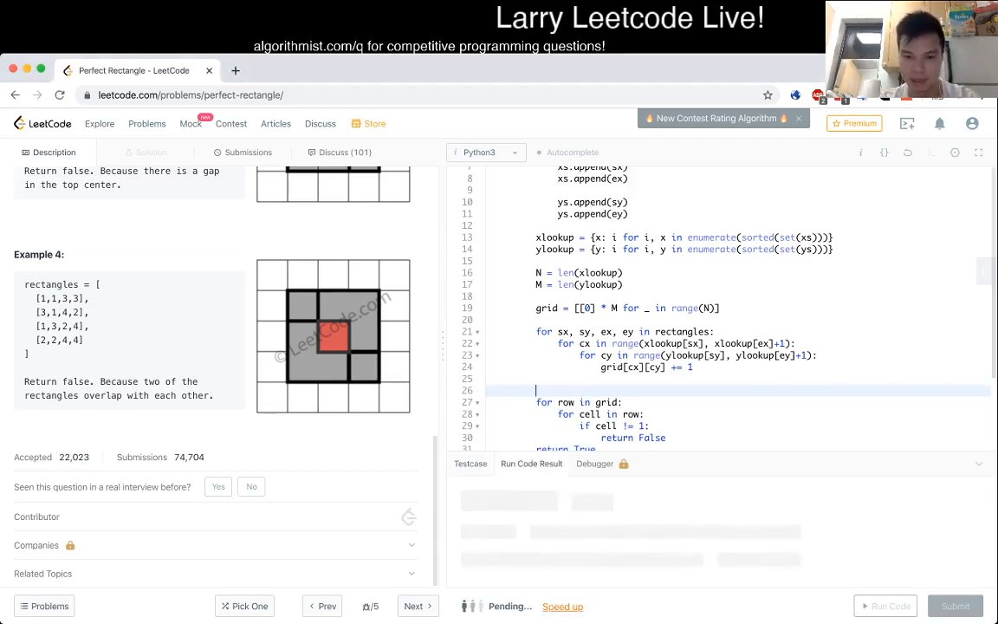
text(print(grid))
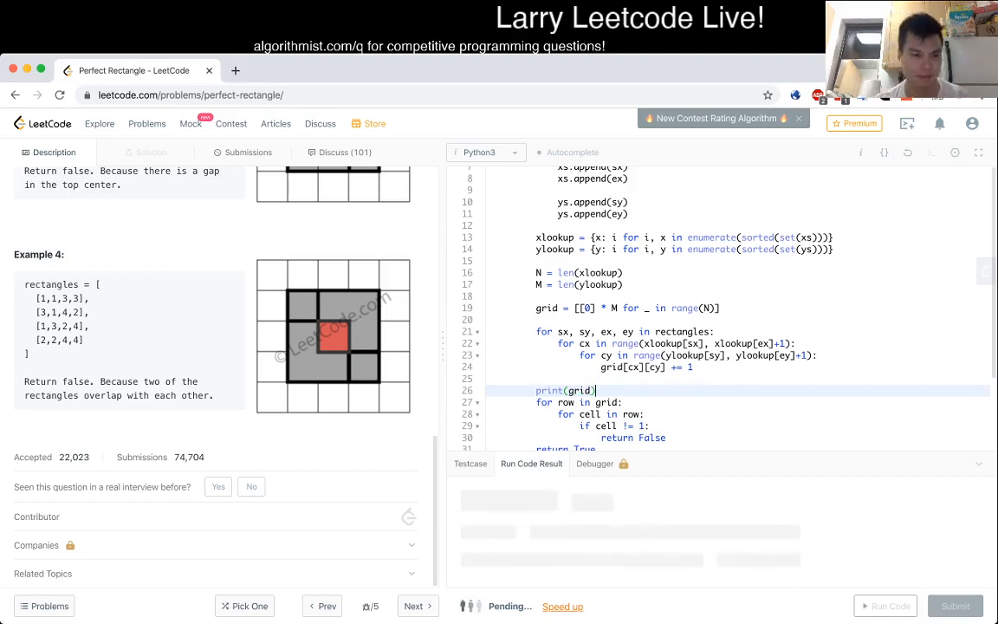
scroll(down, 3)
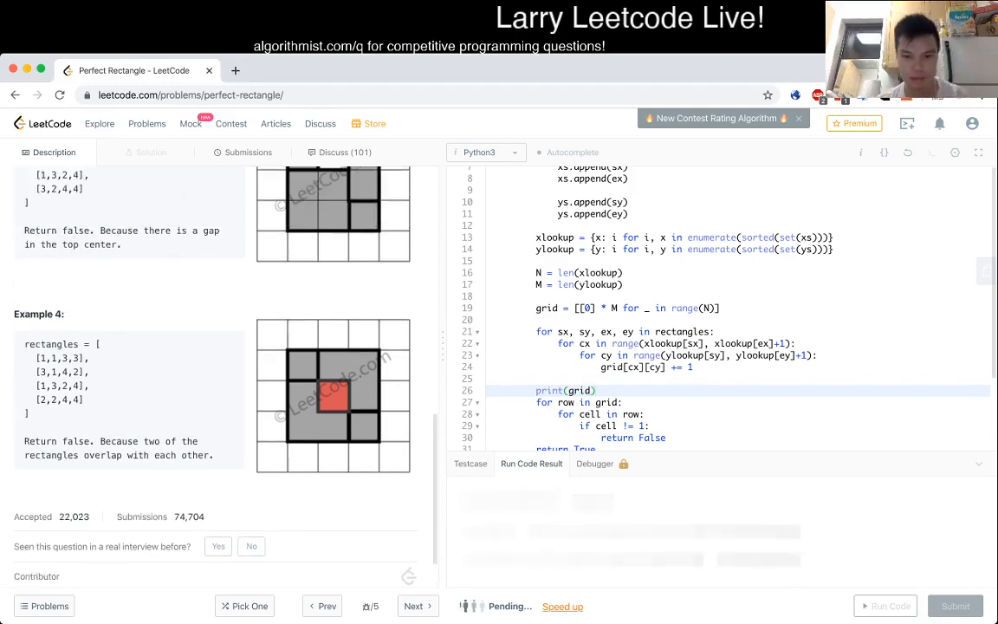
scroll(down, 3)
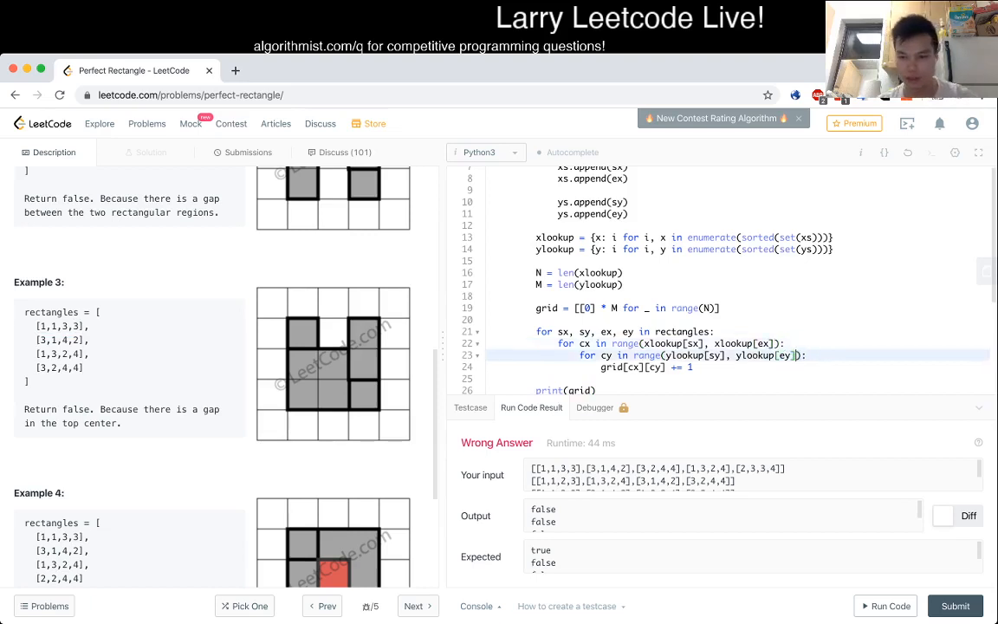
click(890, 606)
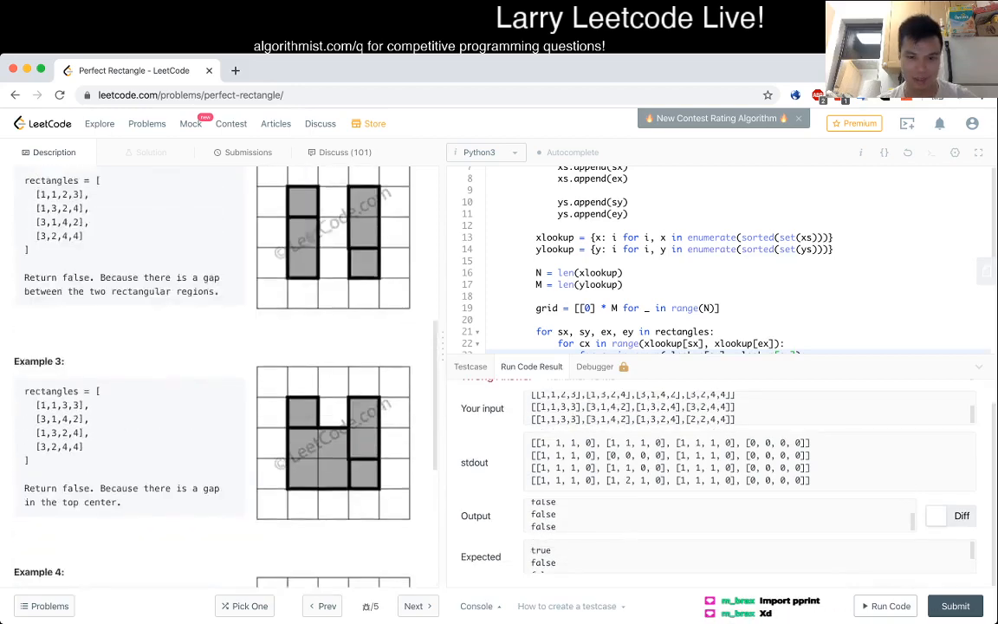
scroll(up, 3)
text( - 1)
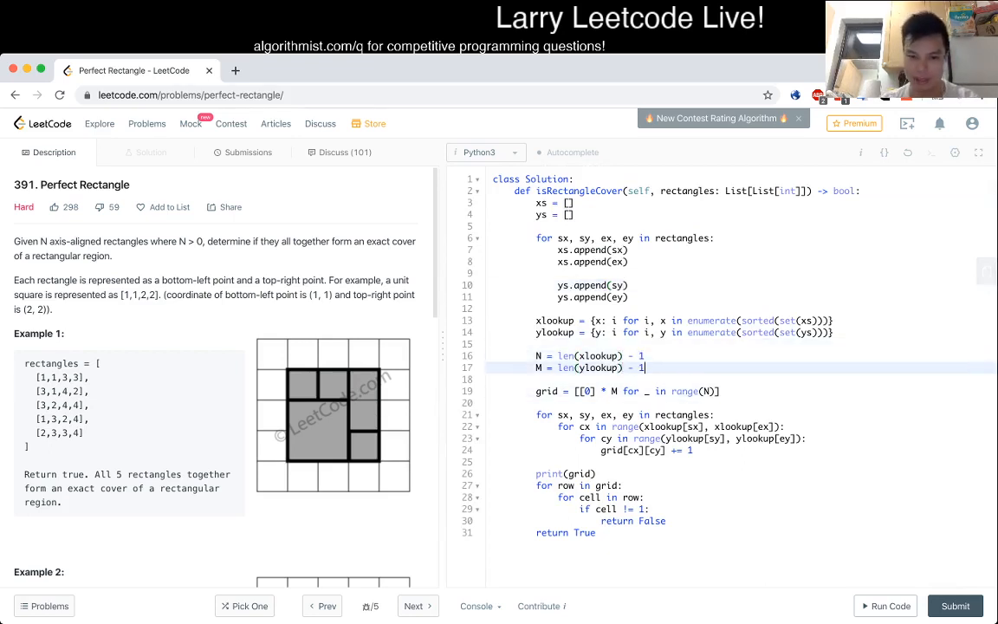
Run the corrected solution to Accepted, comment out print(grid) and submit for 8932 ms, 253.5 MB.
click(883, 606)
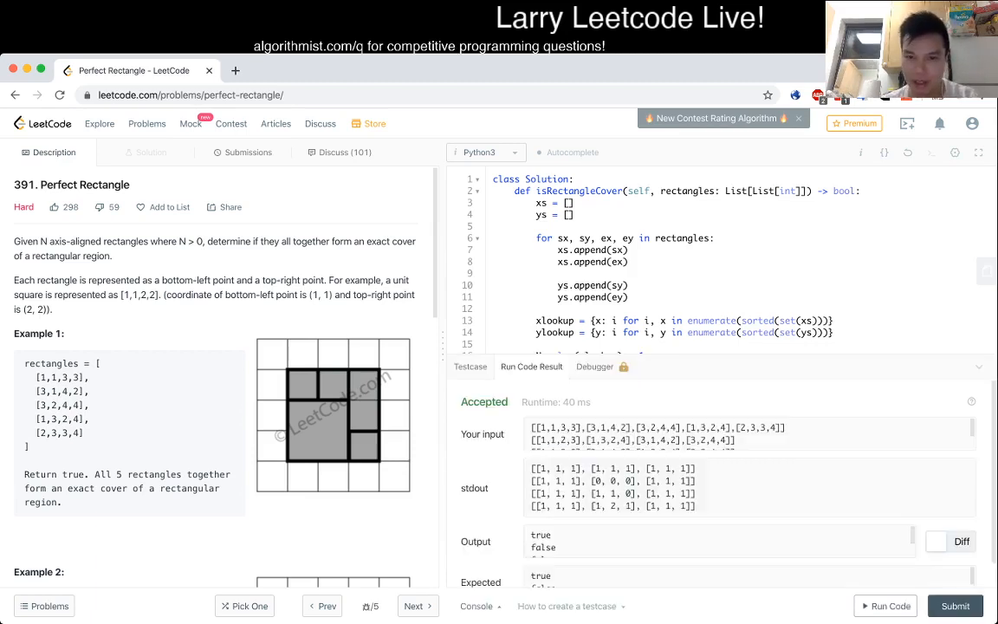
scroll(down, 3)
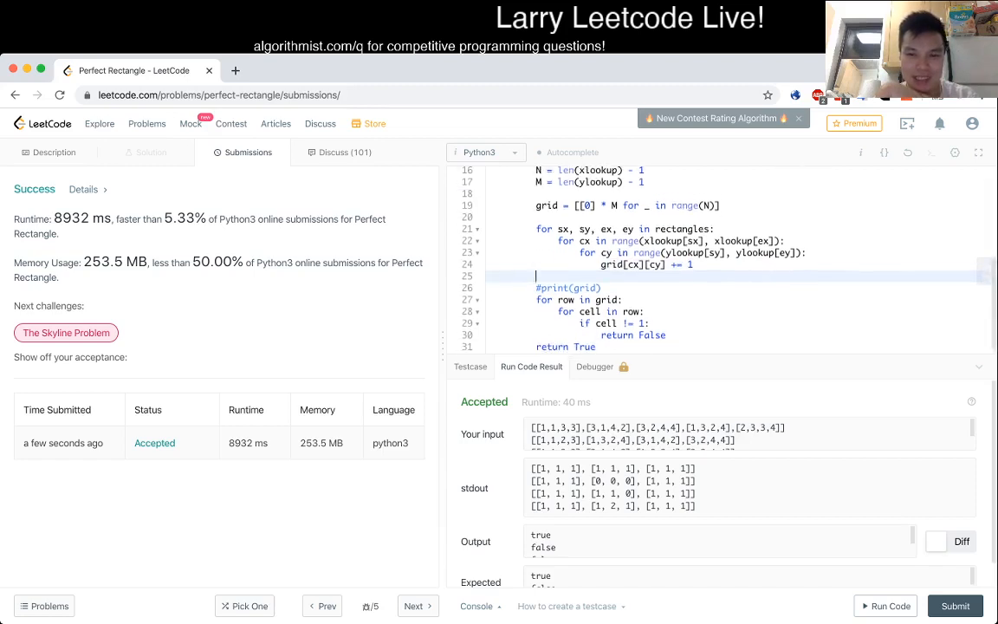
Add 'if grid[cx][cy] >= 2: return False' in the inner loop and resubmit, hitting Time Limit Exceeded.
scroll(up, 3)
text(if gri)
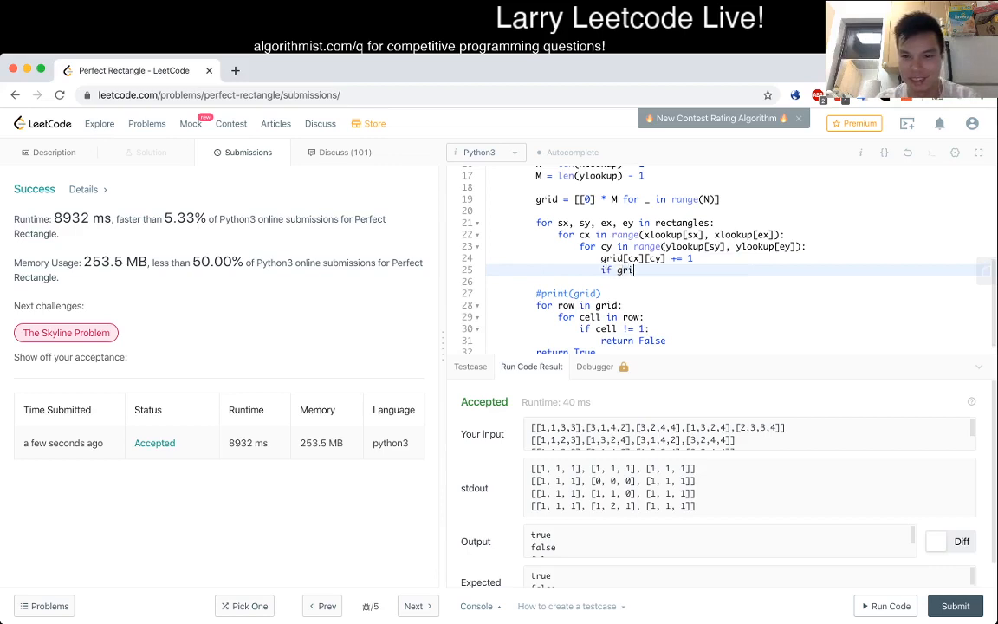
text(d[cx][c)
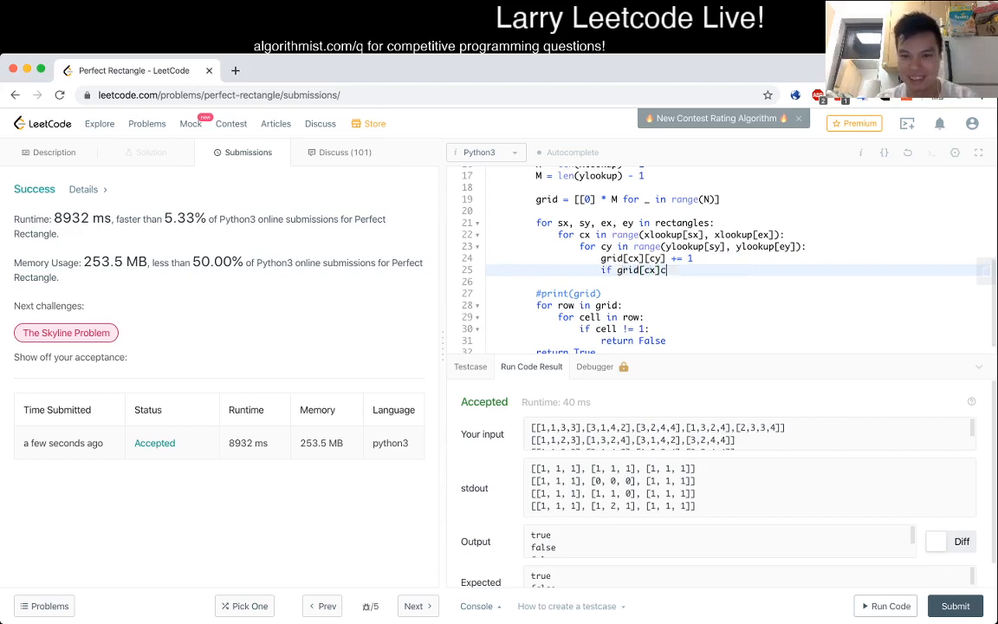
text([cy])
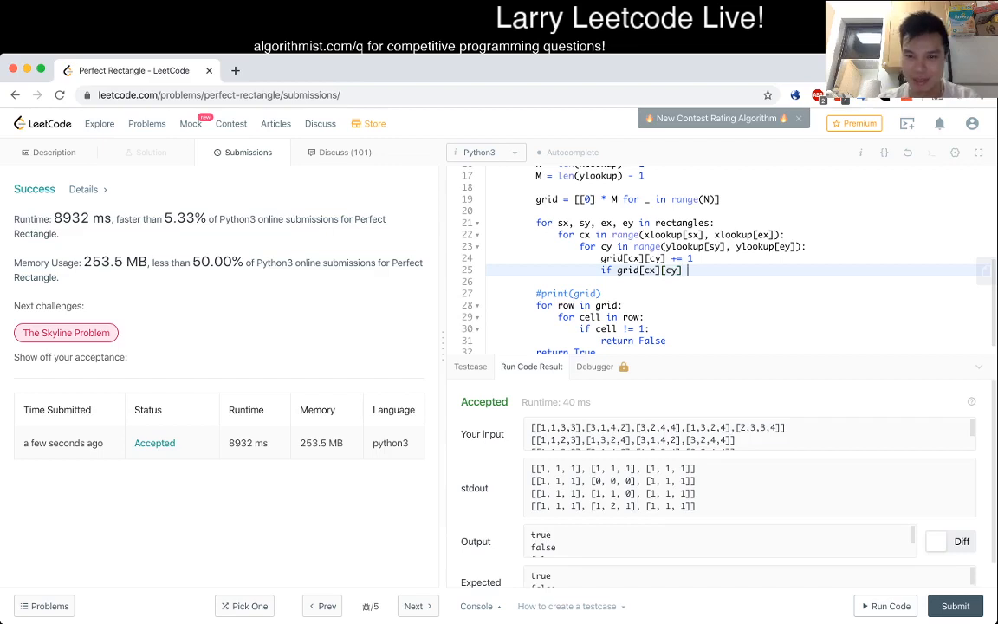
text(==)
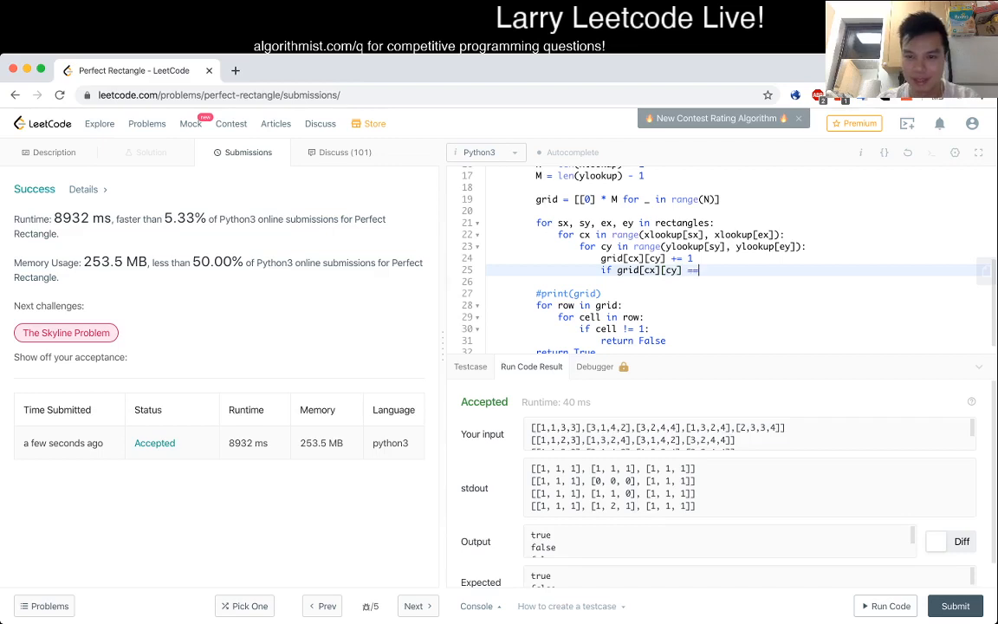
text(>= 2:)
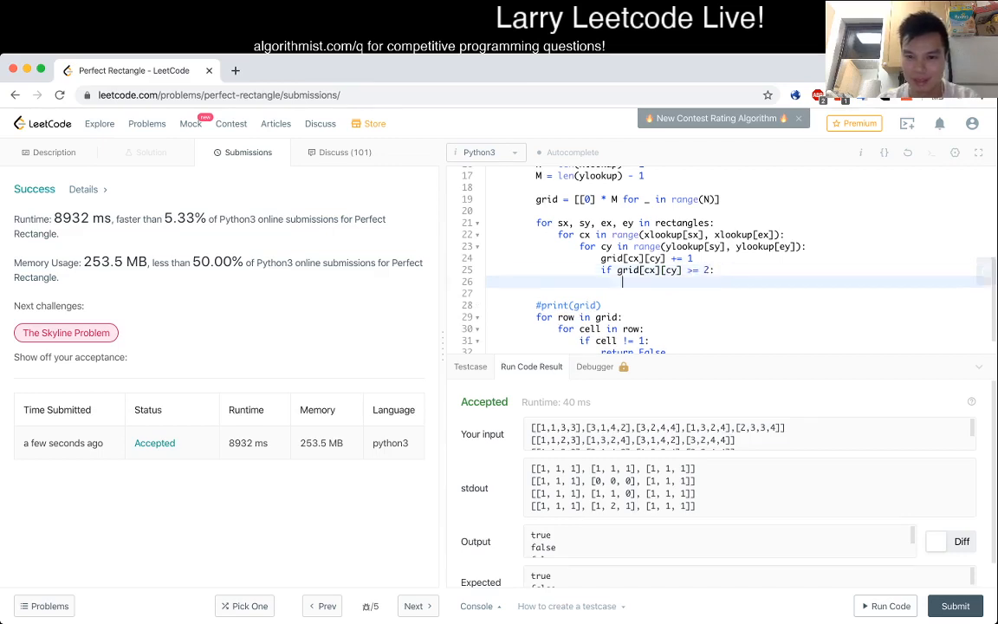
text(return False)
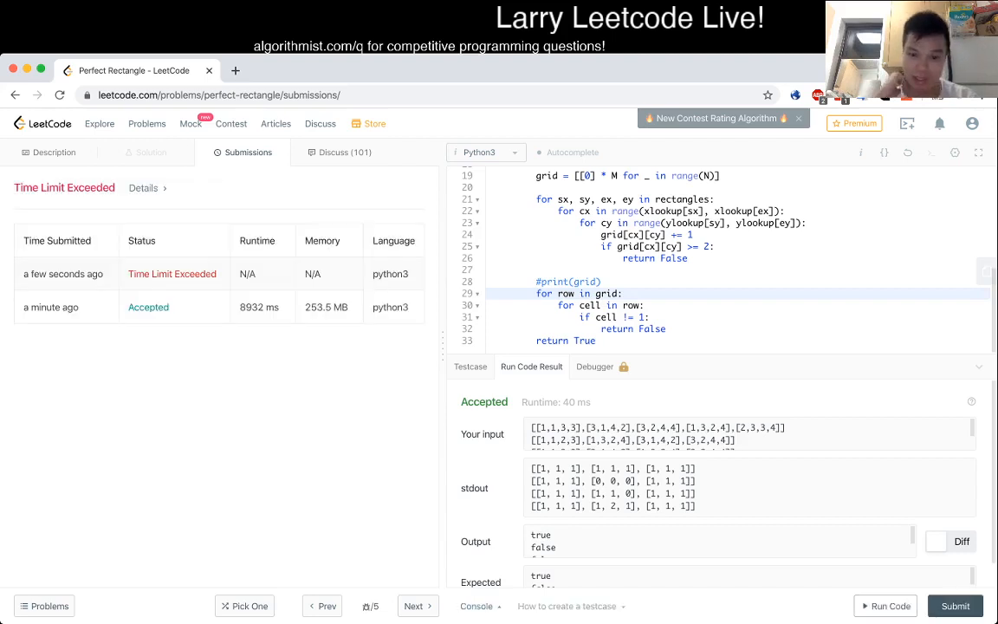
Delete the early >= 2 return False check and review the examples in the Description.
scroll(up, 3)
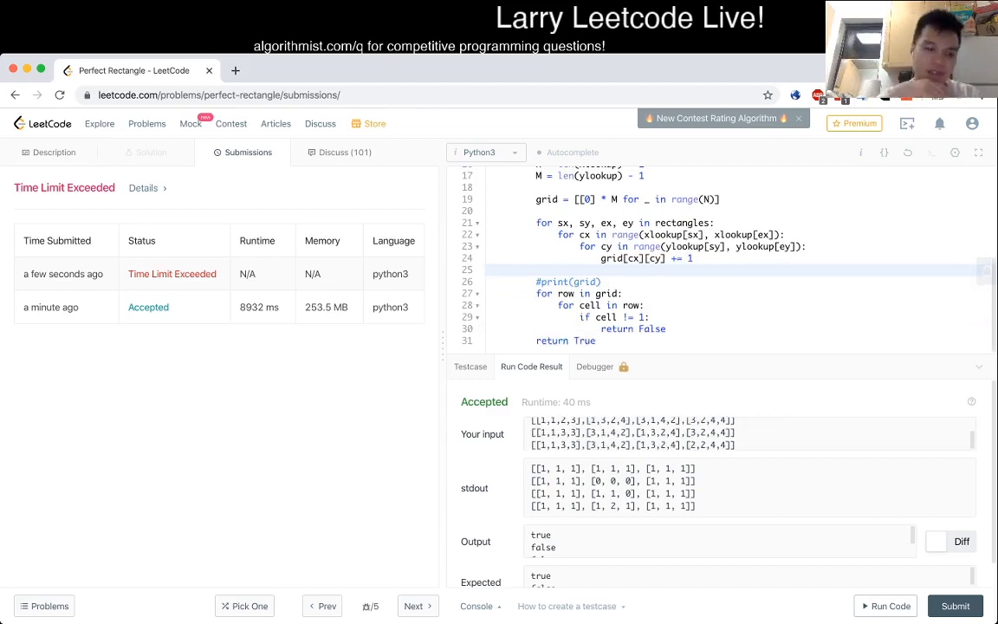
click(55, 152)
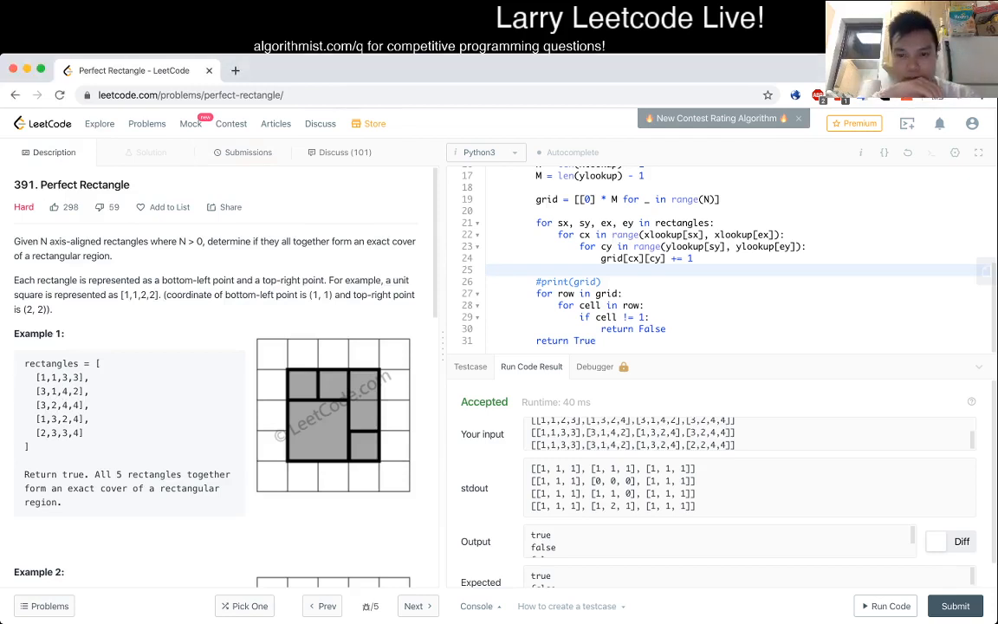
scroll(up, 3)
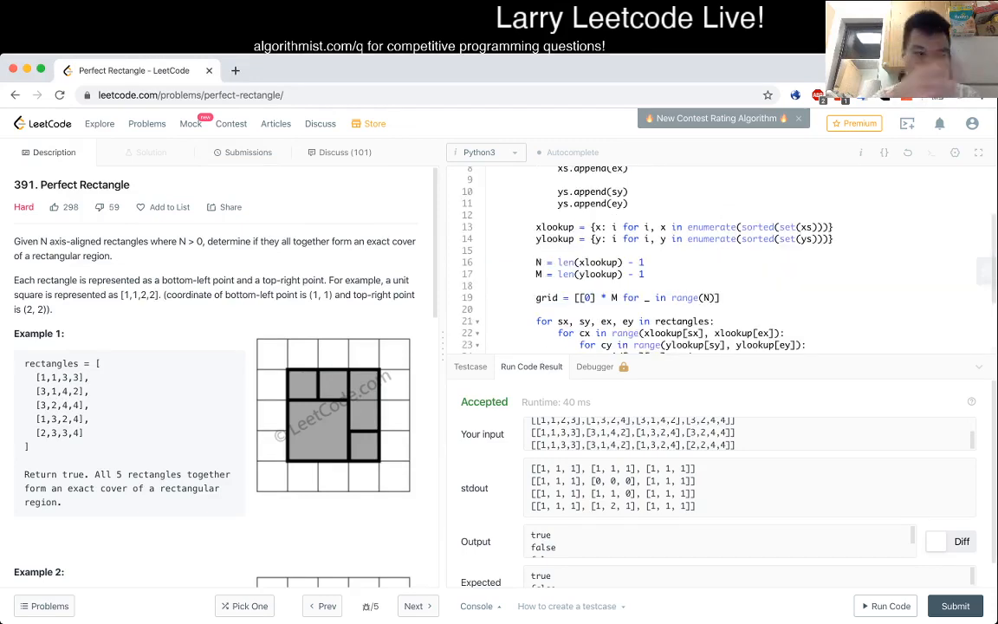
scroll(down, 3)
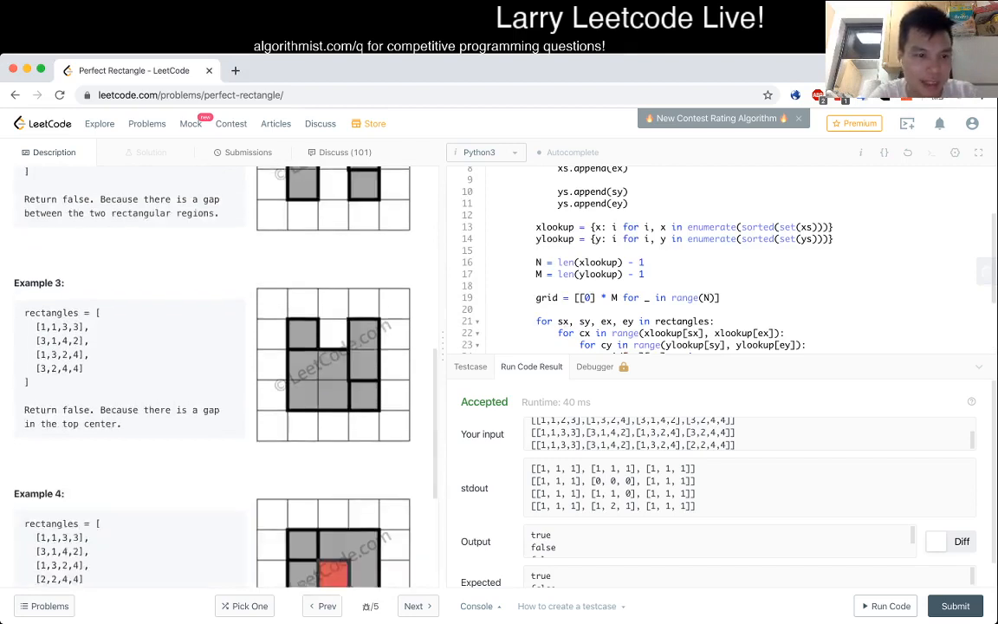
scroll(up, 3)
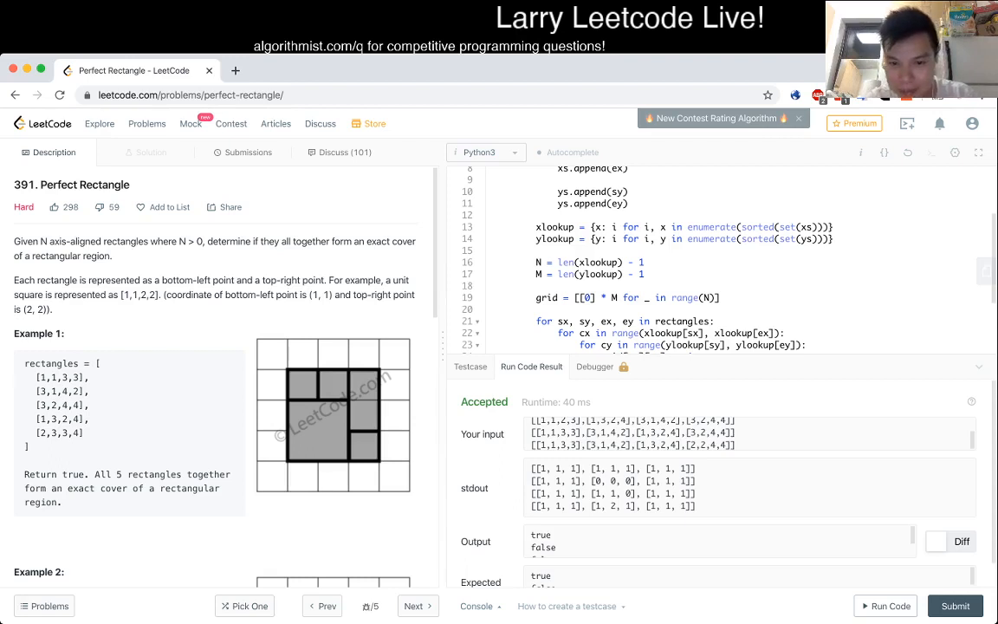
scroll(down, 3)
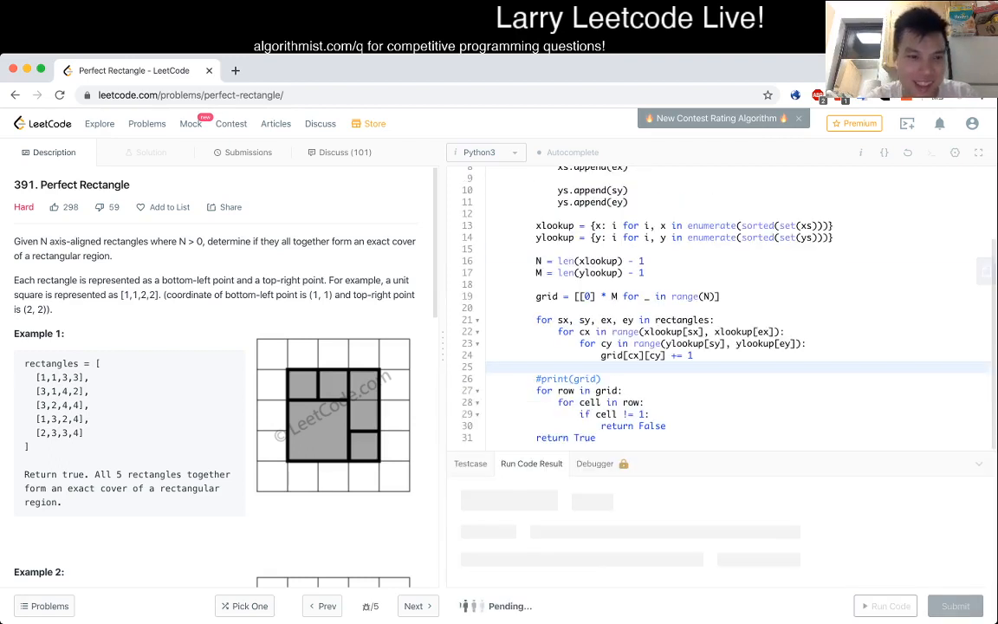
Run the reverted solution on the example cases, see Accepted, and resubmit it for judging.
click(955, 606)
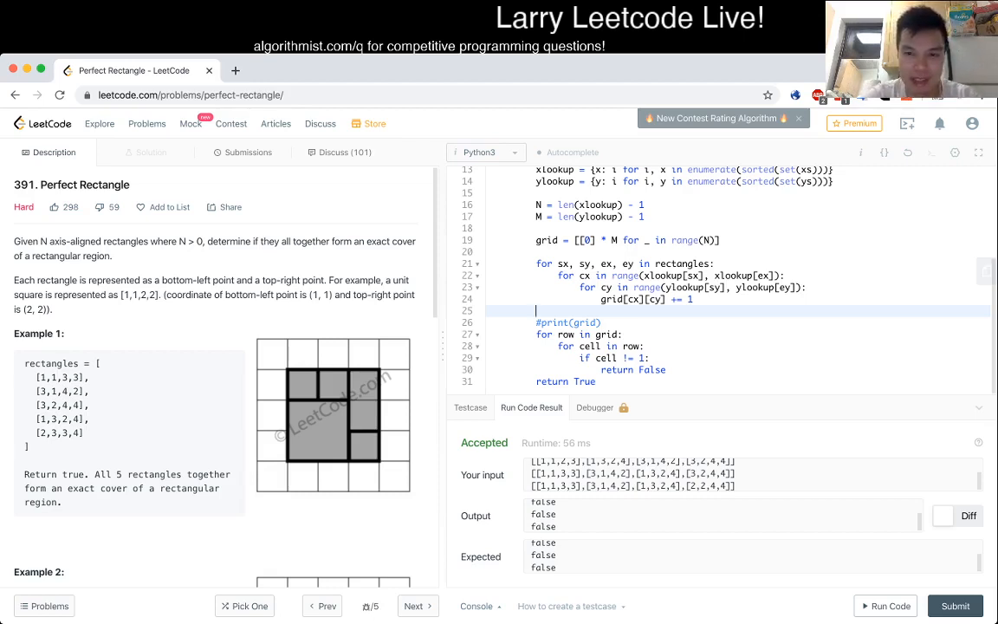
scroll(up, 3)
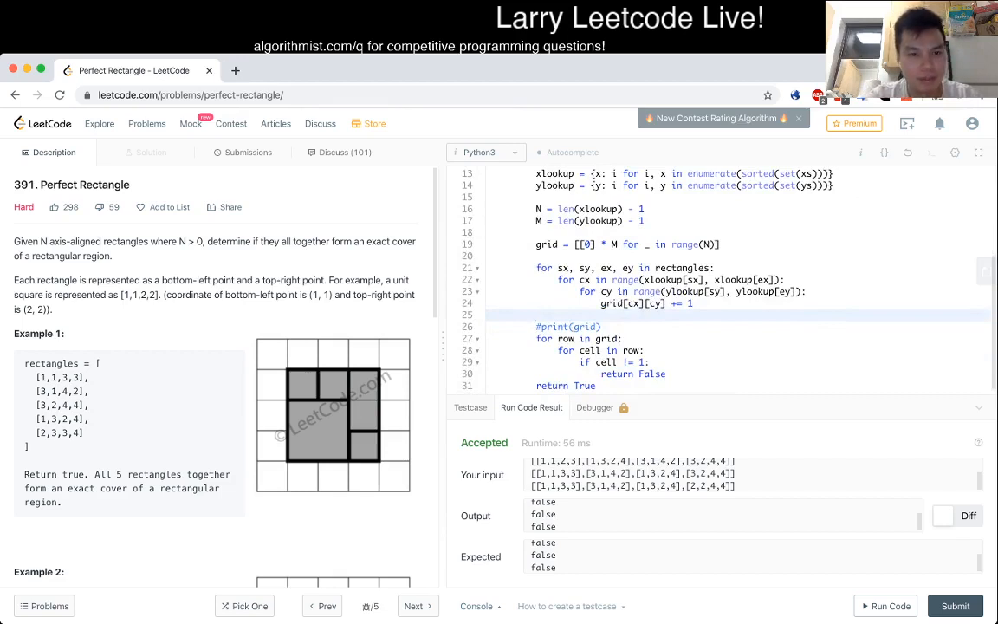
click(535, 315)
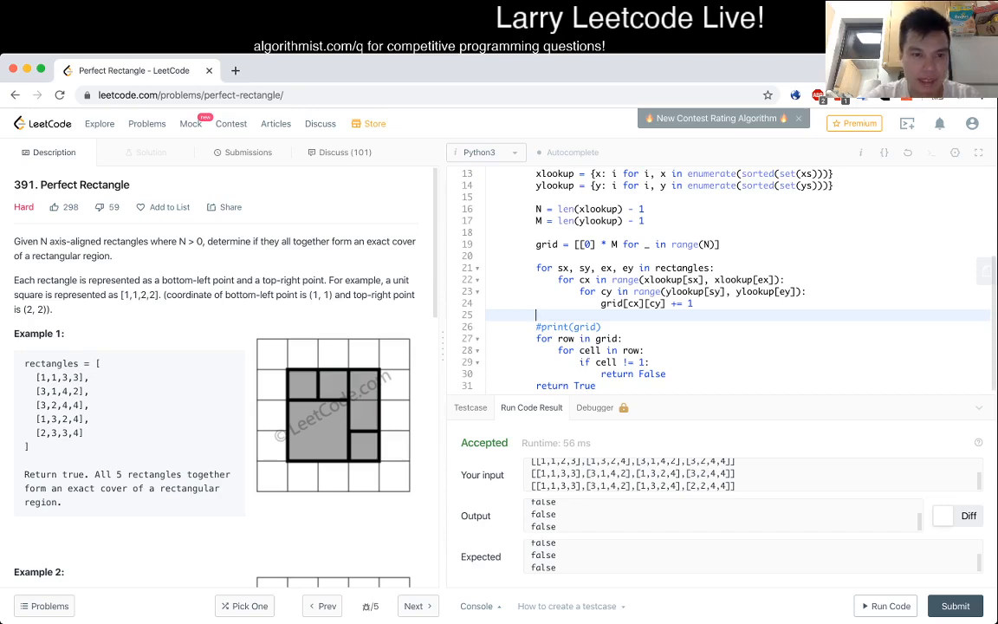
click(250, 152)
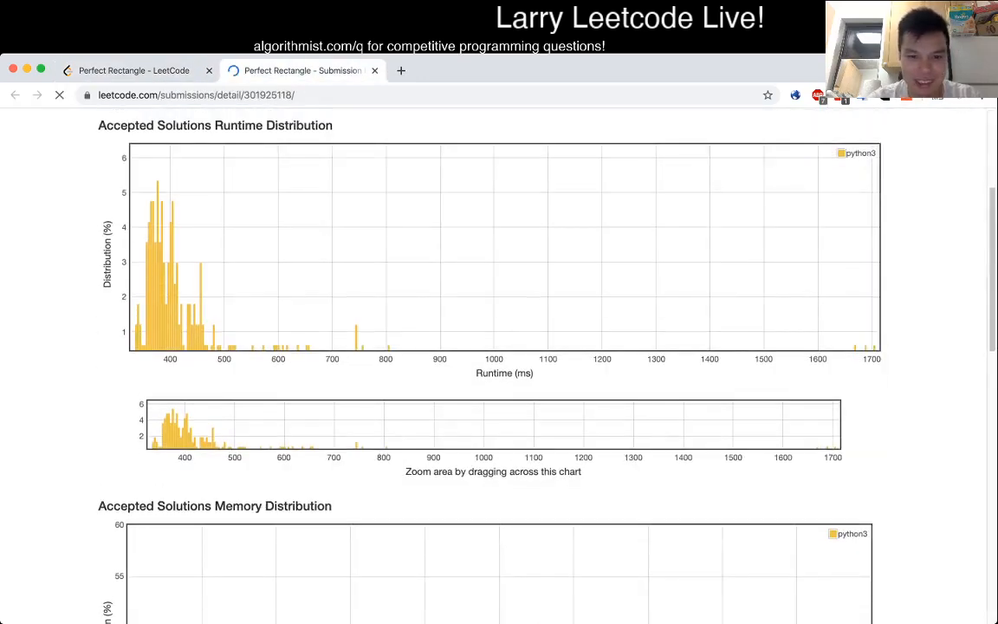
Scroll through the accepted run's runtime and memory charts and the submitted code.
scroll(down, 3)
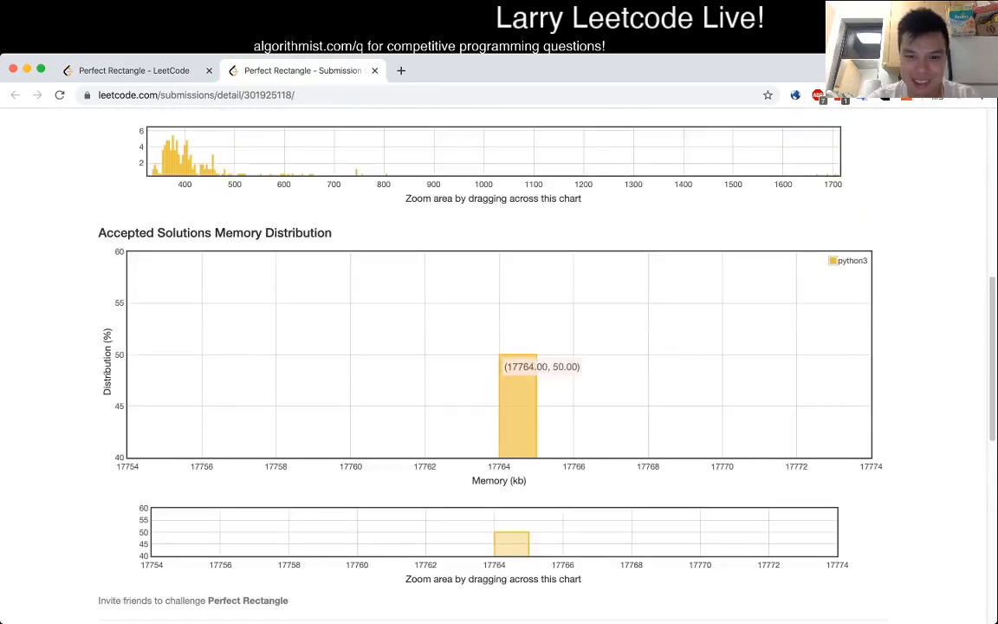
scroll(down, 3)
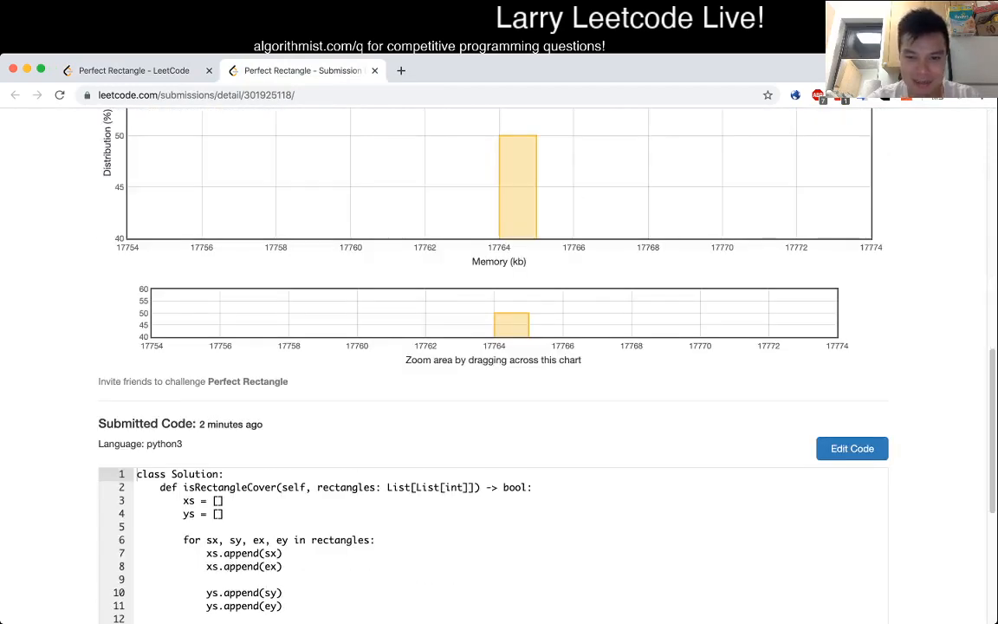
scroll(down, 3)
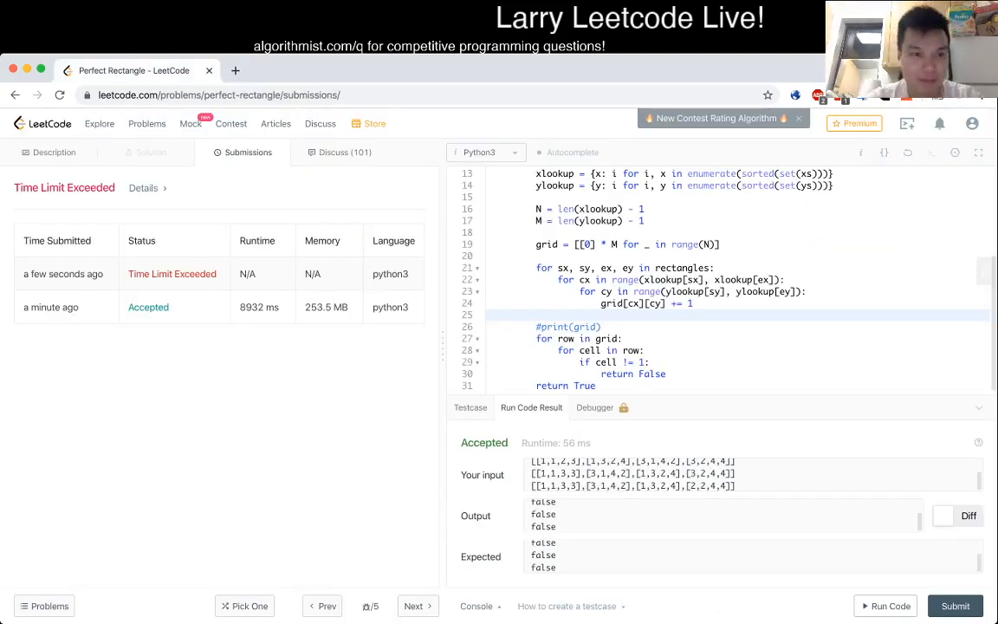
Return to the Perfect Rectangle description and read back through its example grids.
click(53, 152)
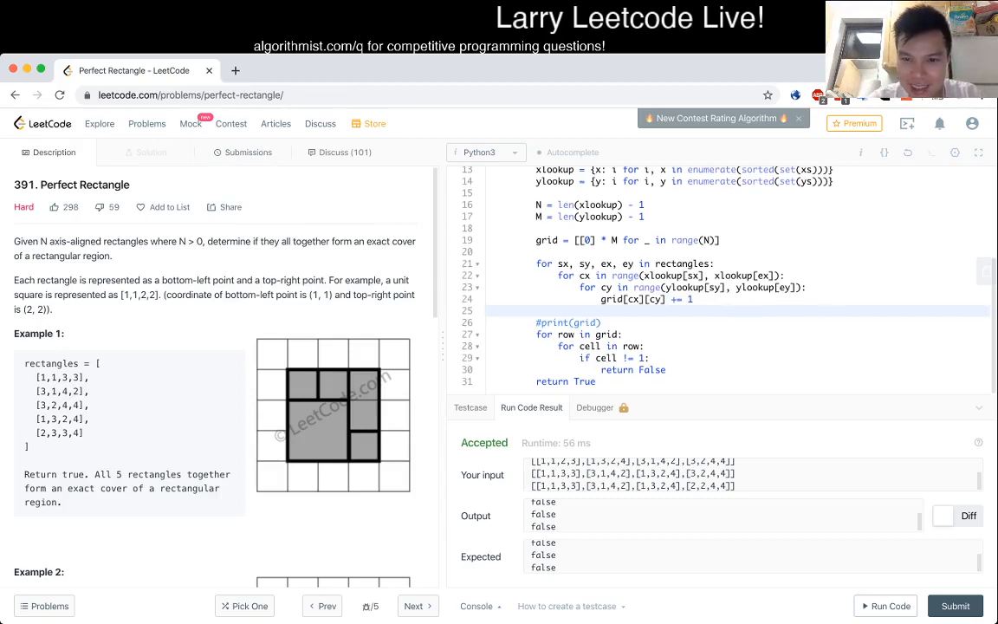
scroll(up, 3)
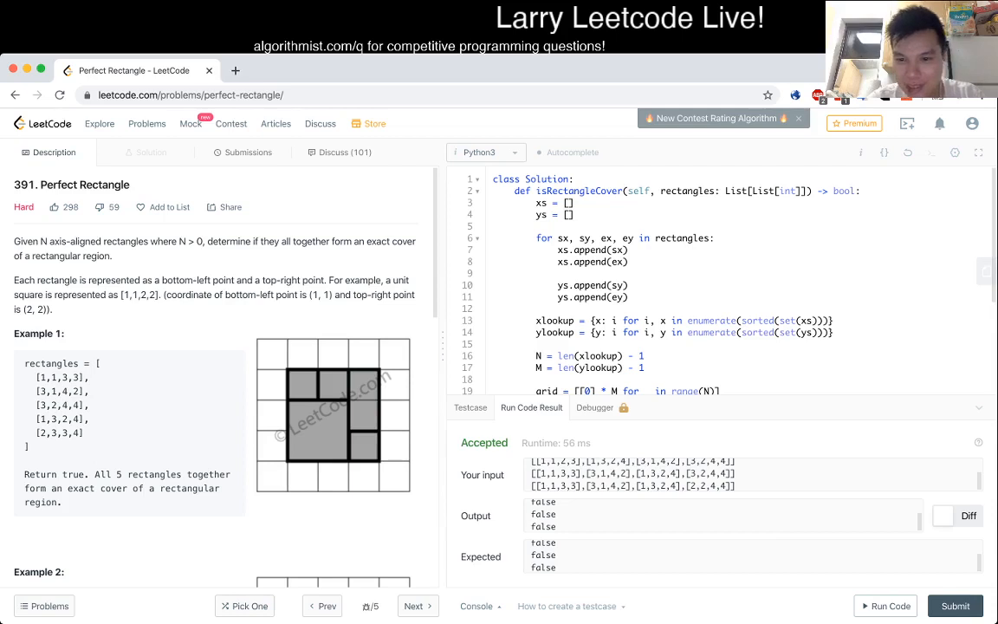
scroll(up, 3)
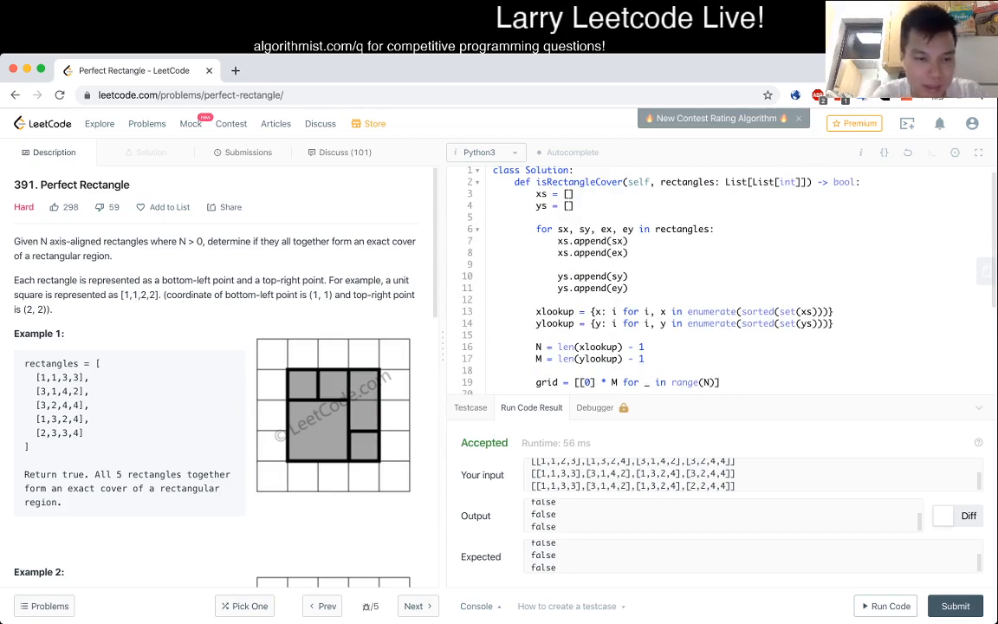
scroll(down, 3)
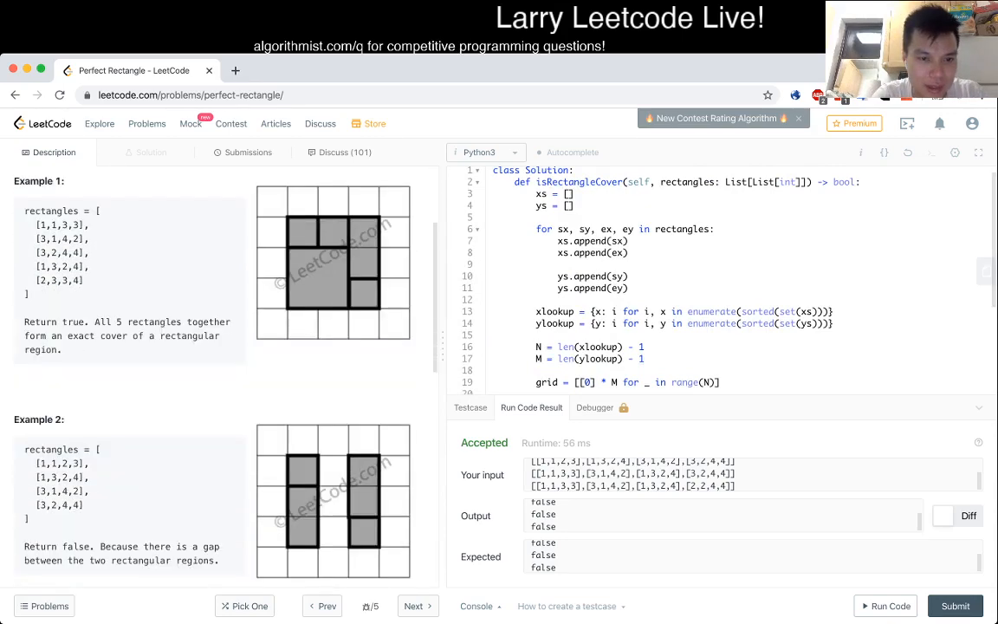
scroll(up, 3)
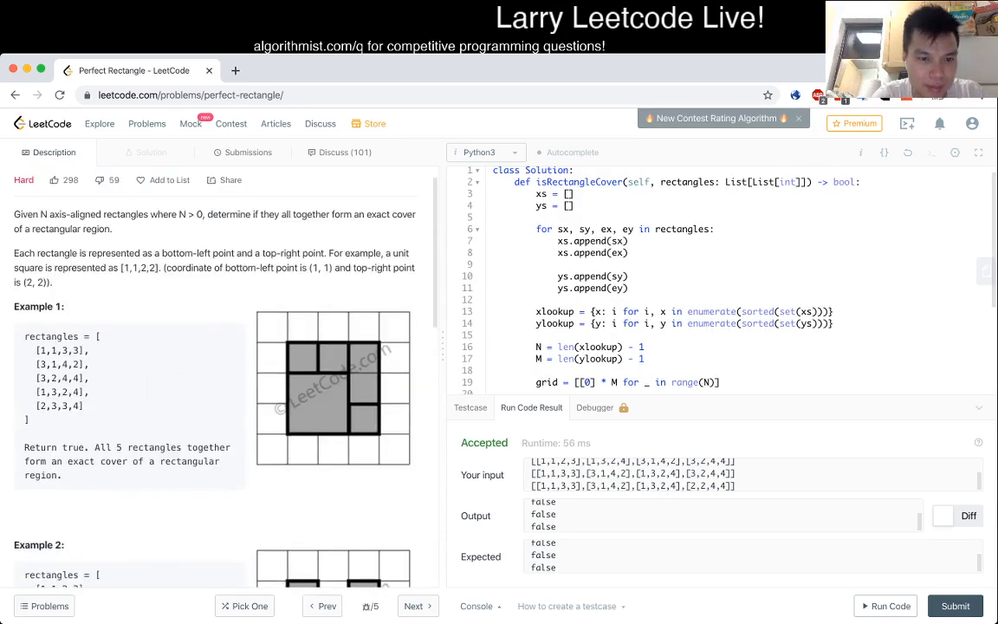
scroll(down, 3)
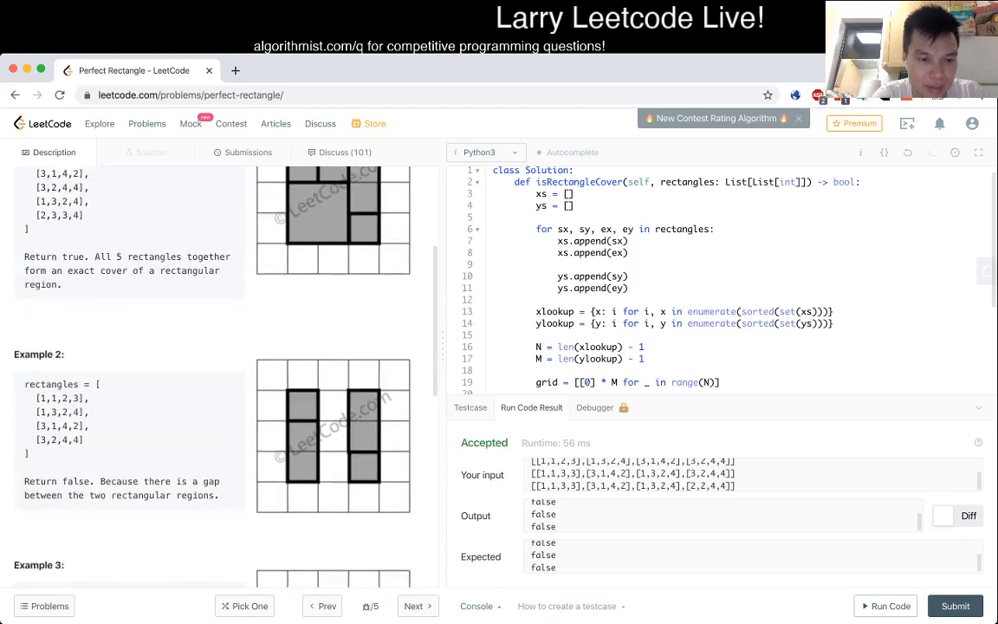
scroll(down, 3)
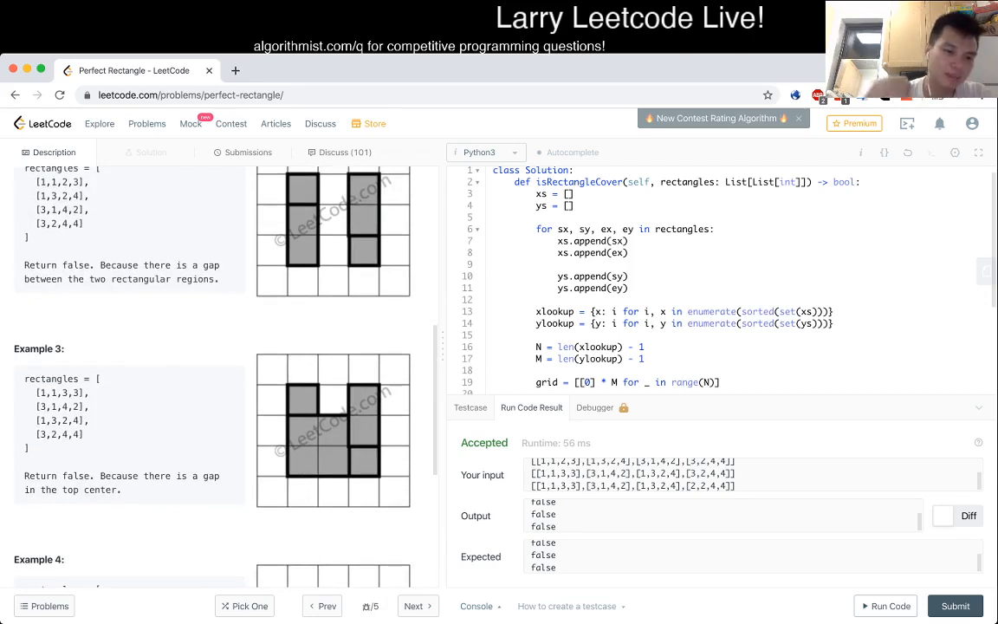
scroll(down, 3)
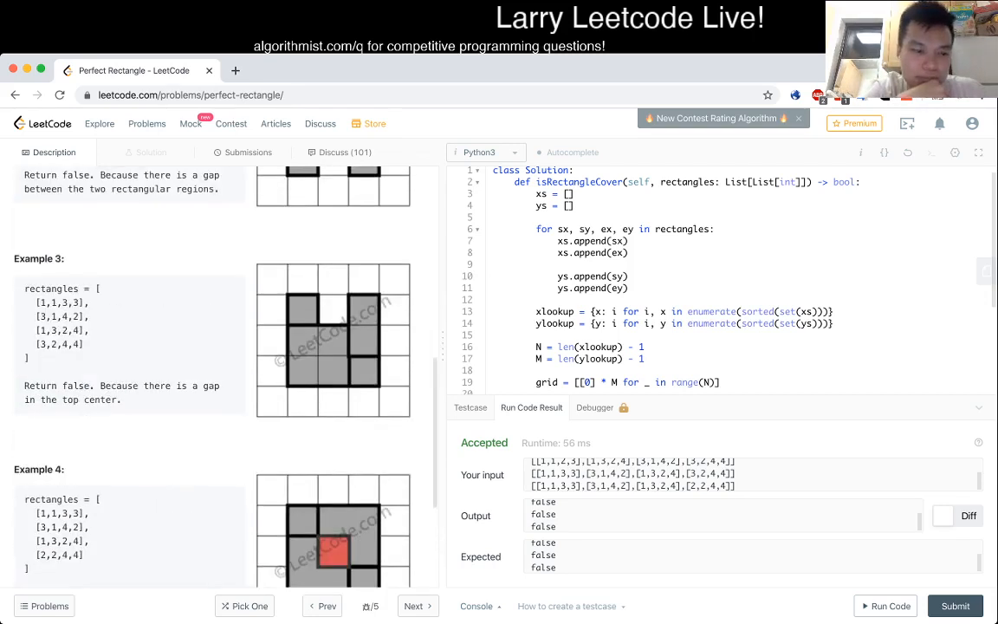
scroll(down, 3)
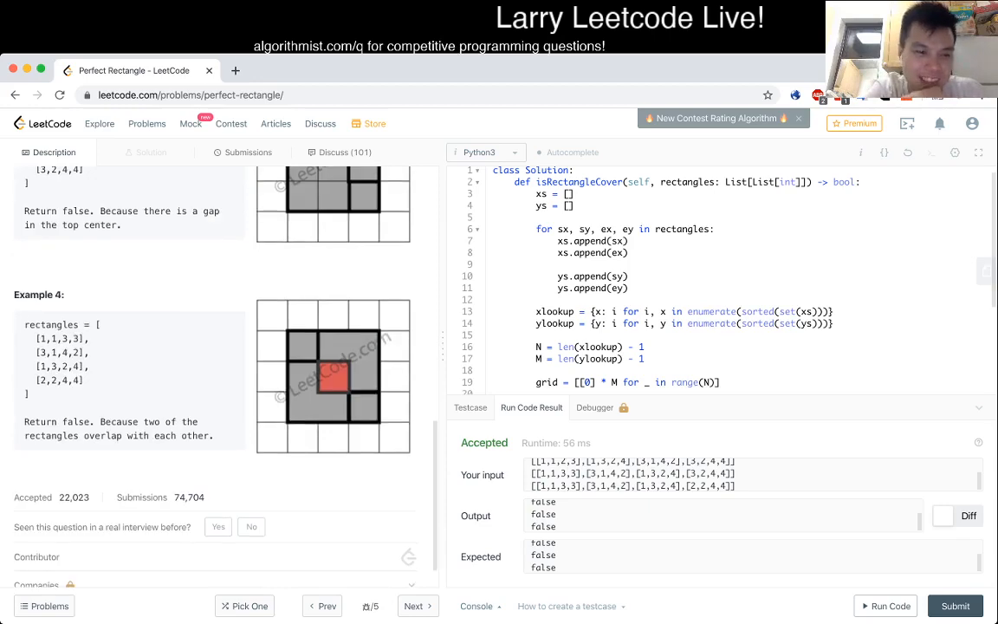
scroll(down, 3)
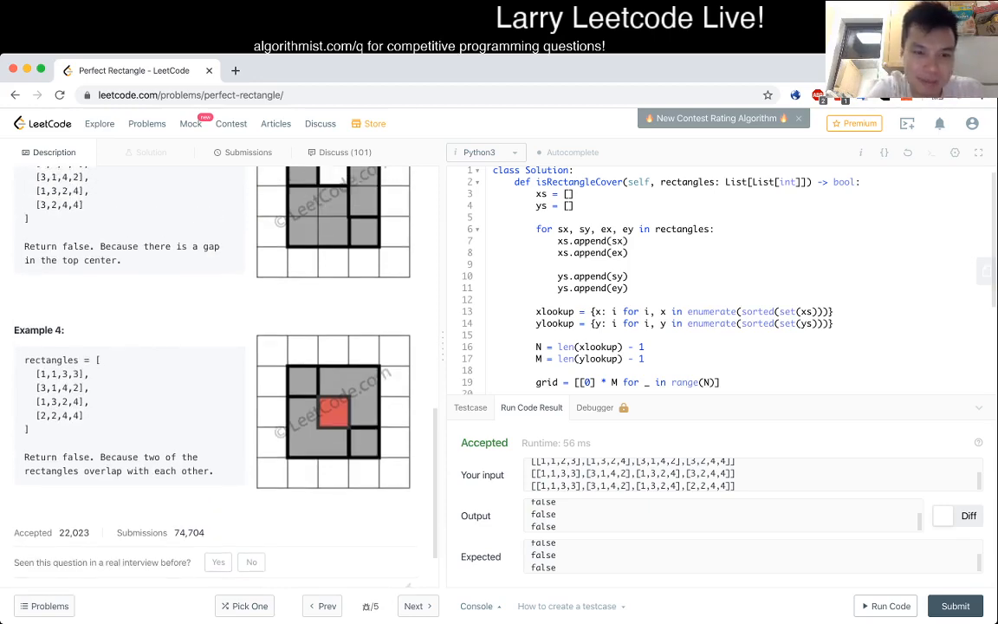
scroll(up, 3)
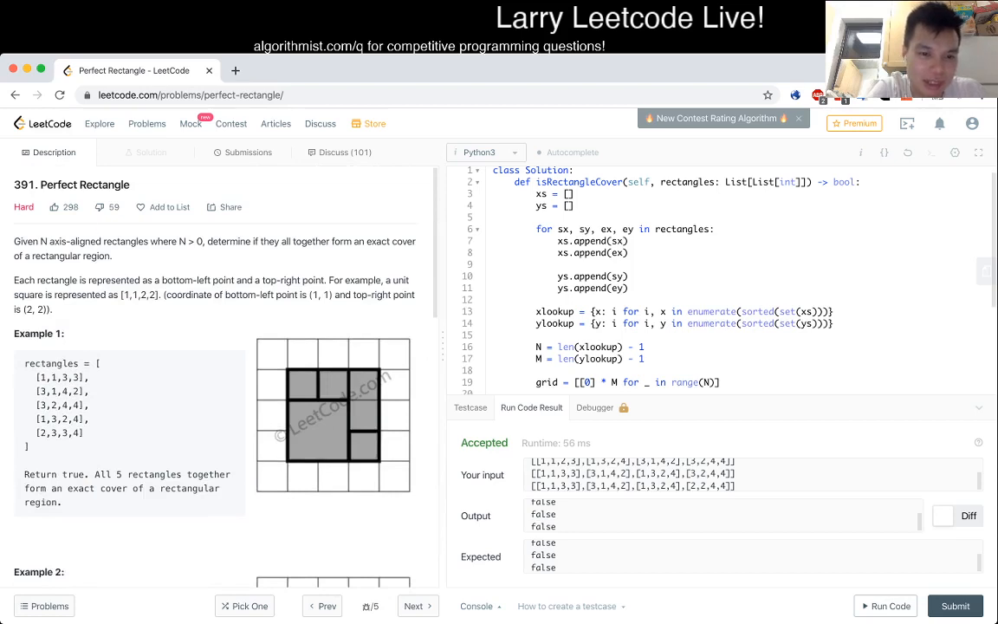
scroll(down, 3)
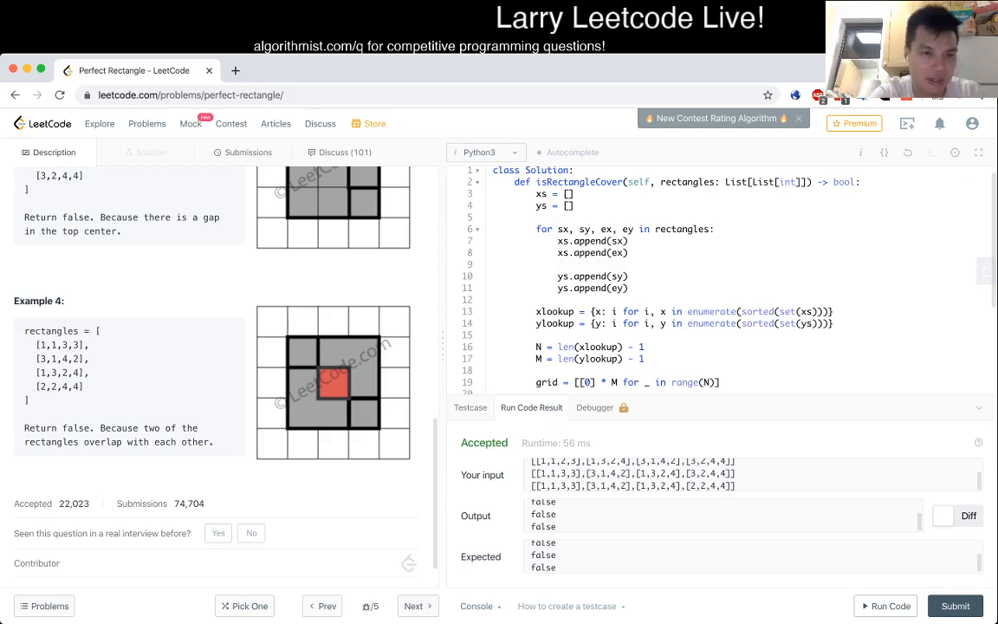
Review the remaining examples, then collapse the Console panel to show the full solution code.
scroll(up, 3)
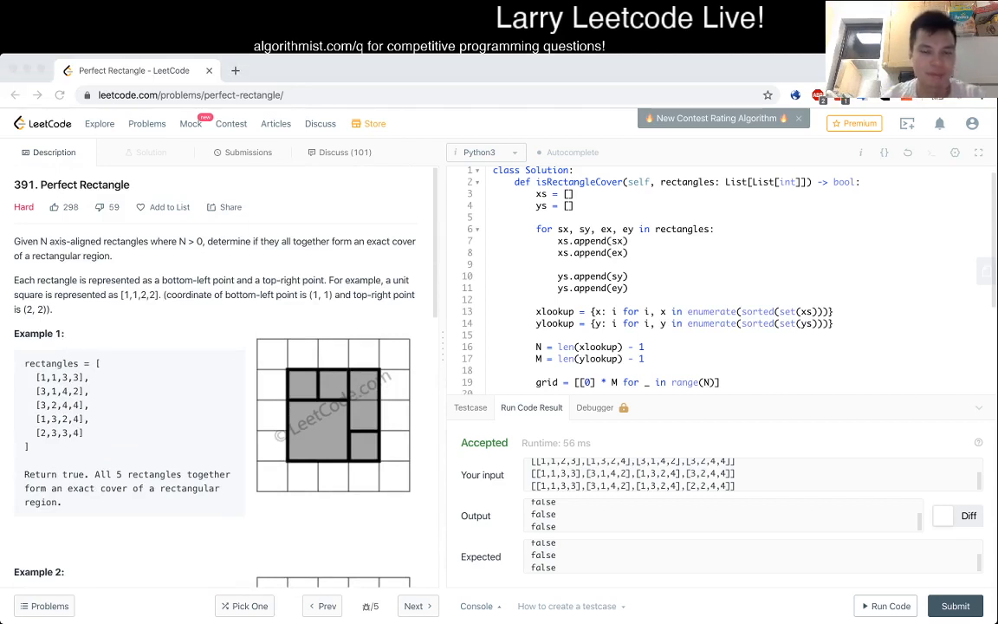
scroll(down, 3)
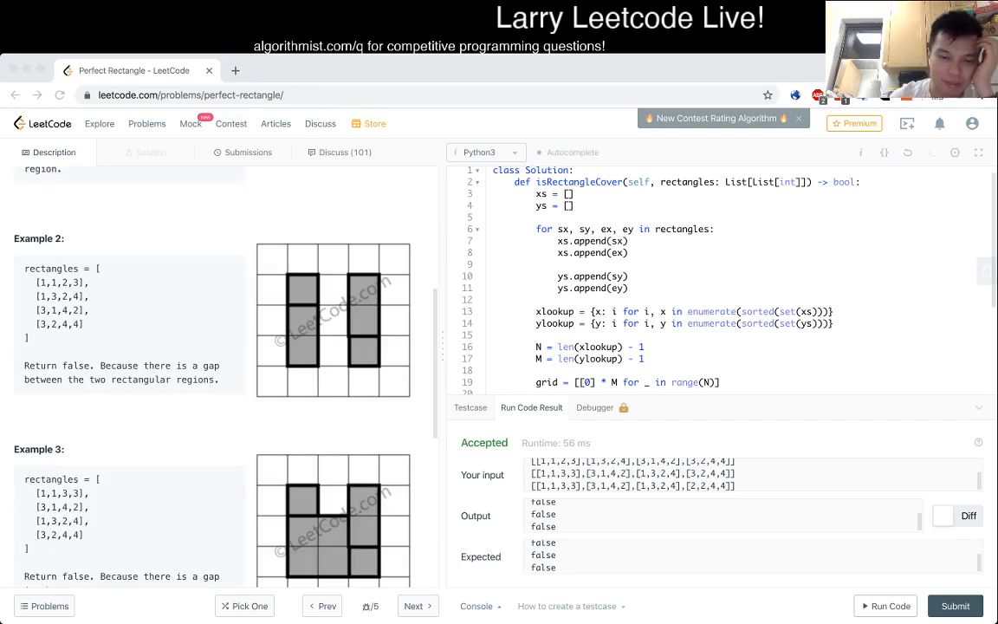
scroll(down, 3)
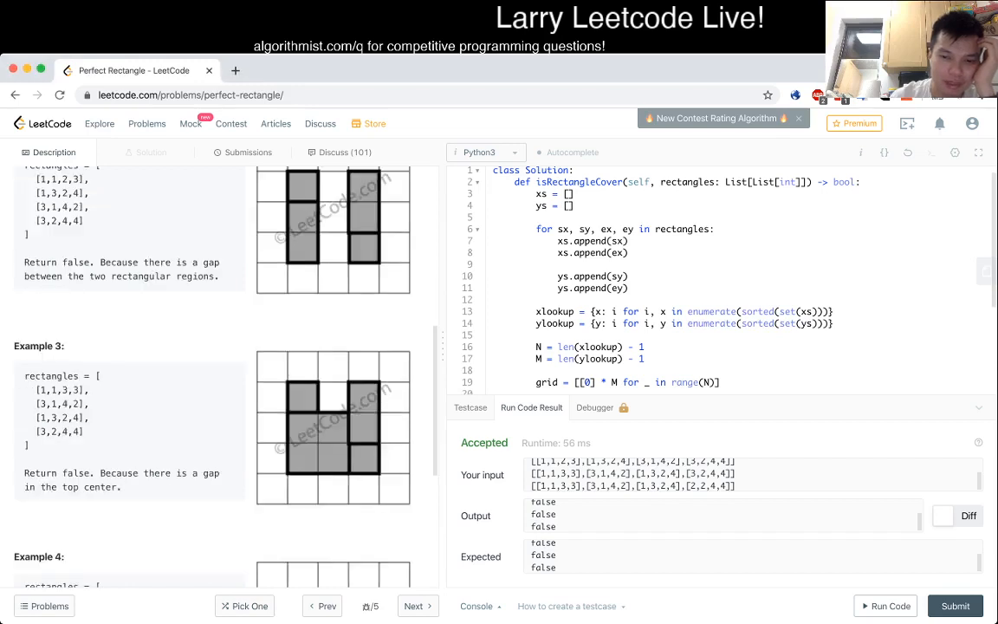
scroll(down, 3)
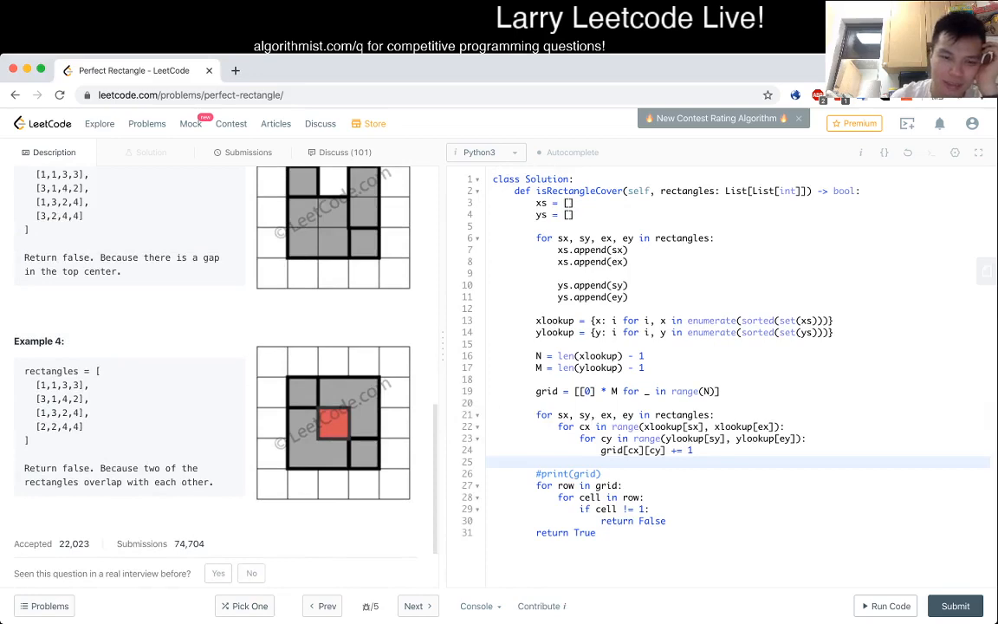
scroll(up, 3)
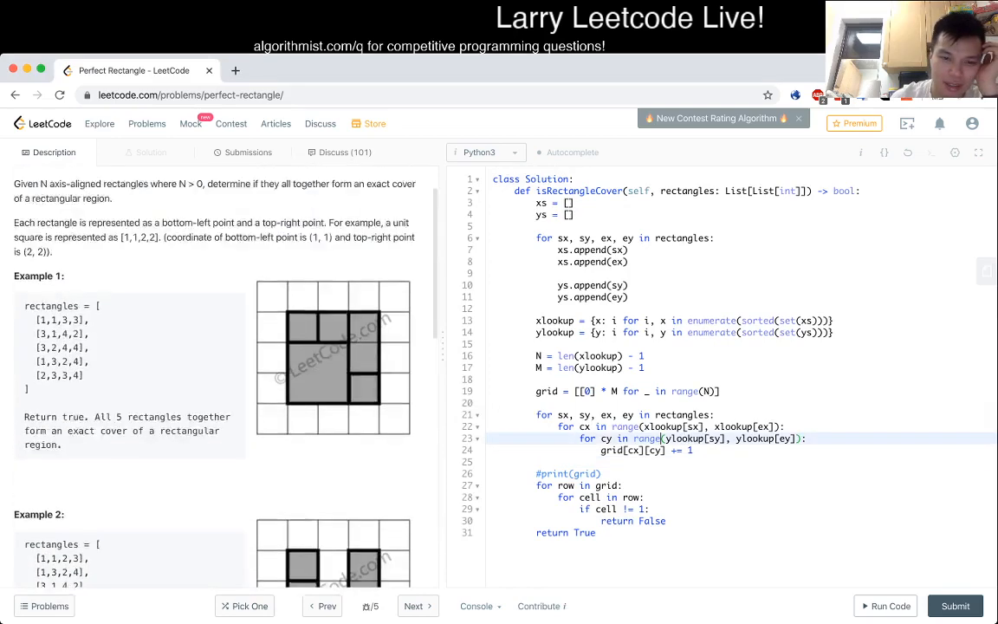
scroll(up, 3)
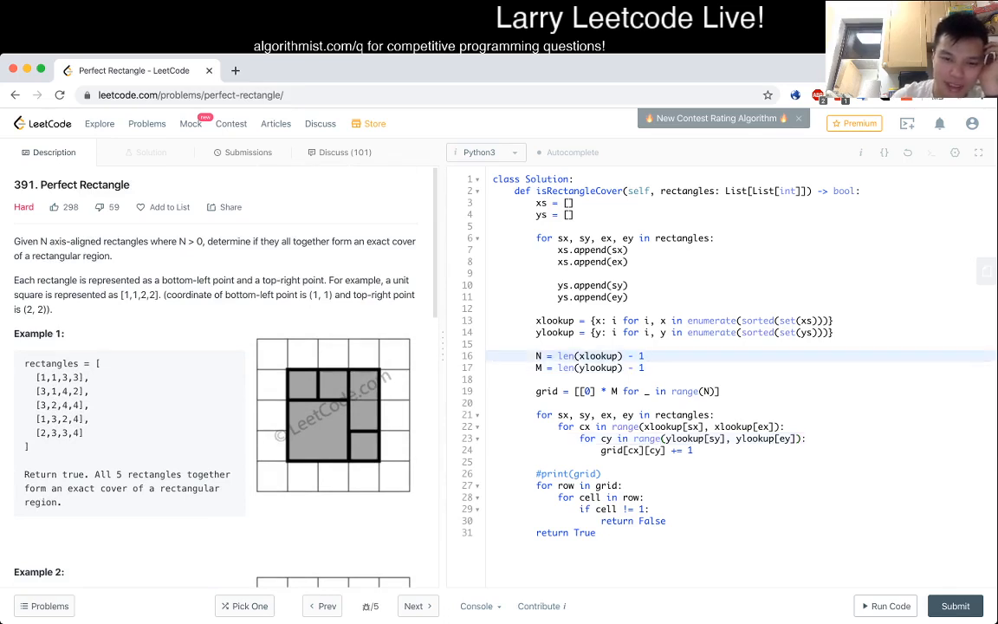
click(643, 355)
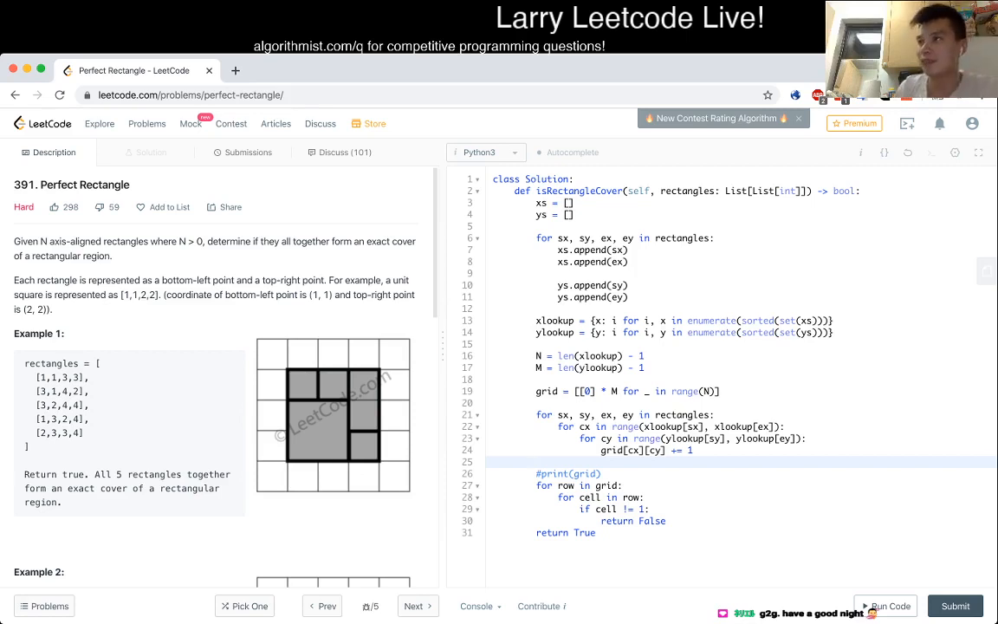
click(535, 461)
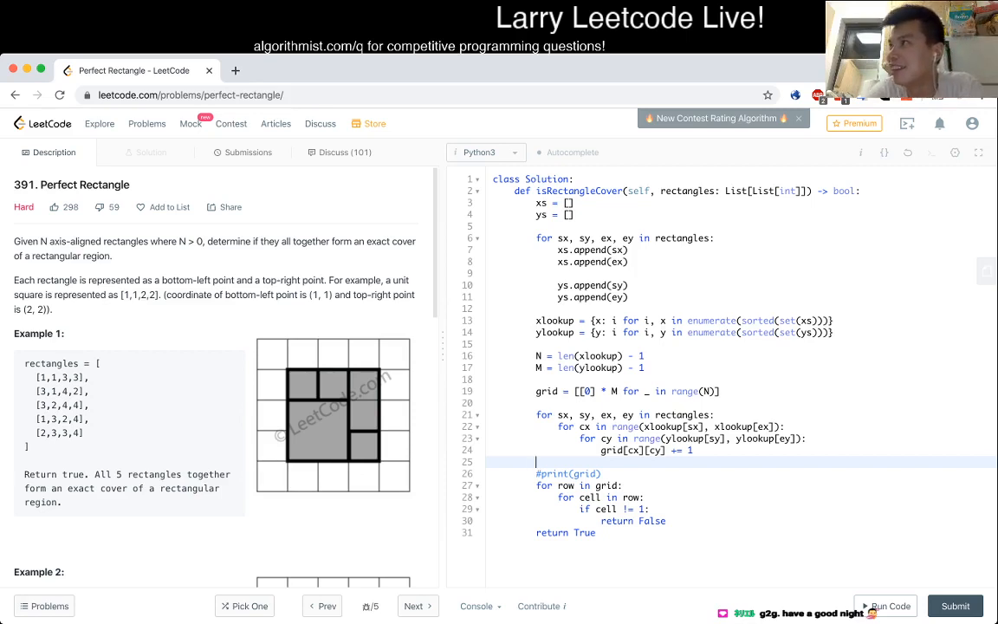